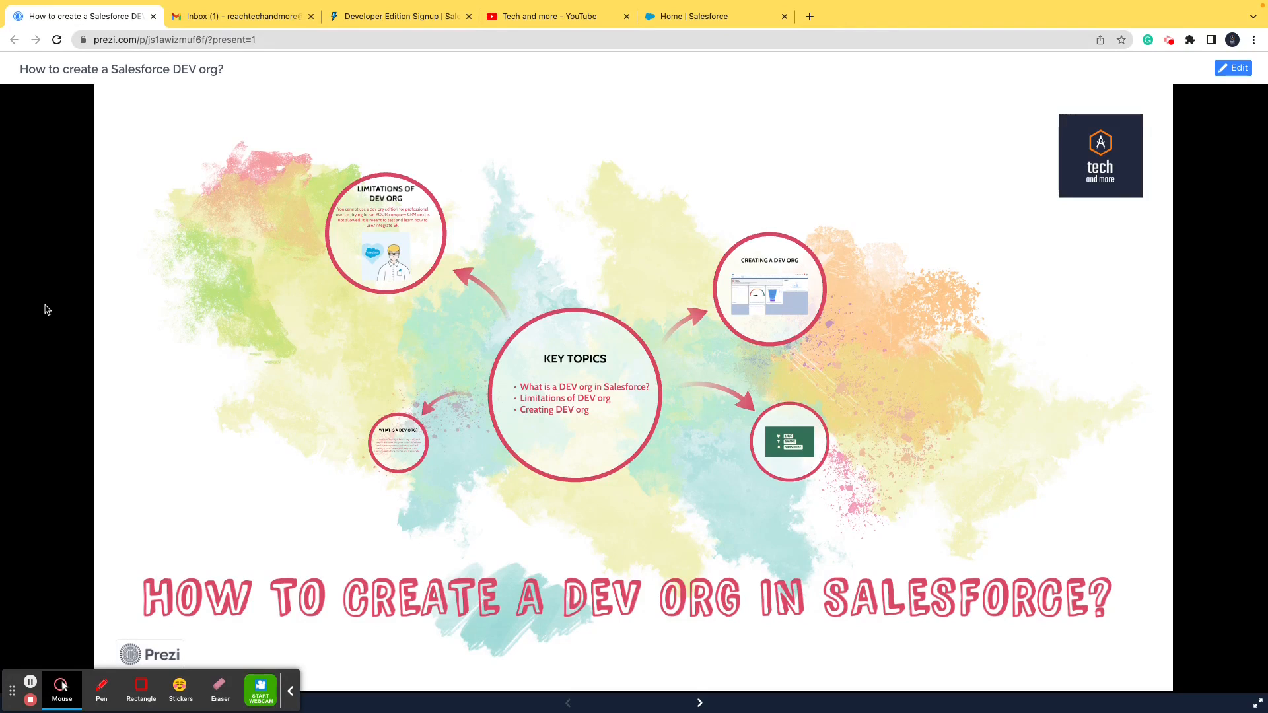
mouse_move(35, 289)
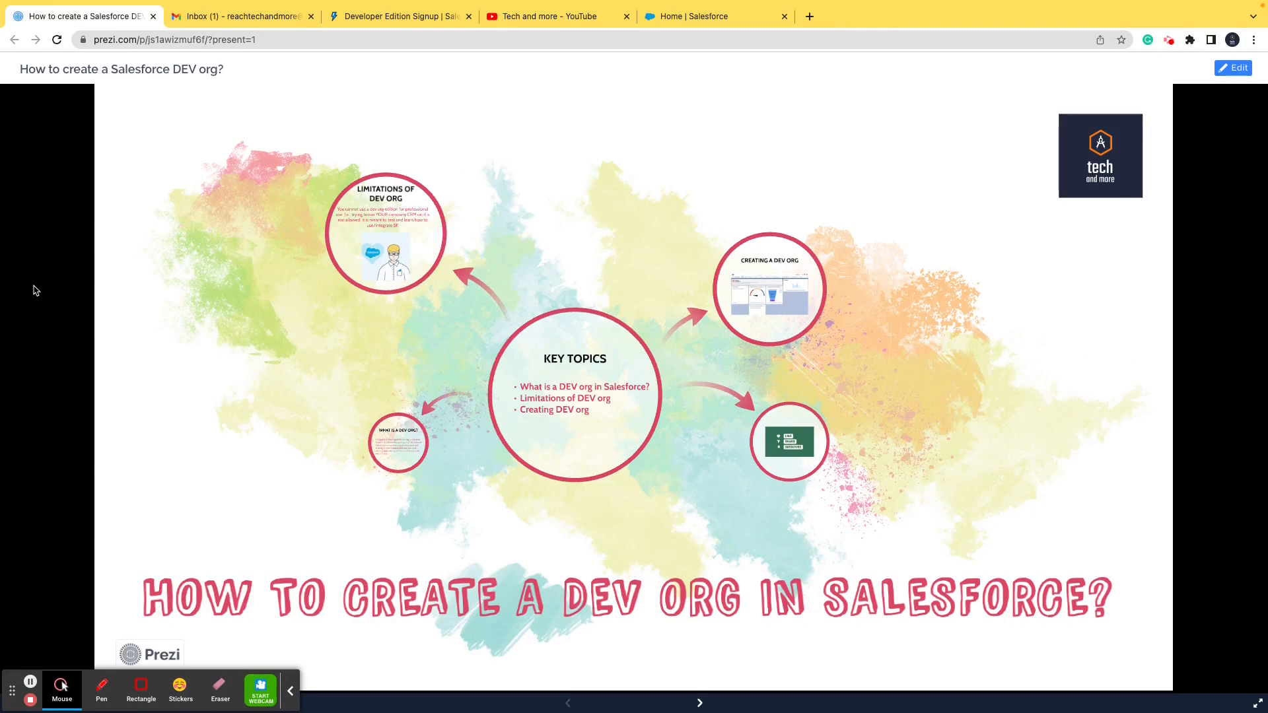
mouse_move(40, 289)
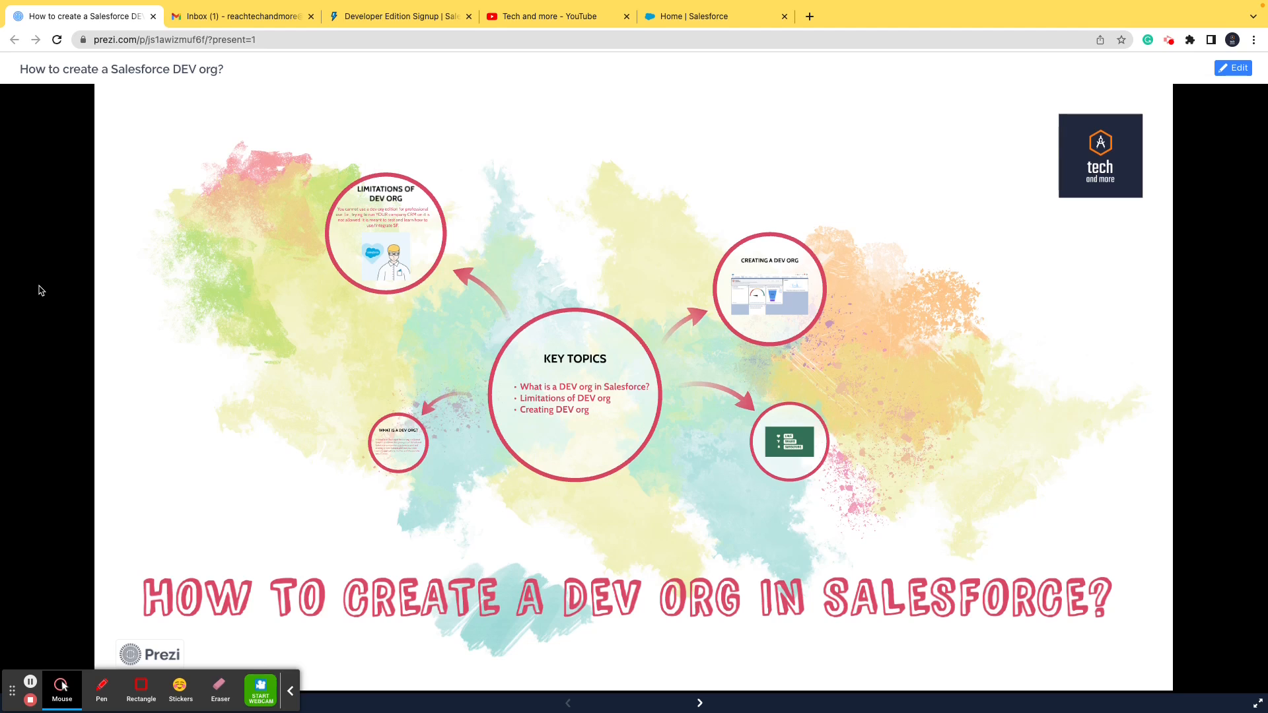
Switch to the Tech and more YouTube channel tab showing its playlists
click(556, 16)
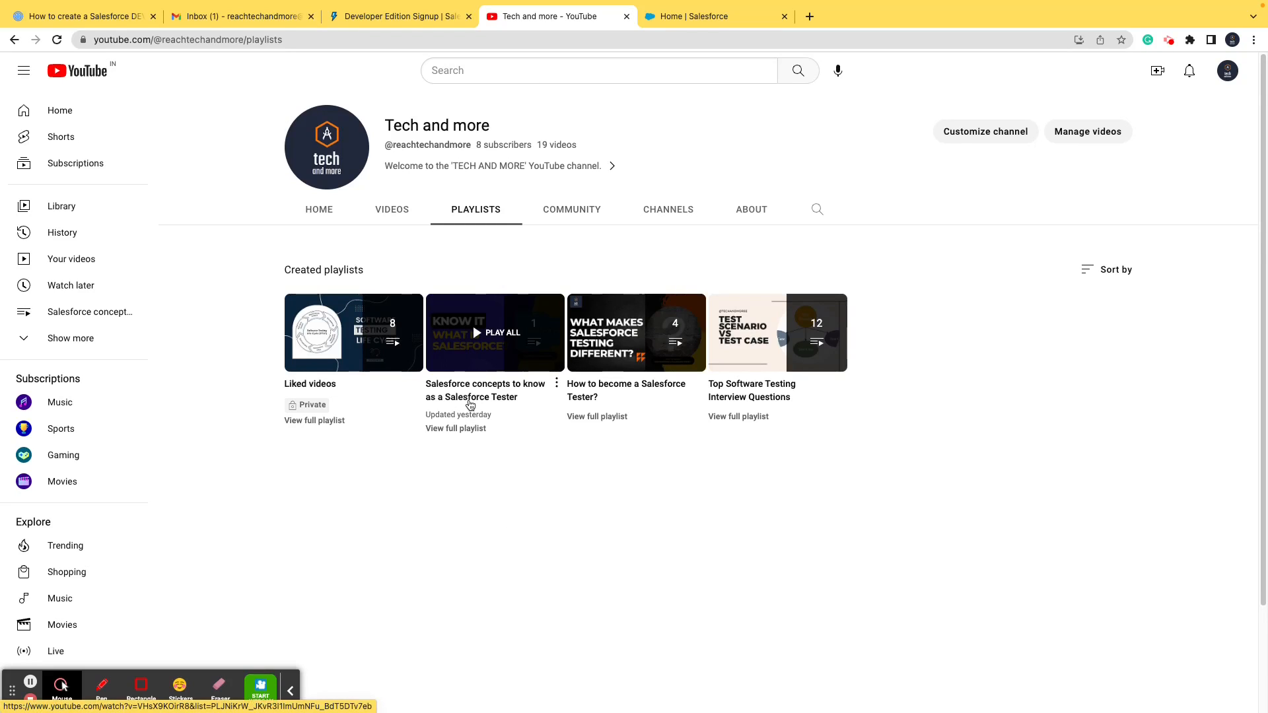
mouse_move(469, 396)
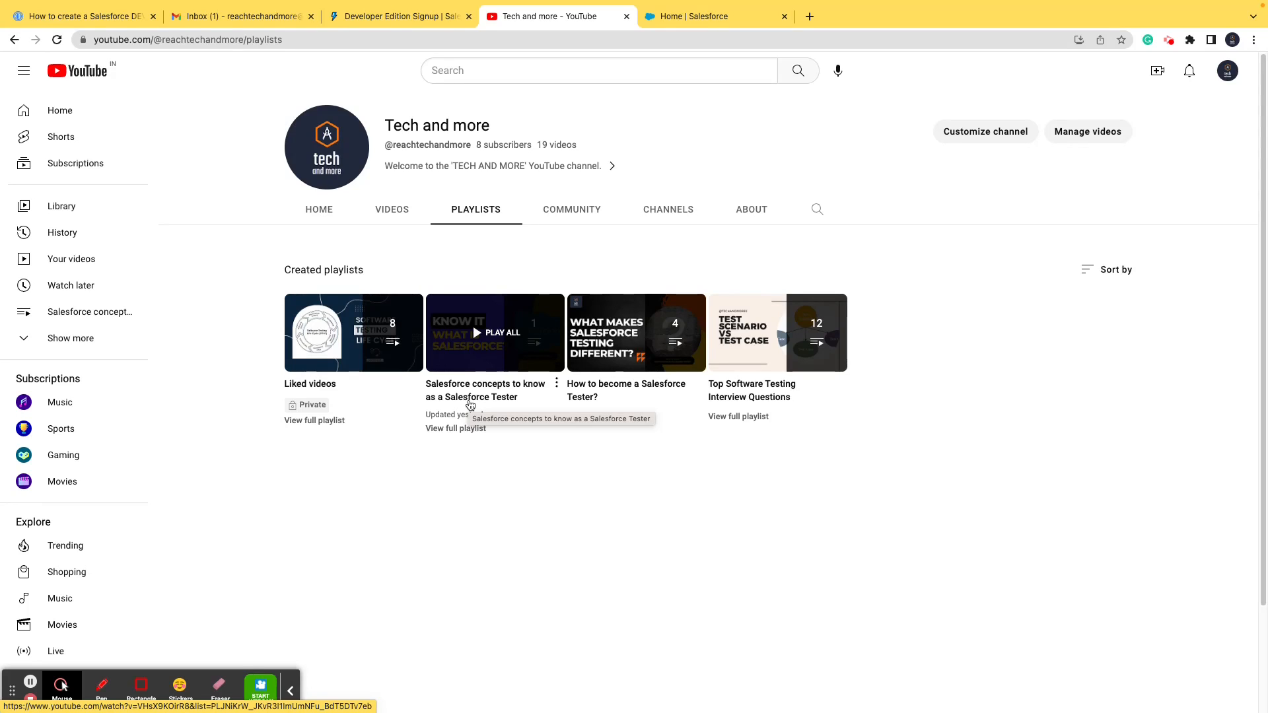
mouse_move(474, 433)
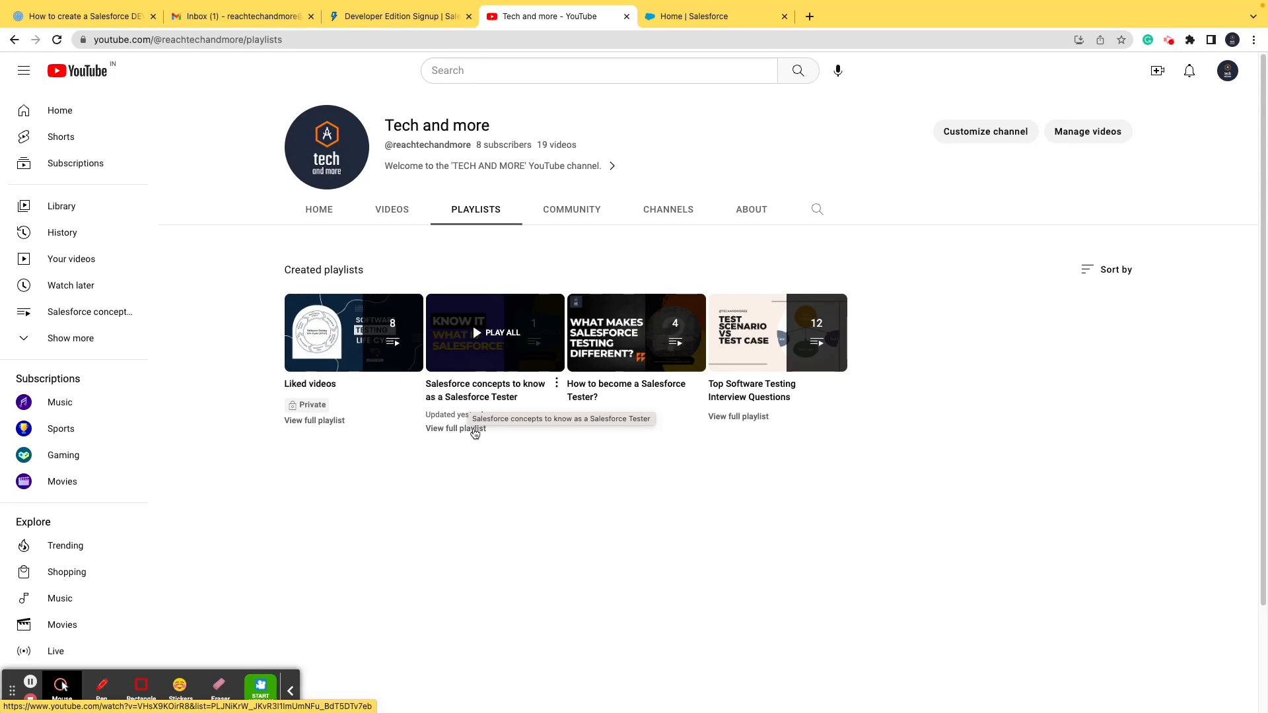
mouse_move(859, 416)
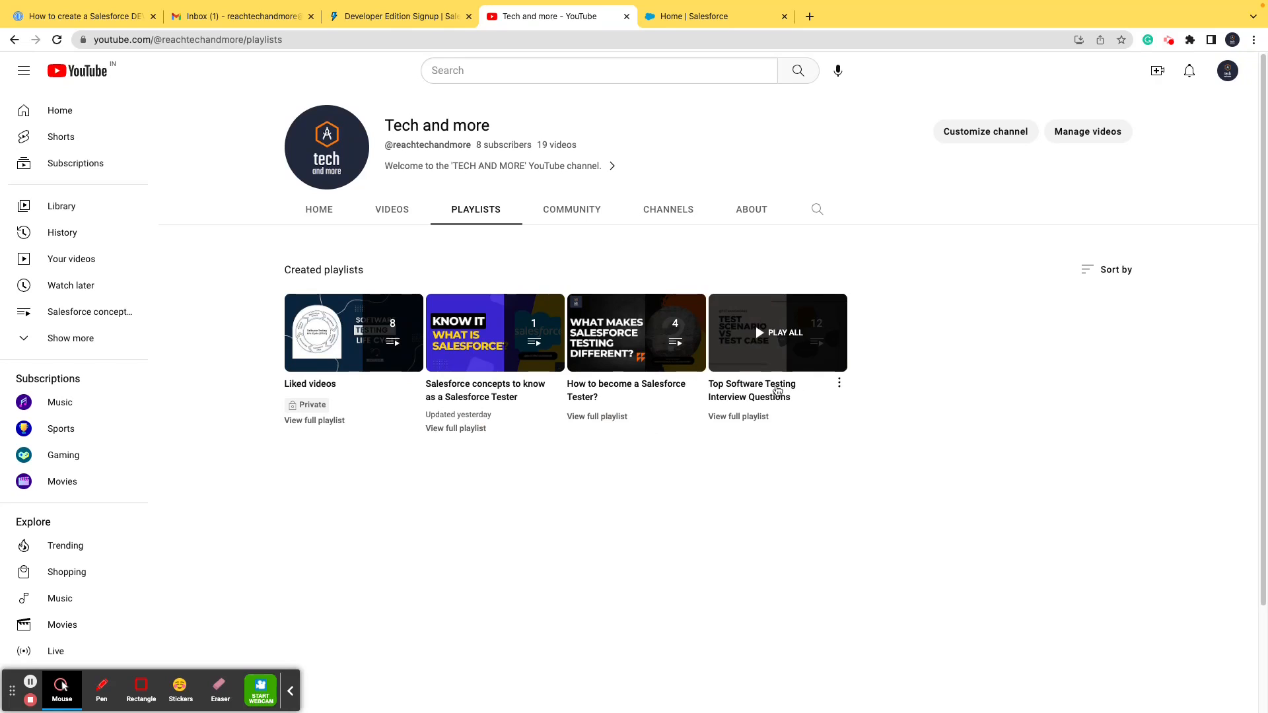
mouse_move(773, 392)
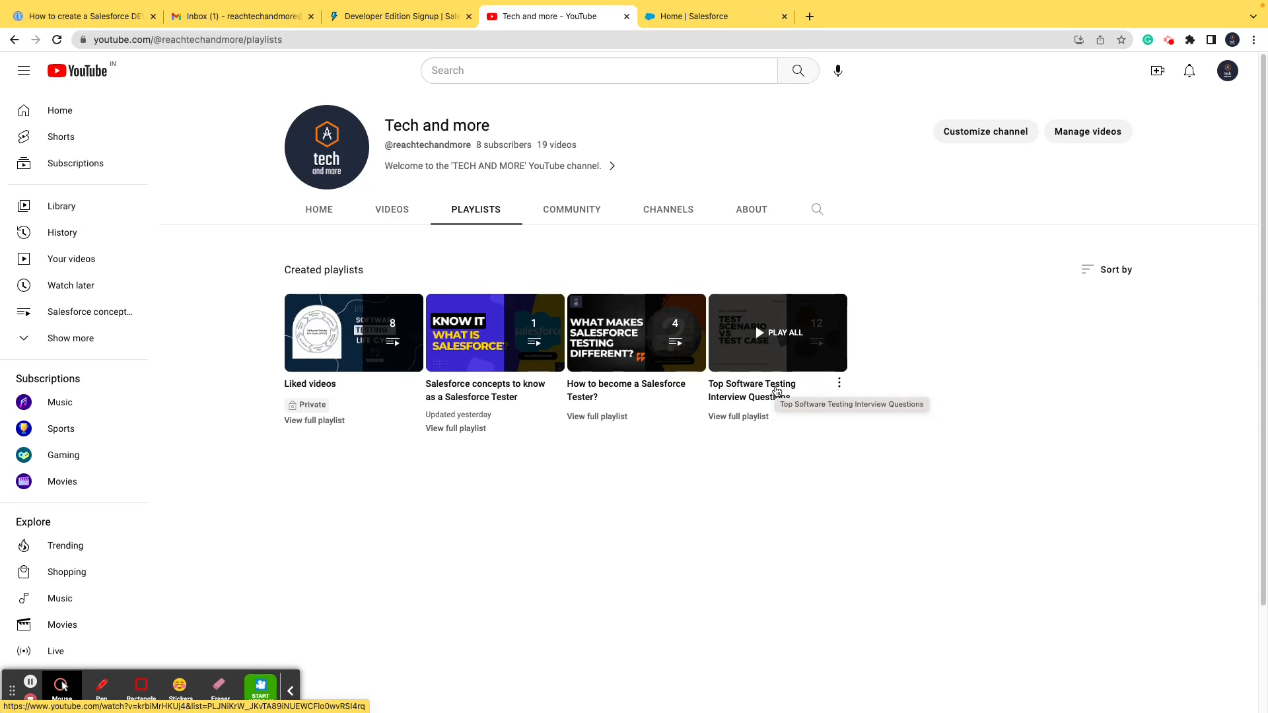
mouse_move(260, 30)
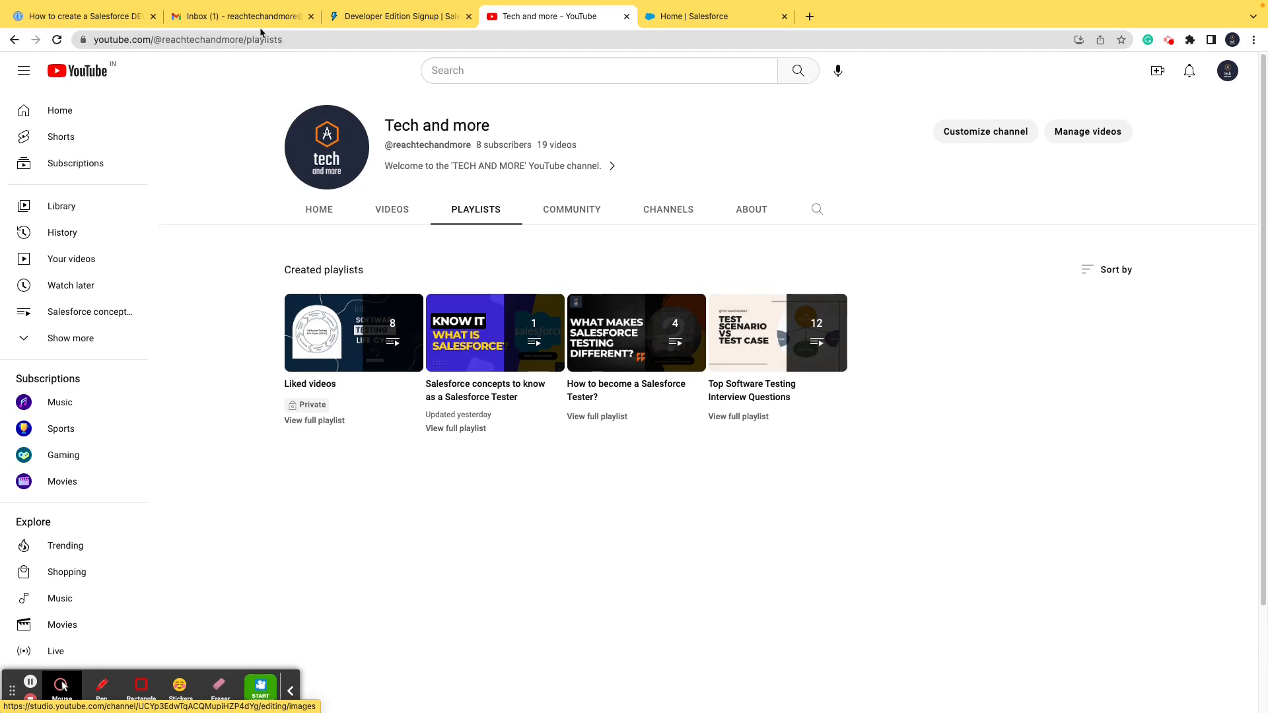
Return to the Prezi presentation and advance to the 'What is a DEV org?' slide
click(80, 15)
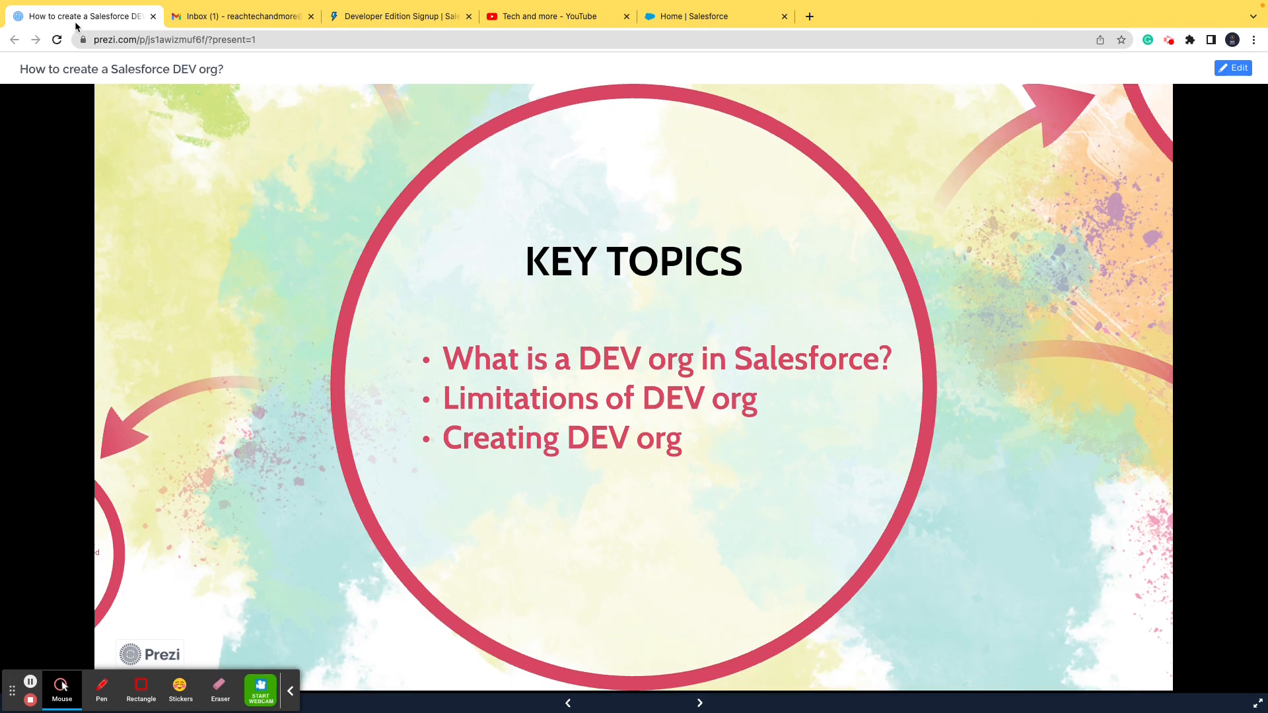
click(699, 702)
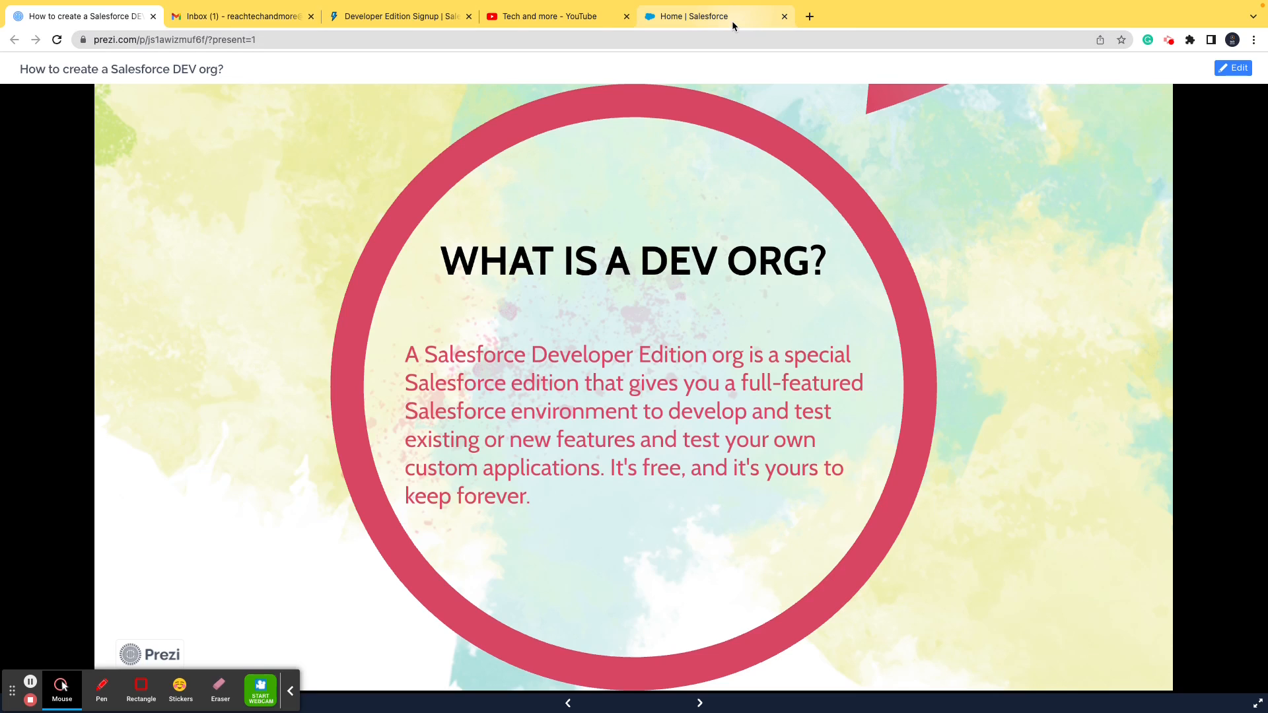
mouse_move(715, 15)
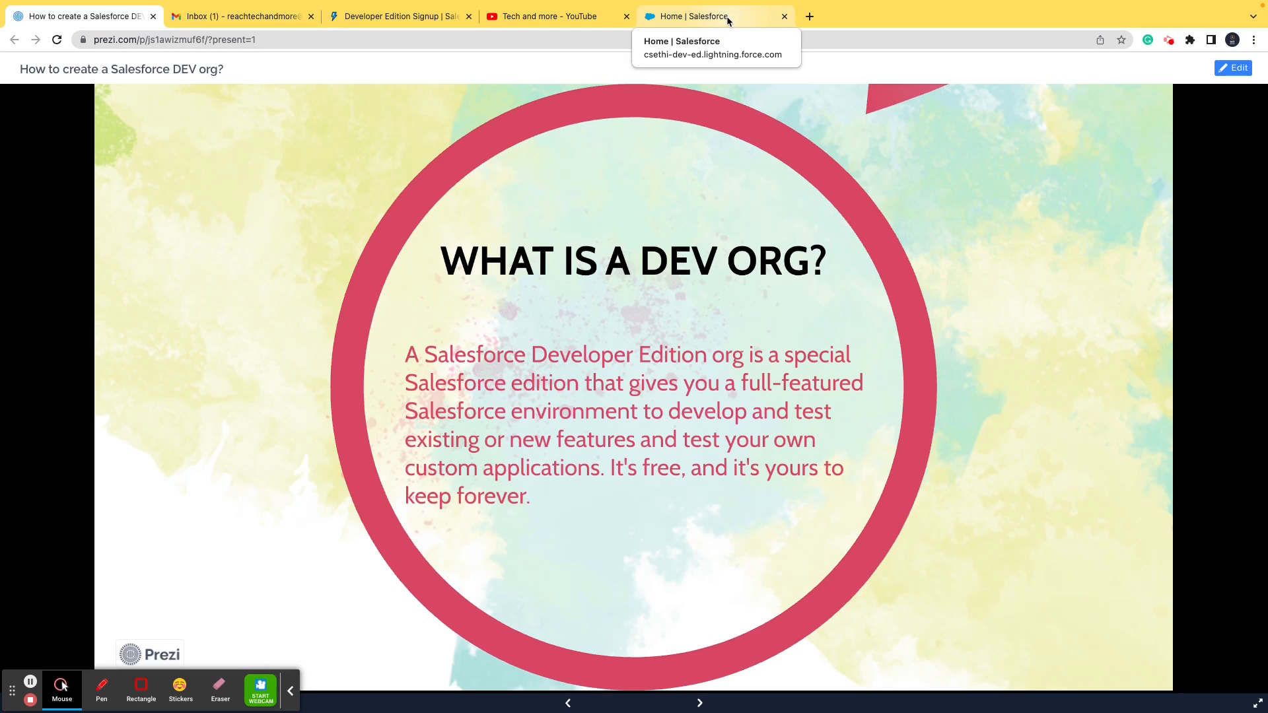
Go to the existing Salesforce org home and open its Setup area in a new tab
click(714, 16)
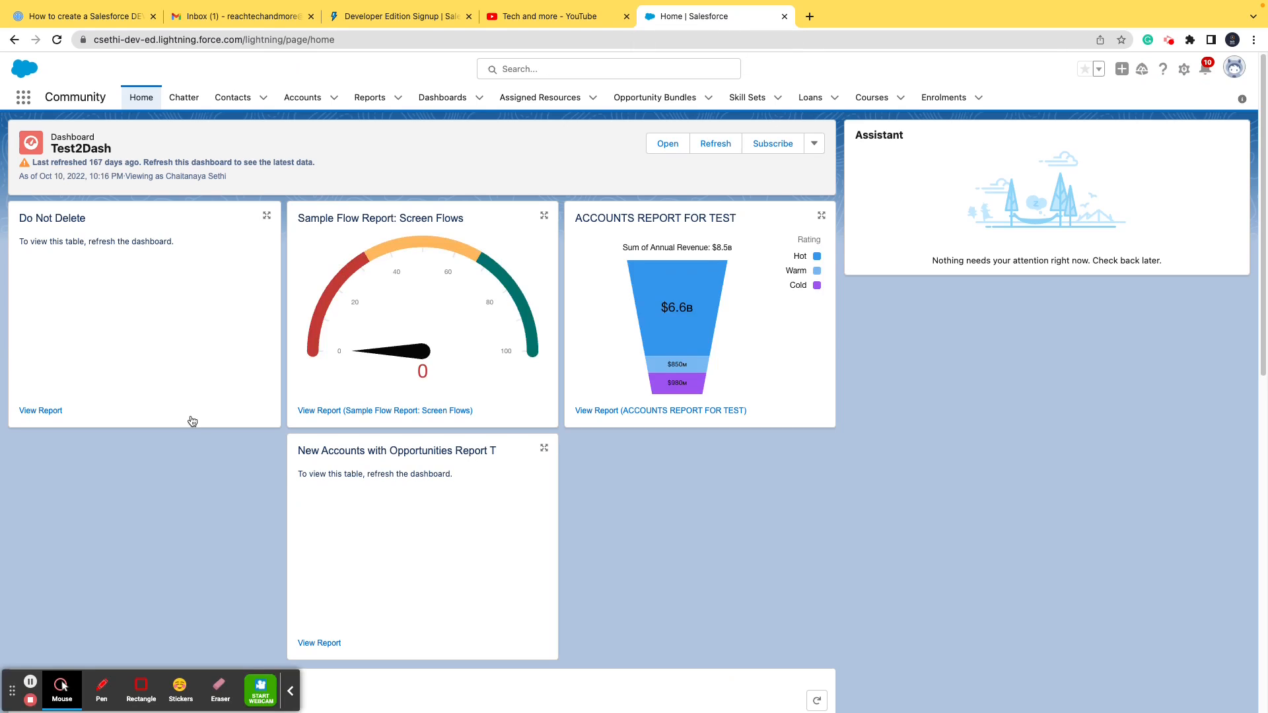
mouse_move(373, 499)
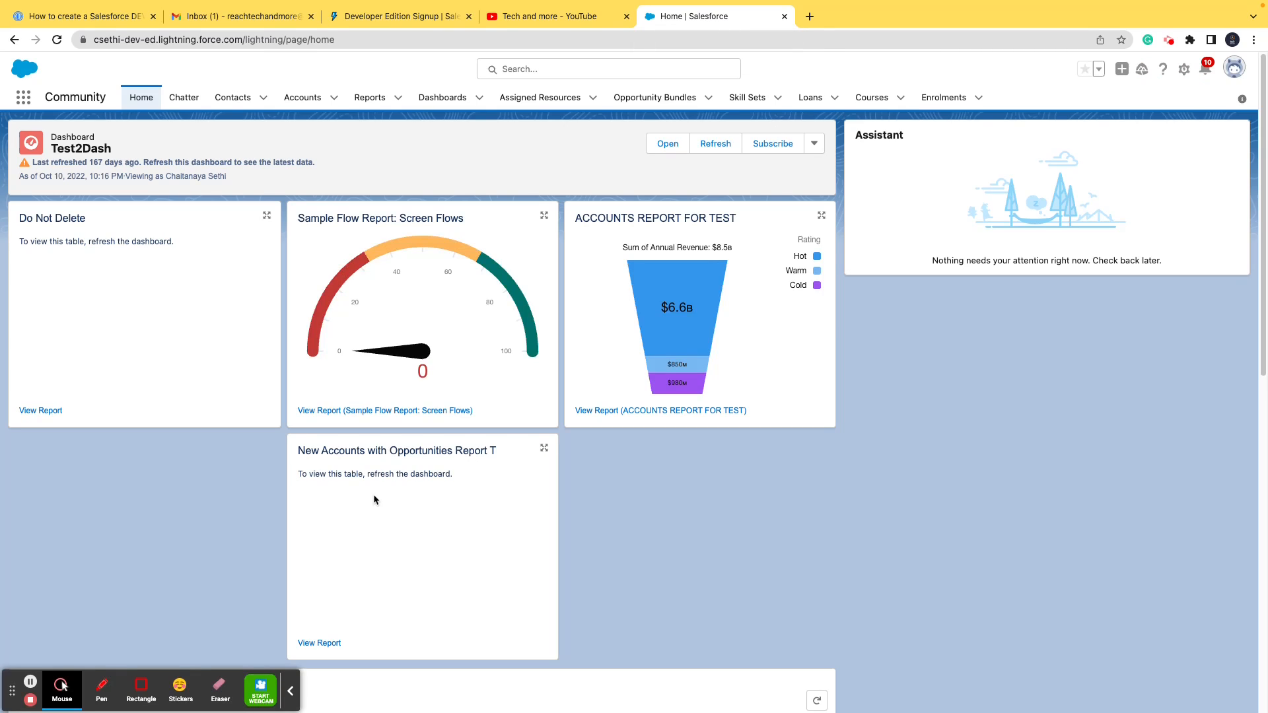
mouse_move(186, 107)
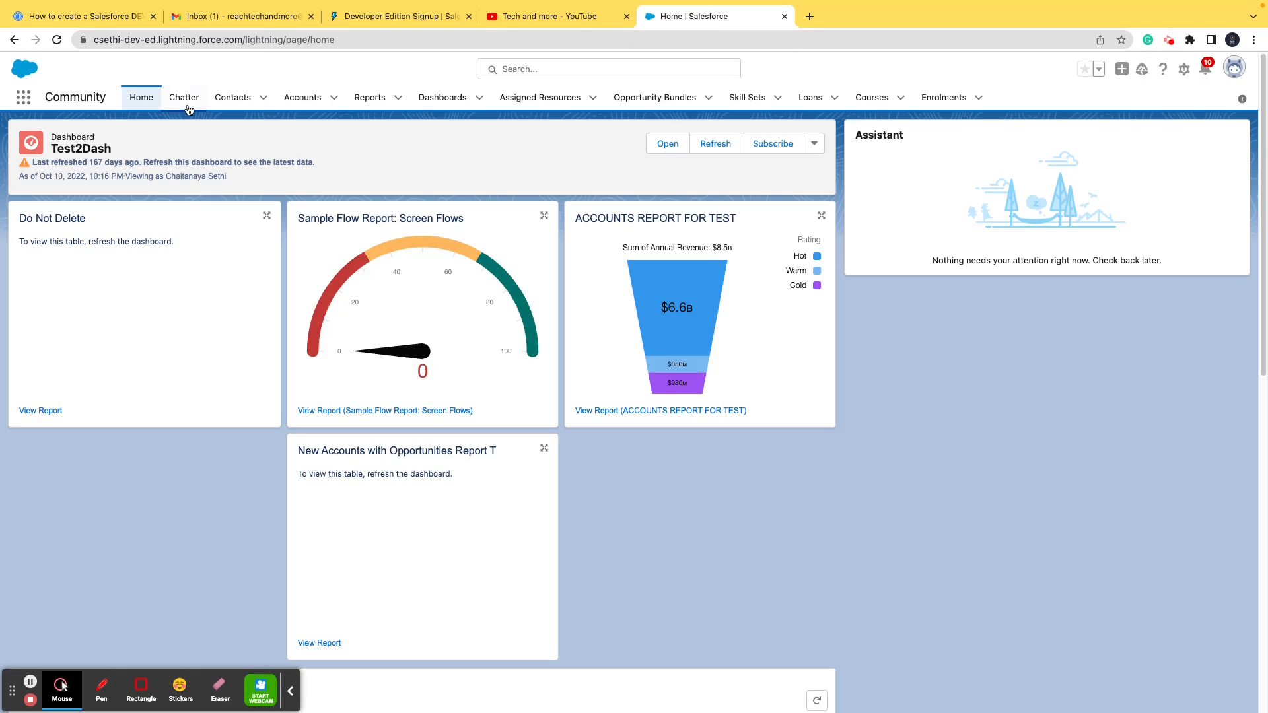
mouse_move(182, 534)
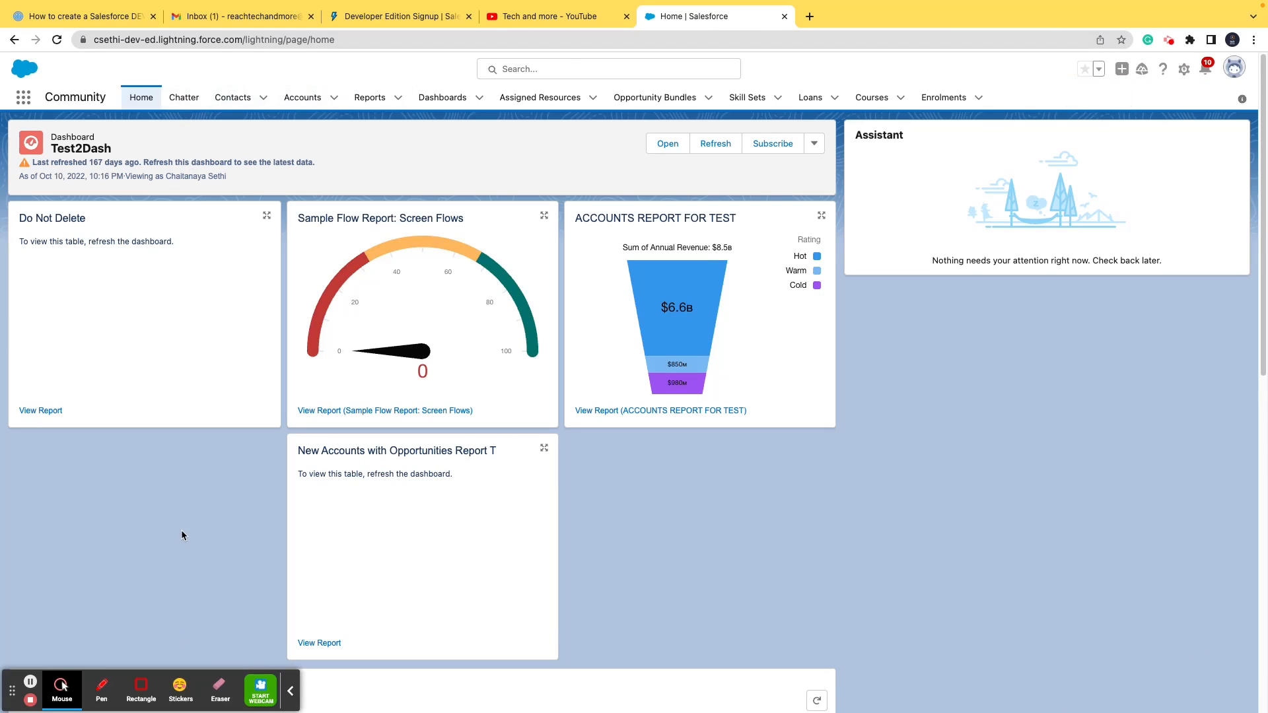
mouse_move(1162, 68)
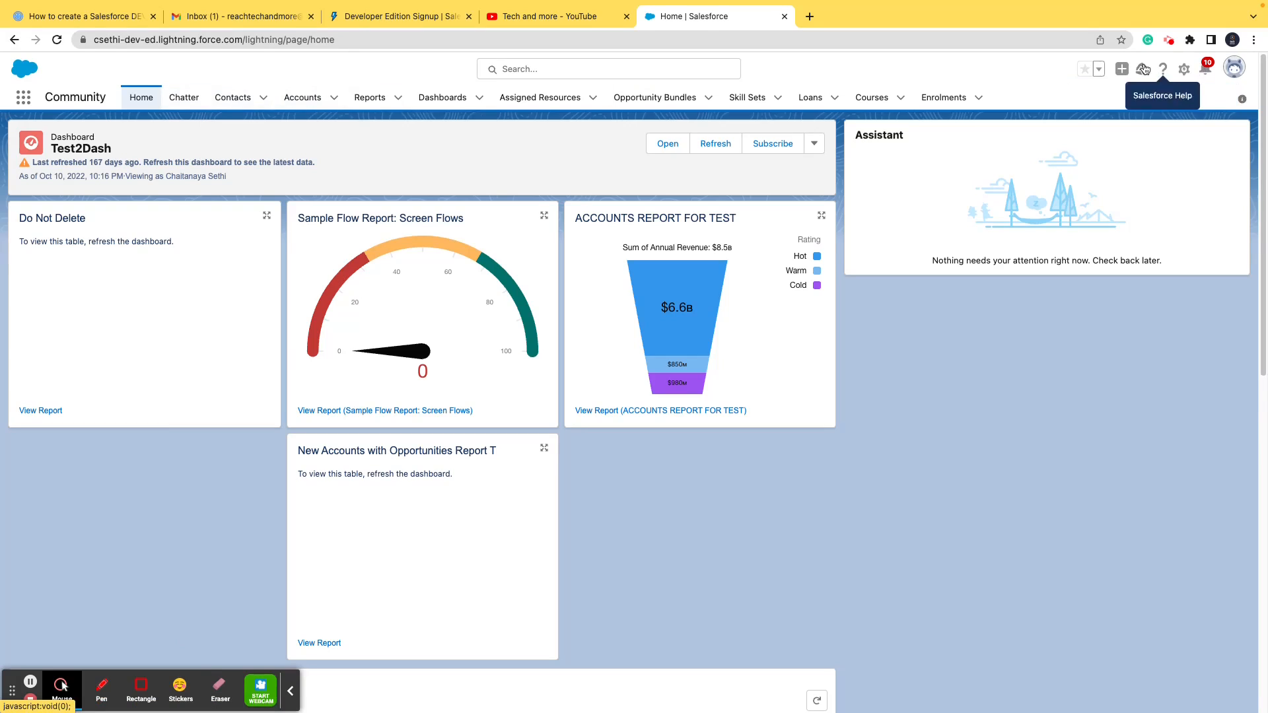
mouse_move(420, 321)
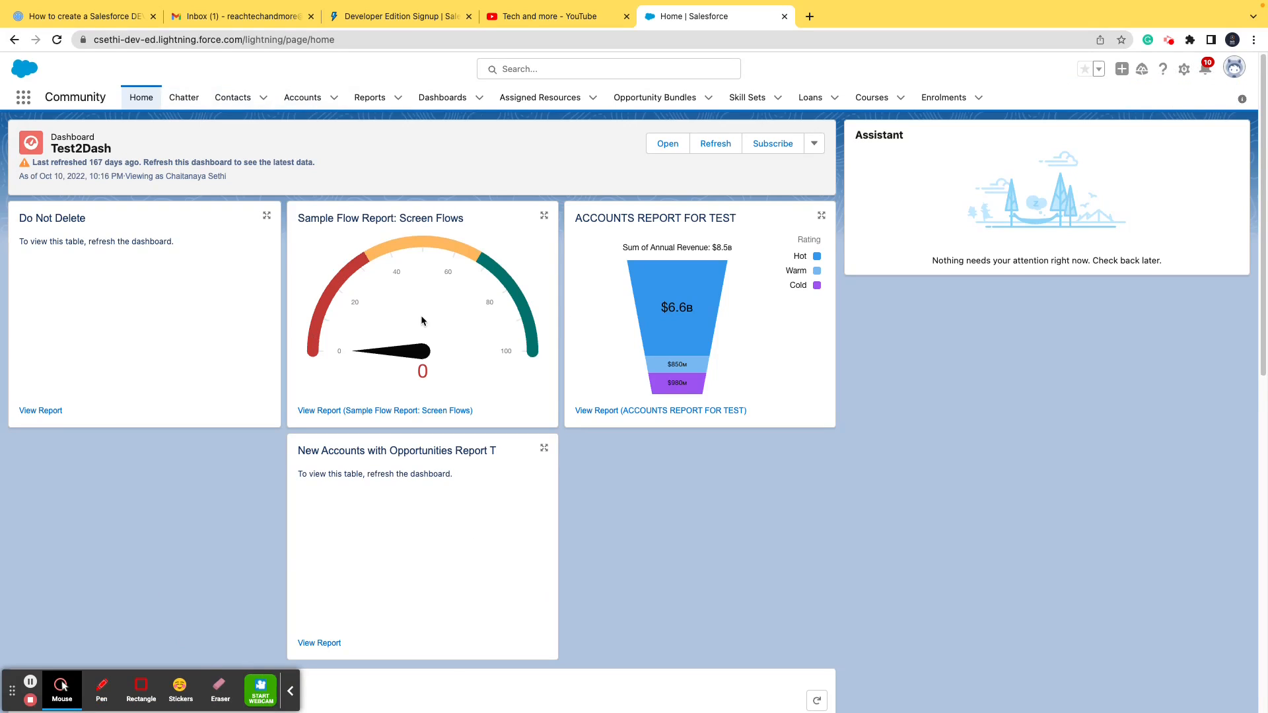
mouse_move(442, 247)
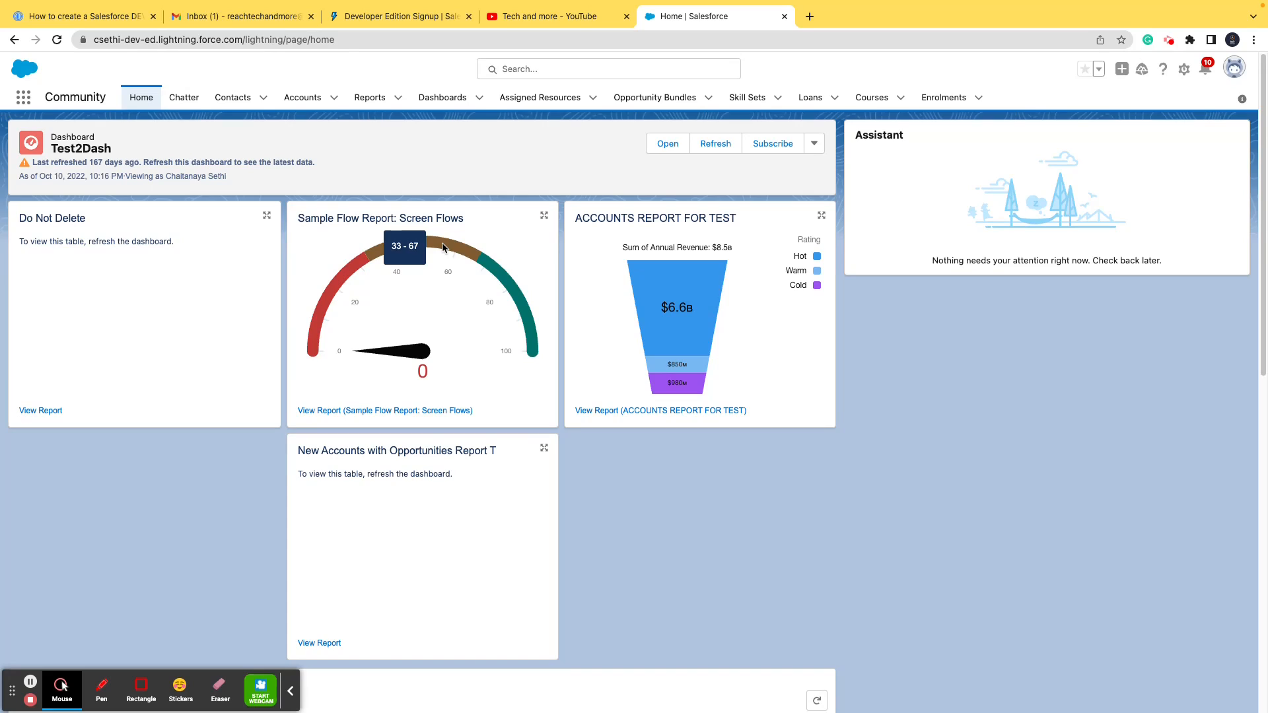
mouse_move(1183, 70)
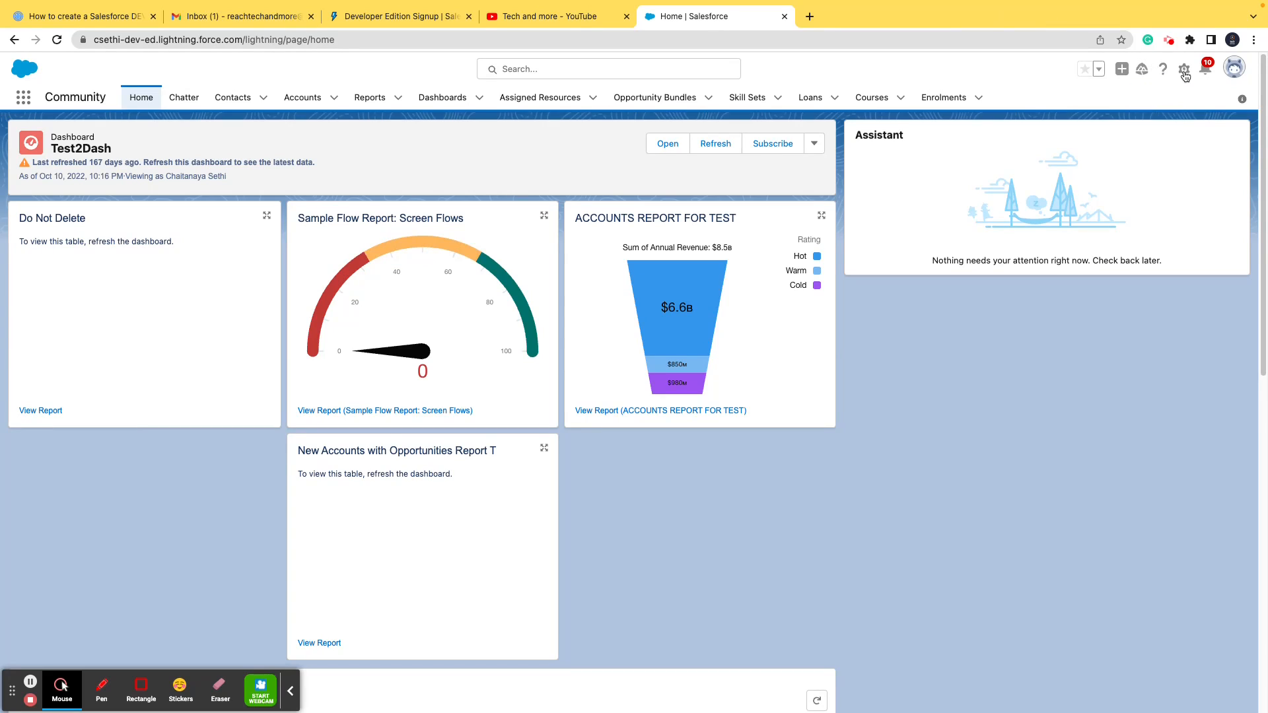
click(1183, 68)
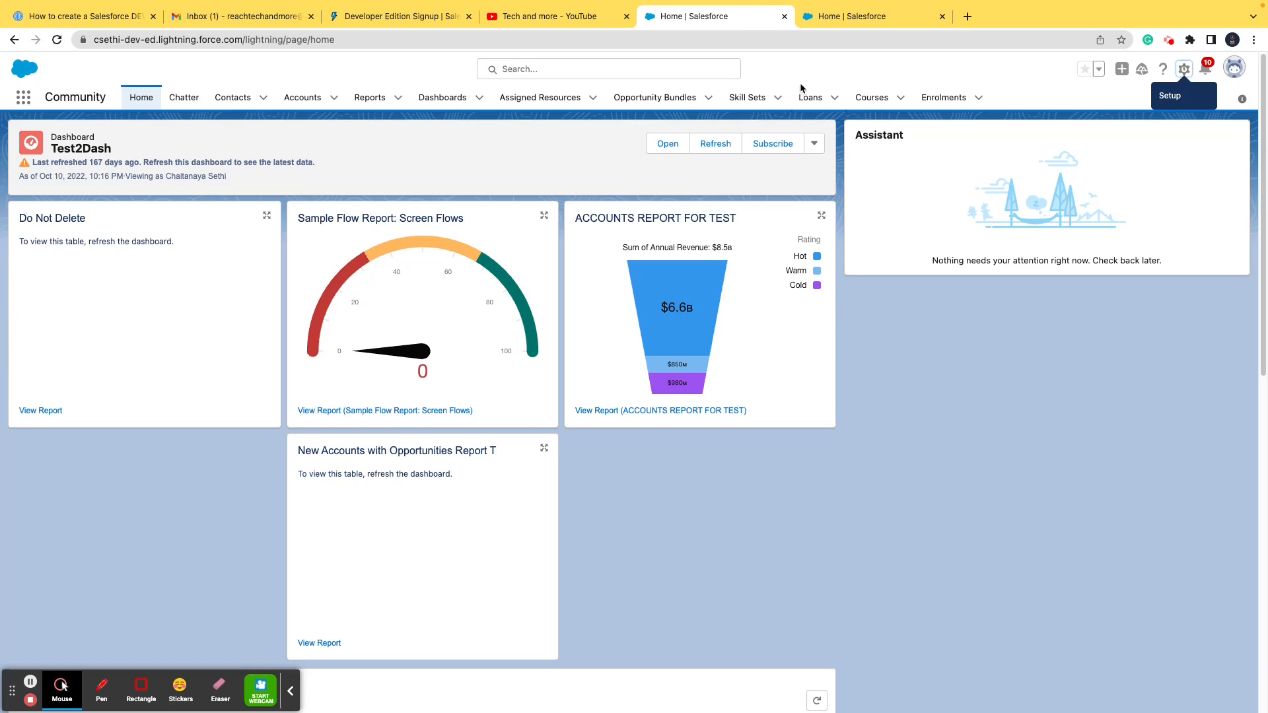
mouse_move(1022, 441)
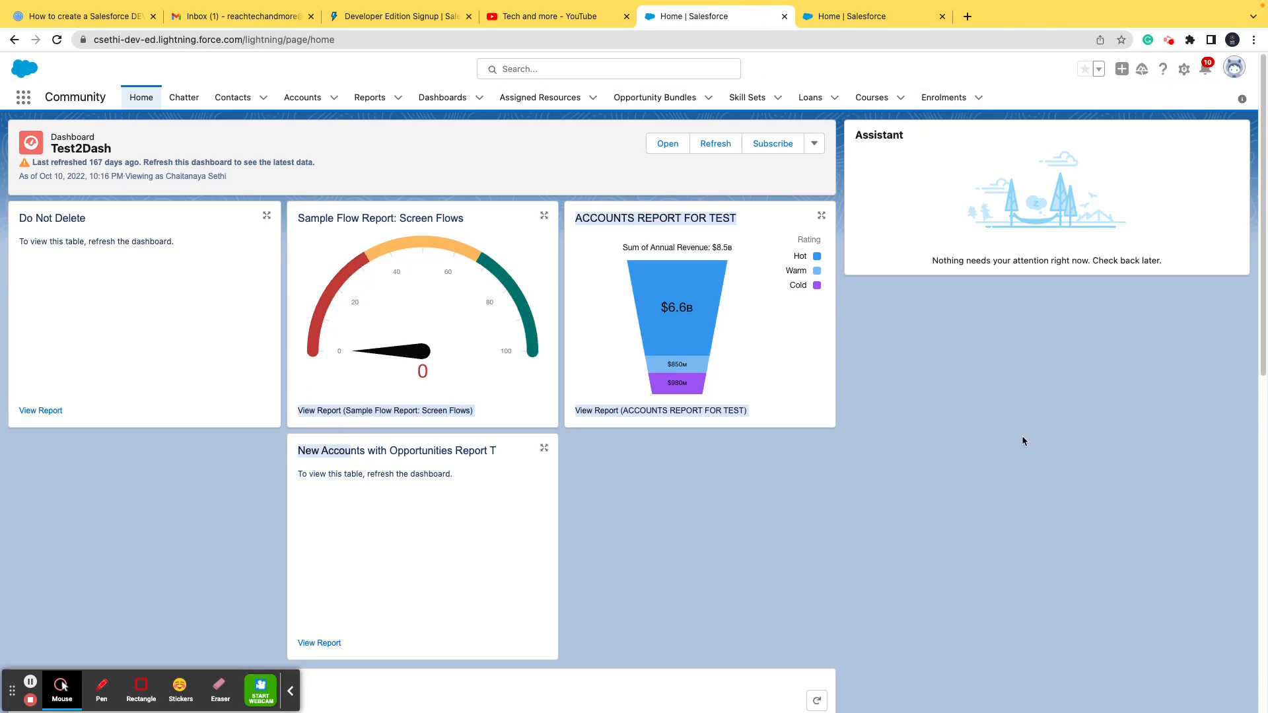
mouse_move(855, 261)
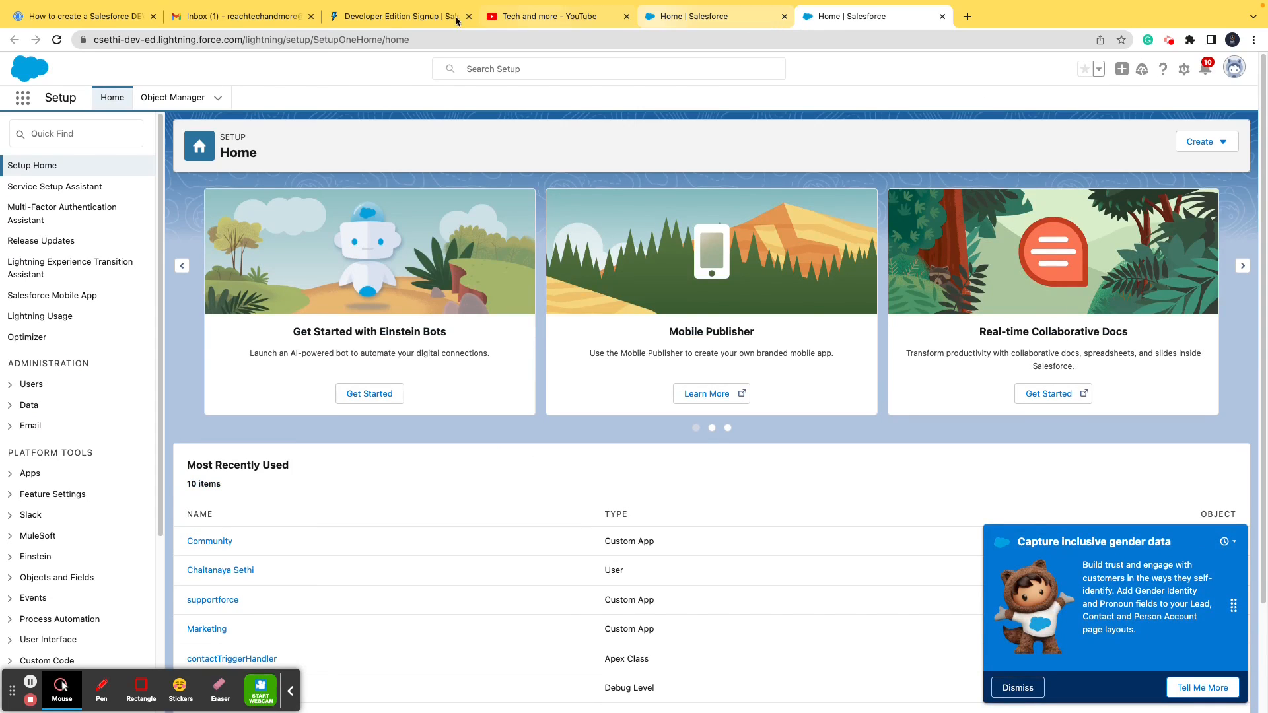
click(80, 16)
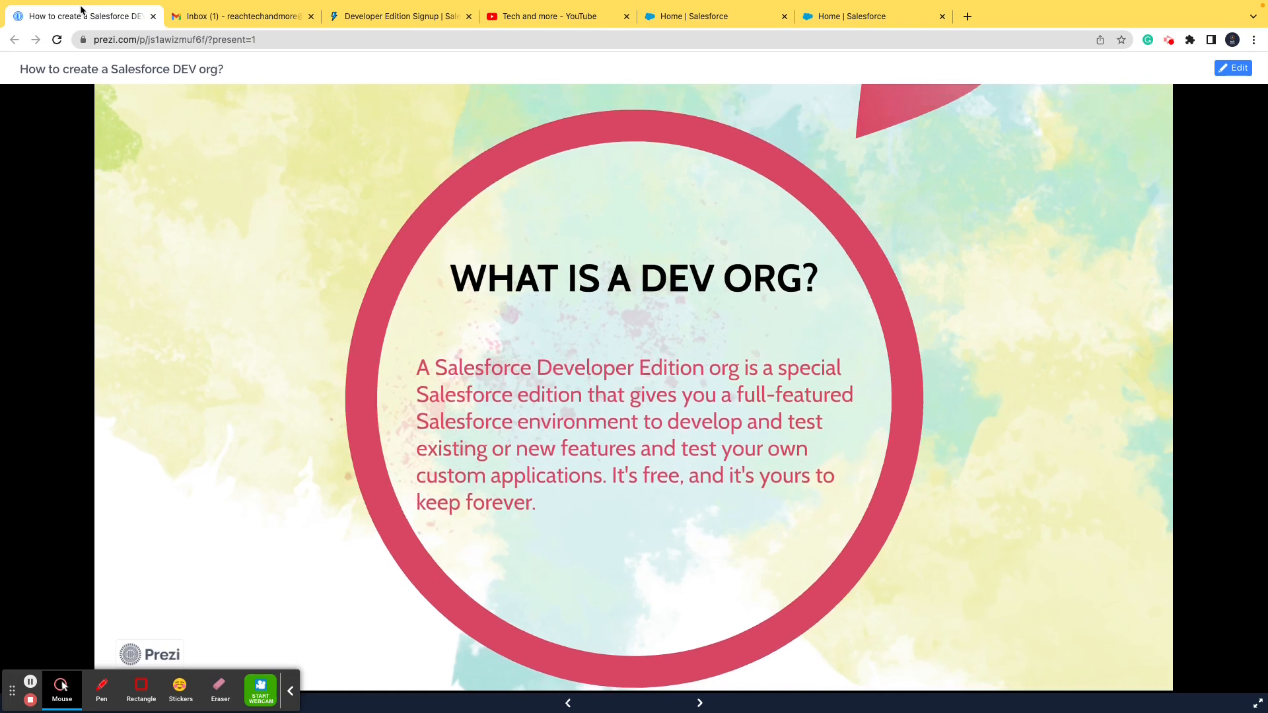
click(697, 703)
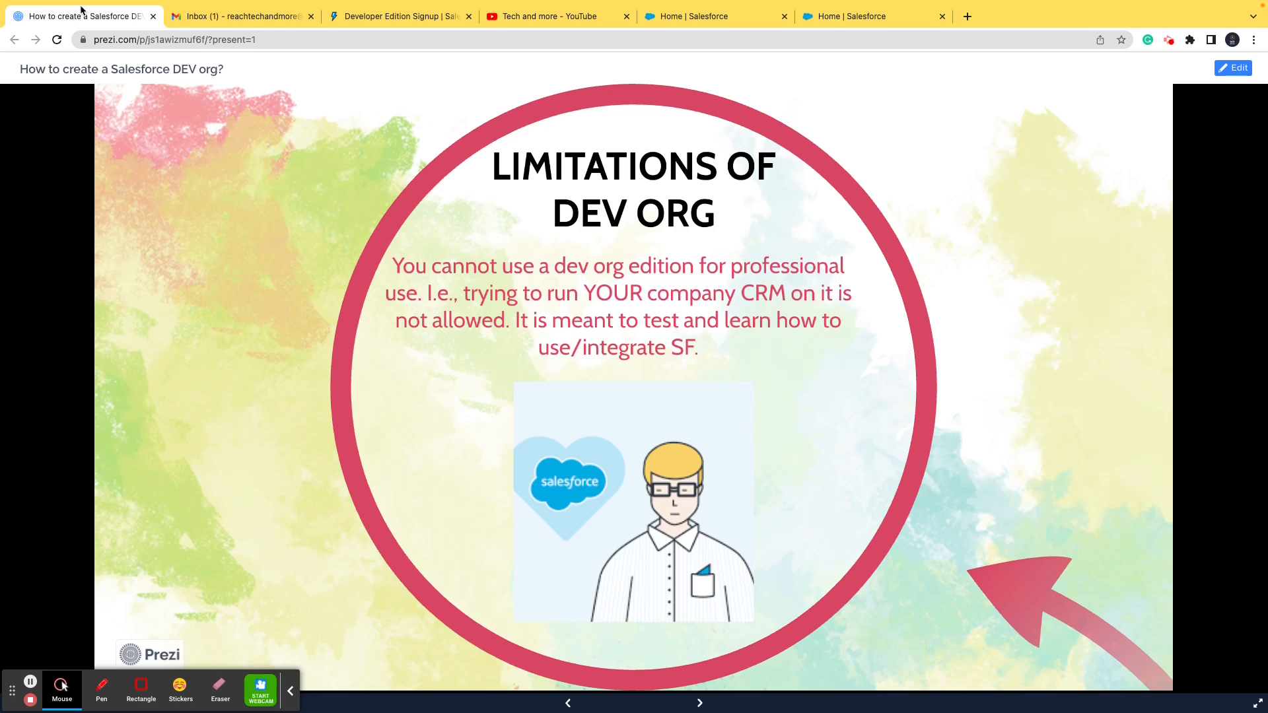
mouse_move(297, 303)
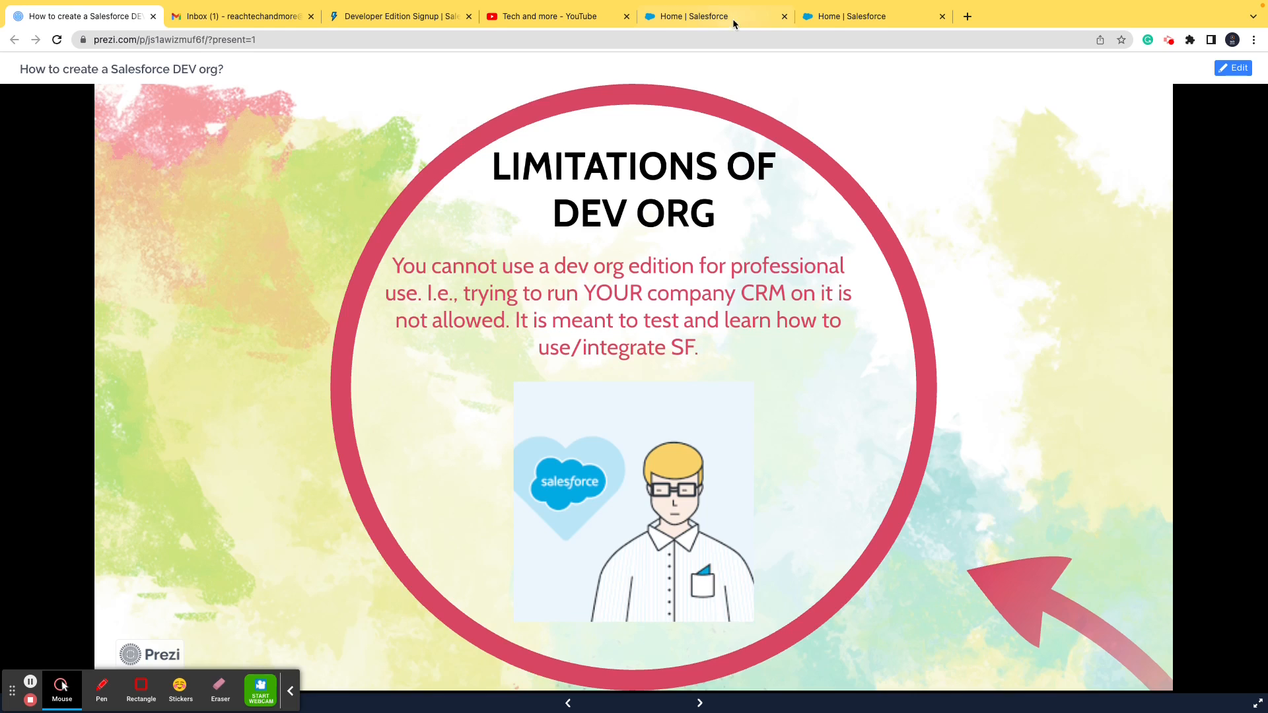
mouse_move(714, 16)
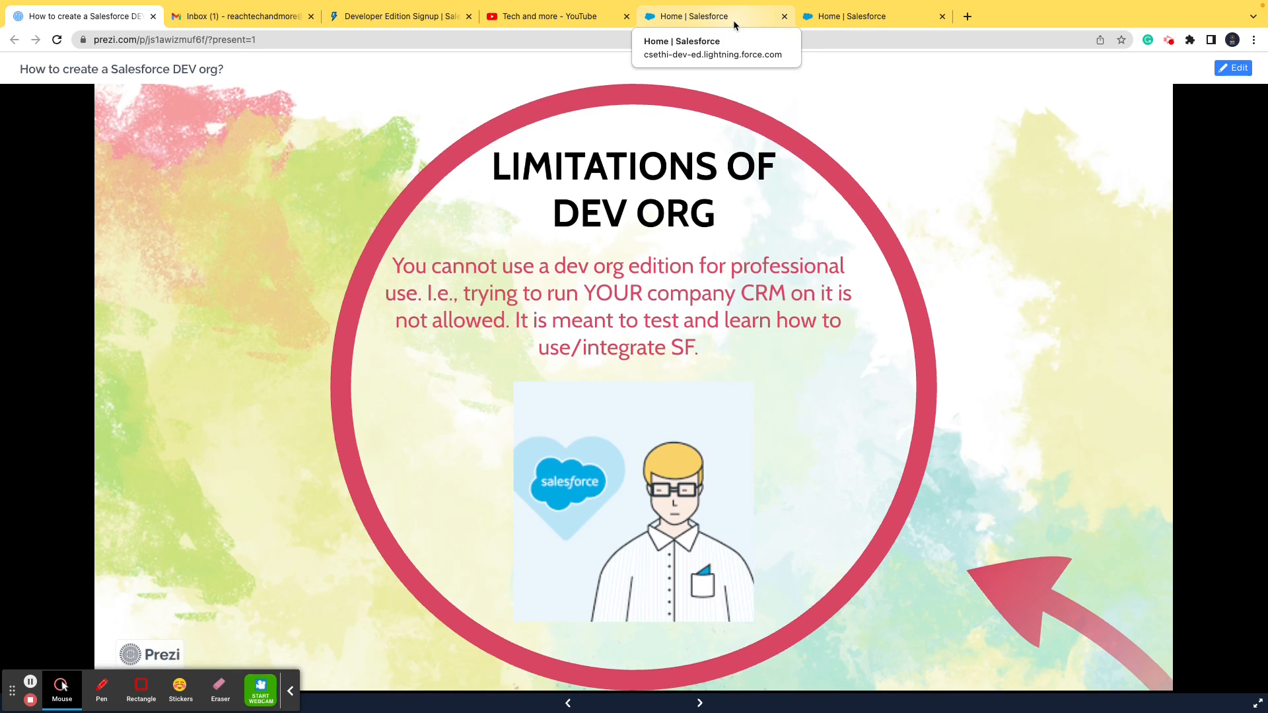
Review the Salesforce home dashboard and Setup home, switching back to the Prezi slides between looks
click(714, 16)
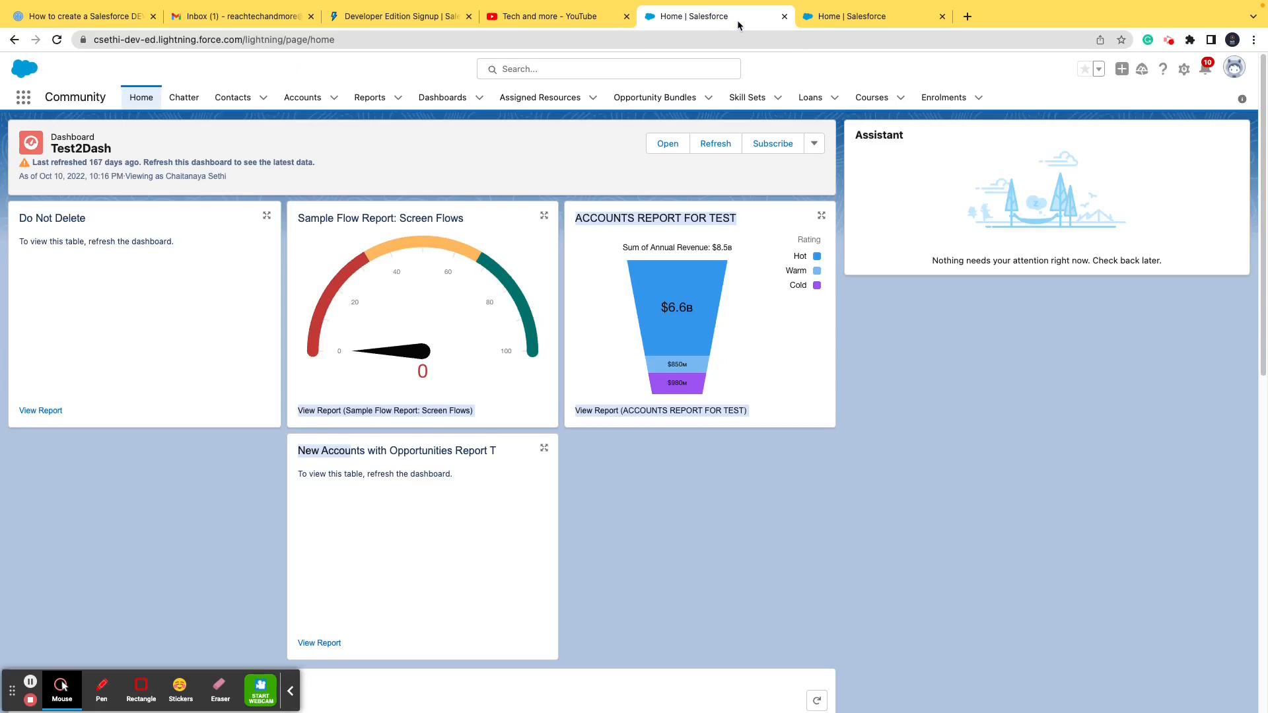
click(849, 16)
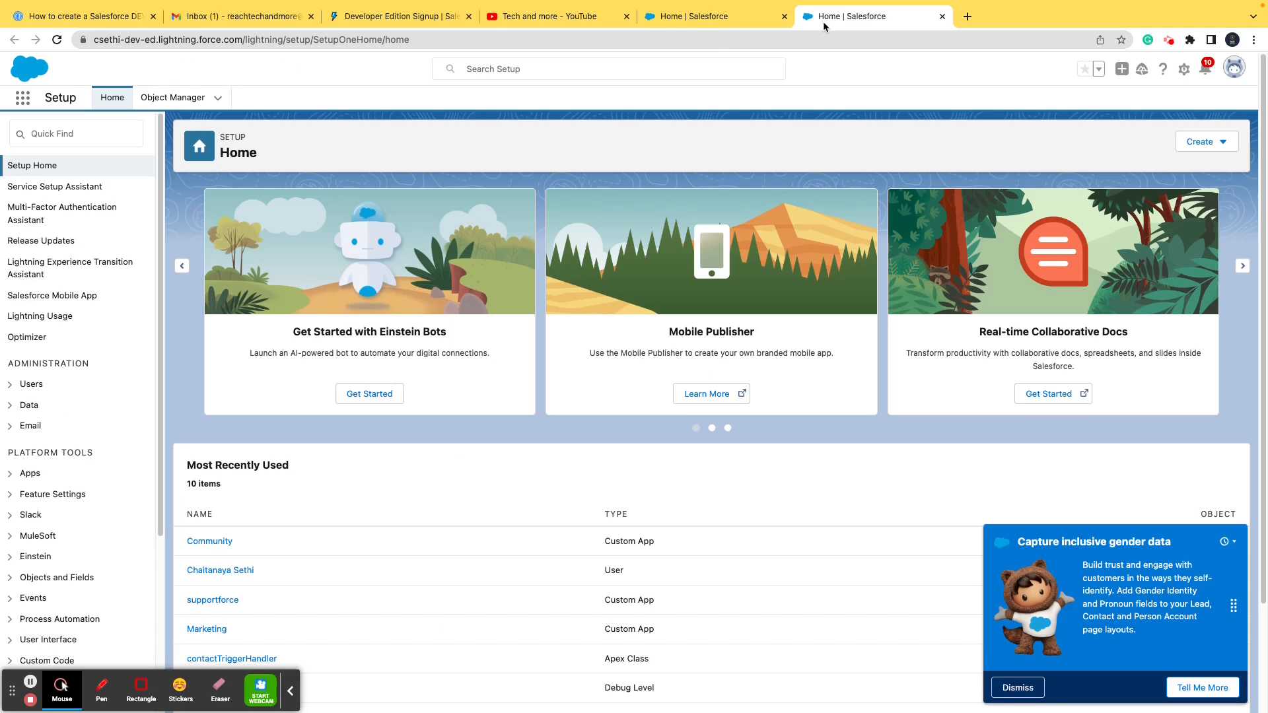
mouse_move(199, 144)
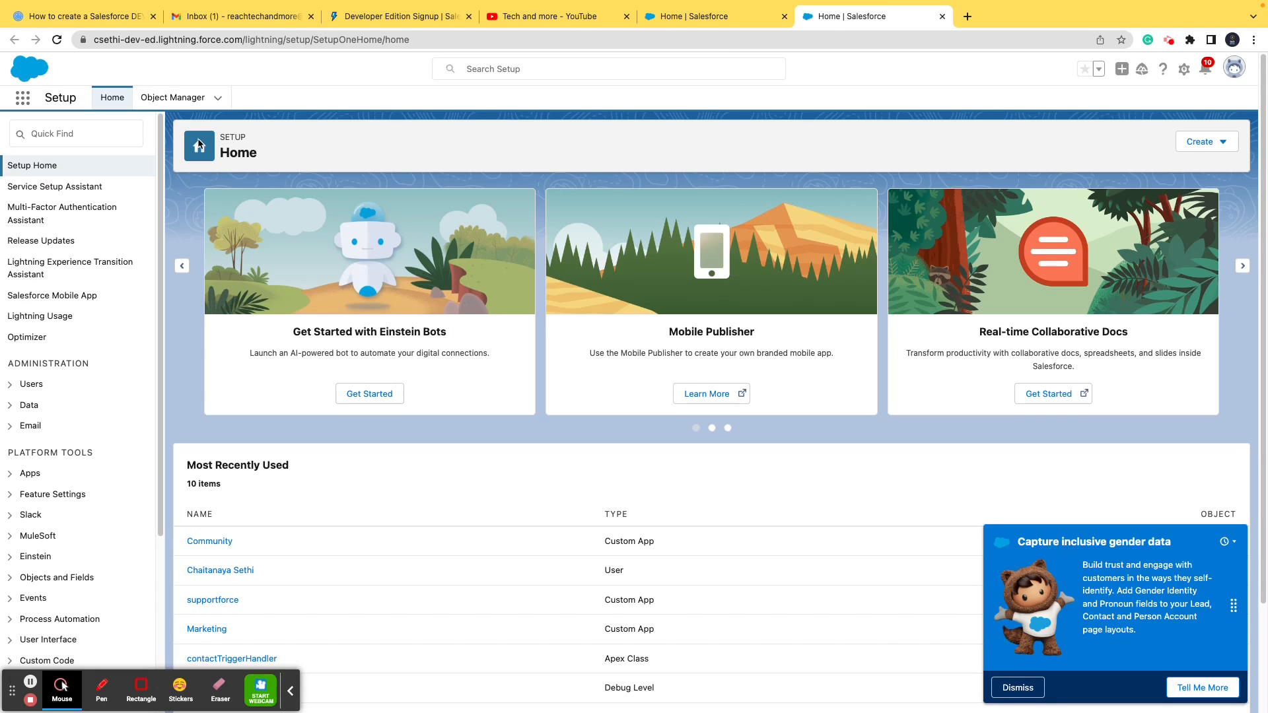
mouse_move(89, 16)
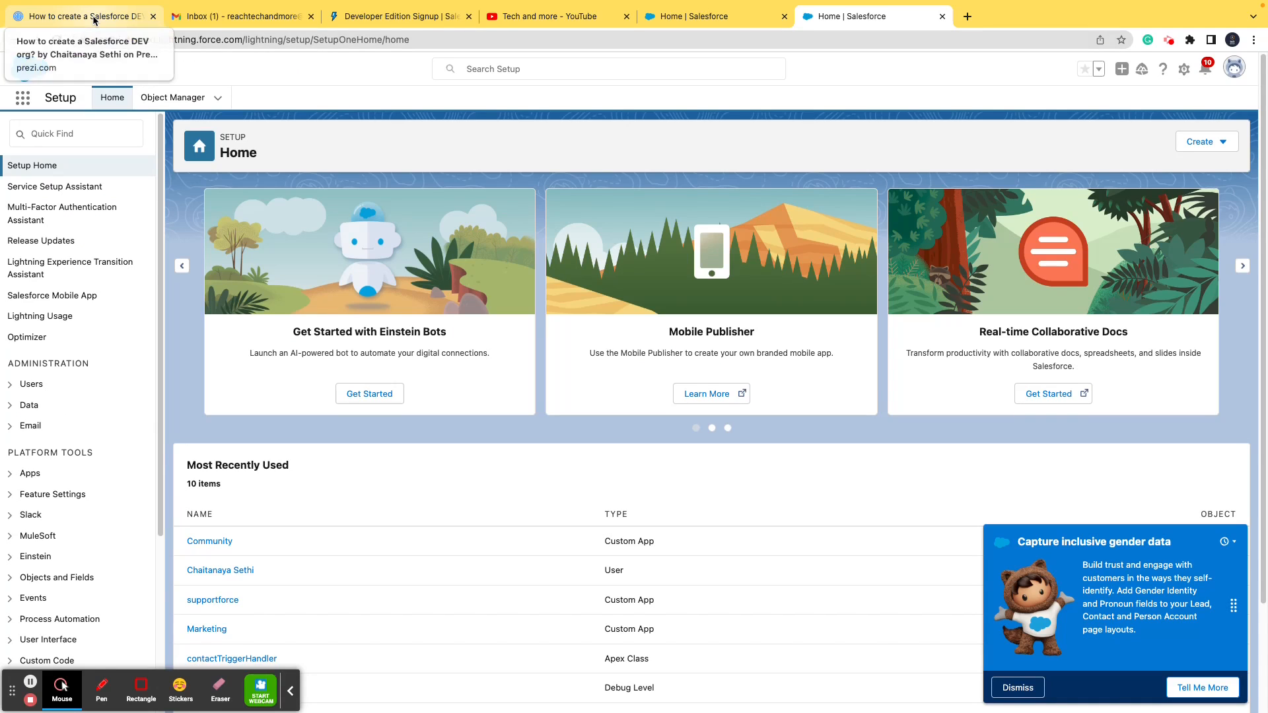
click(81, 15)
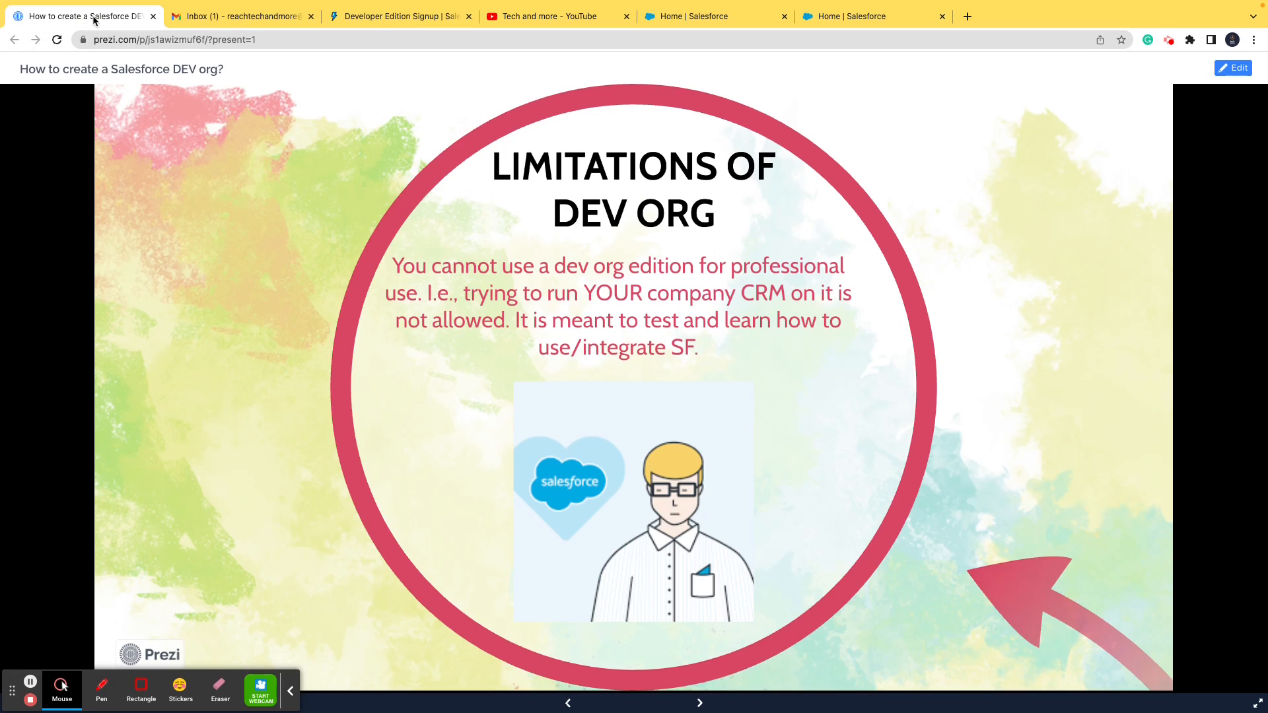
click(873, 16)
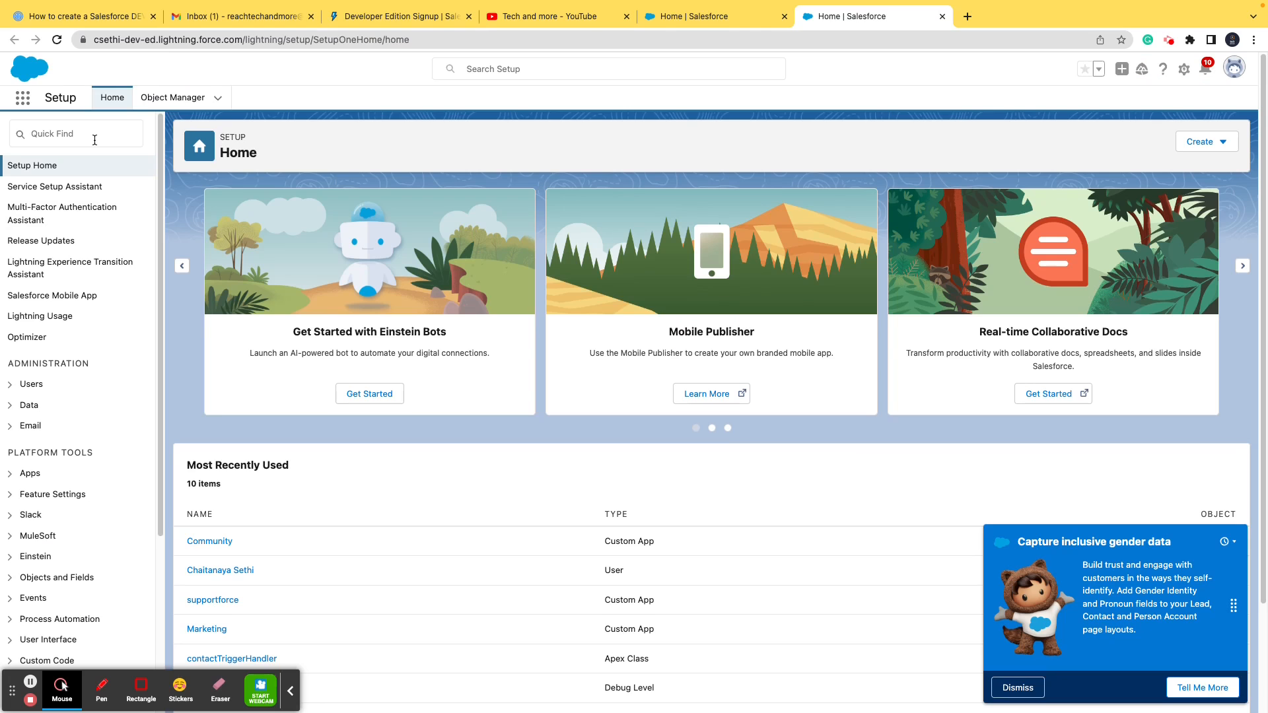
click(81, 16)
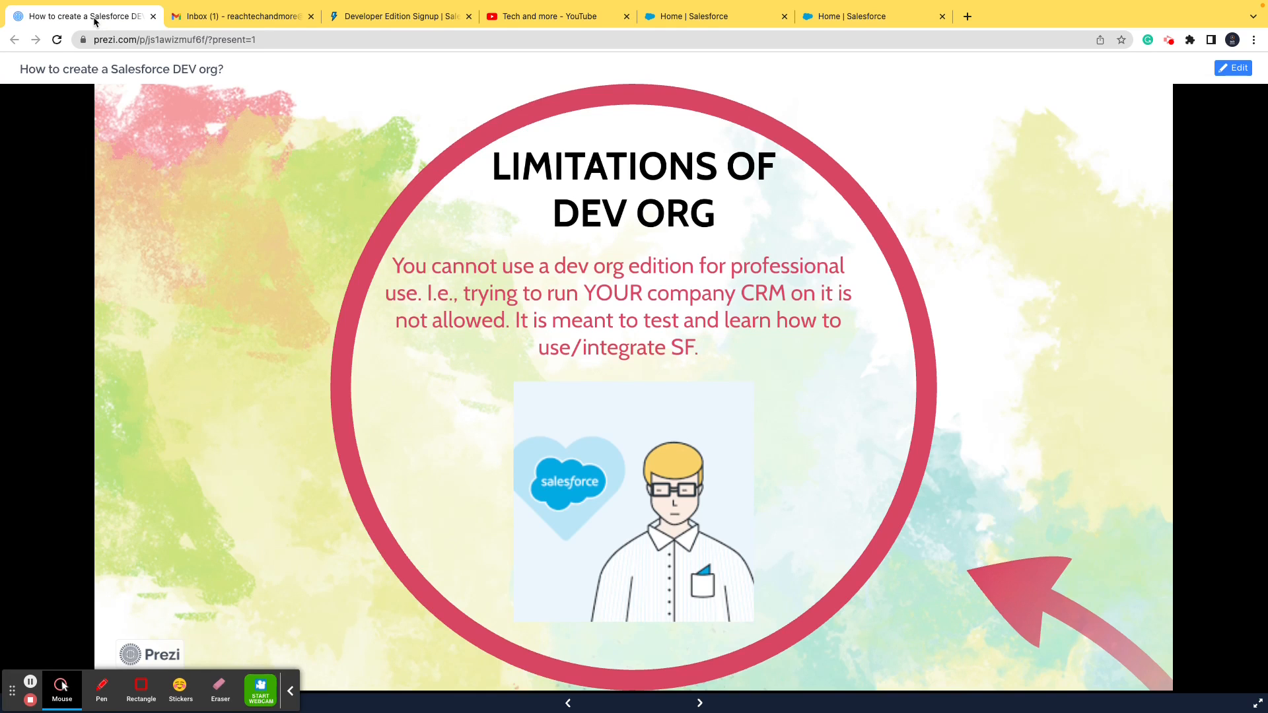
Advance Prezi to the Creating a Dev Org slide and switch to the Developer Edition signup tab
click(699, 702)
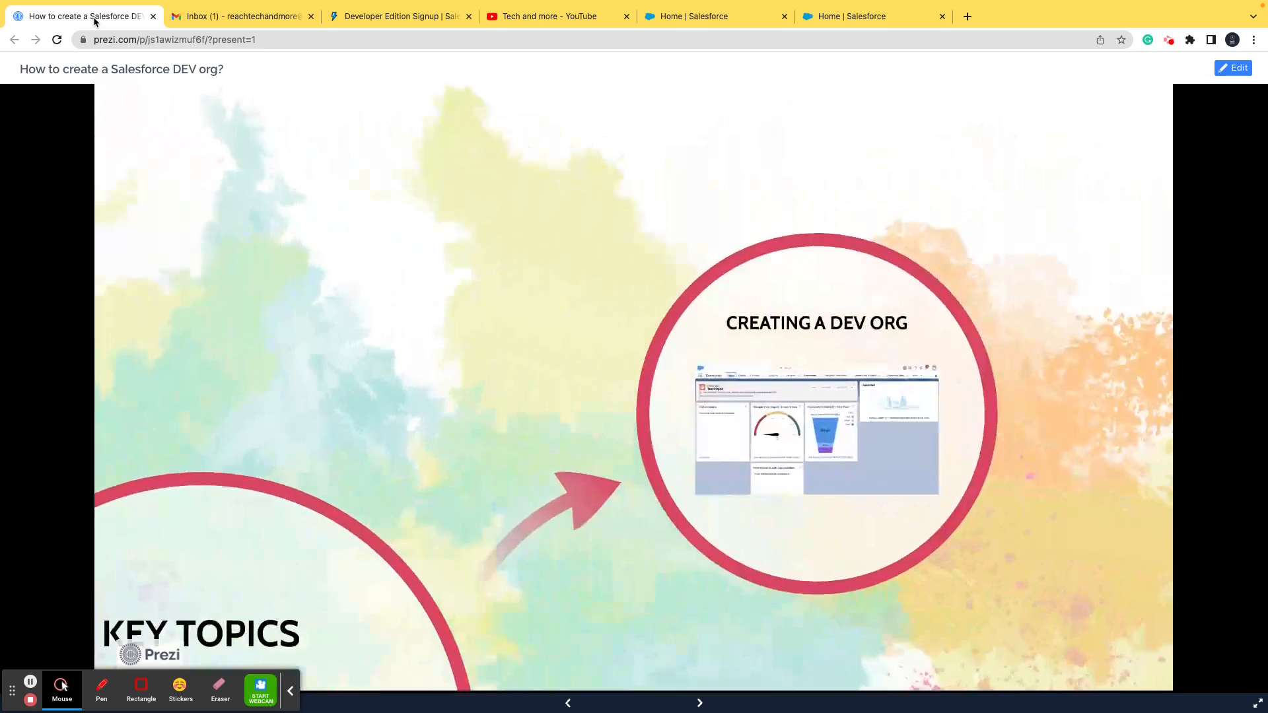
click(698, 702)
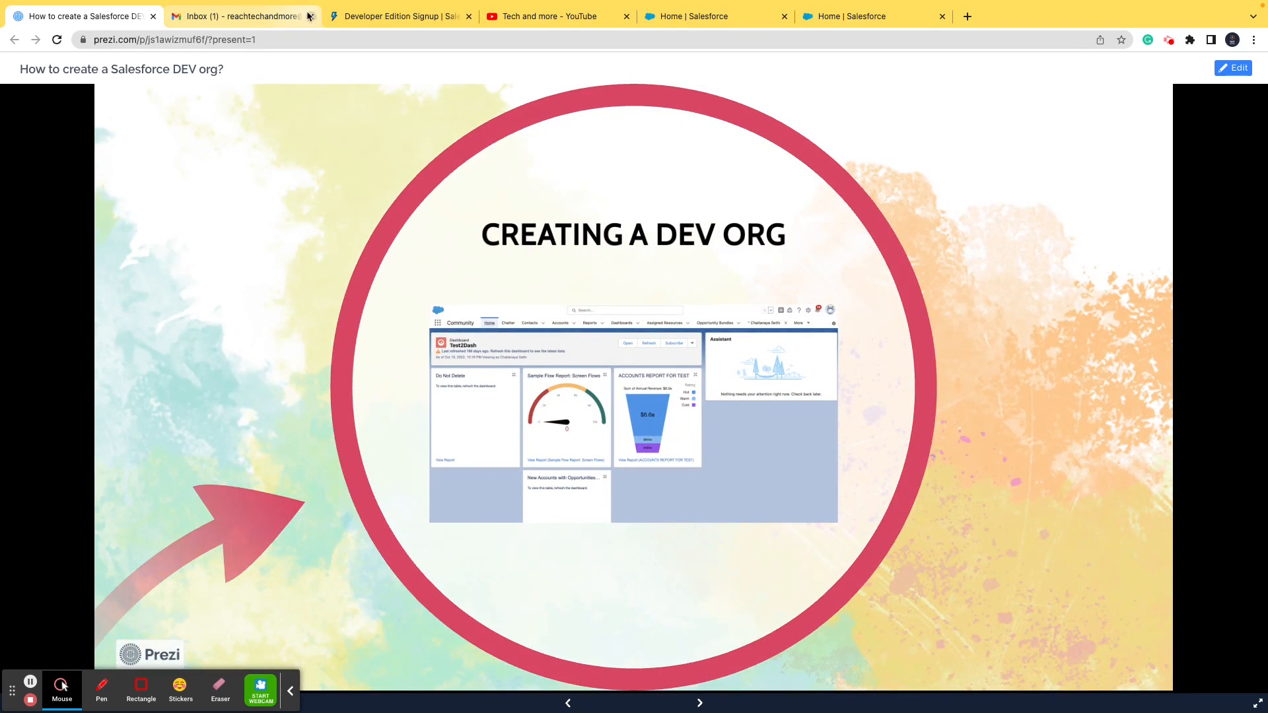
click(398, 16)
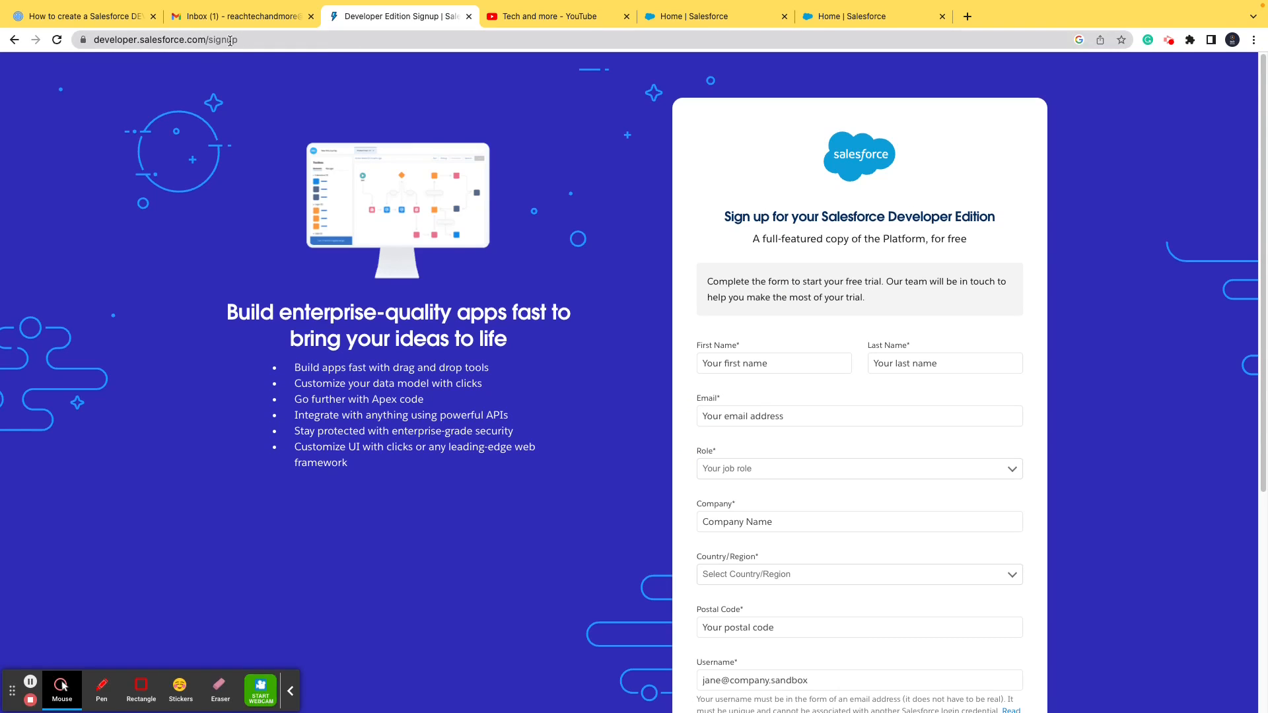
mouse_move(966, 16)
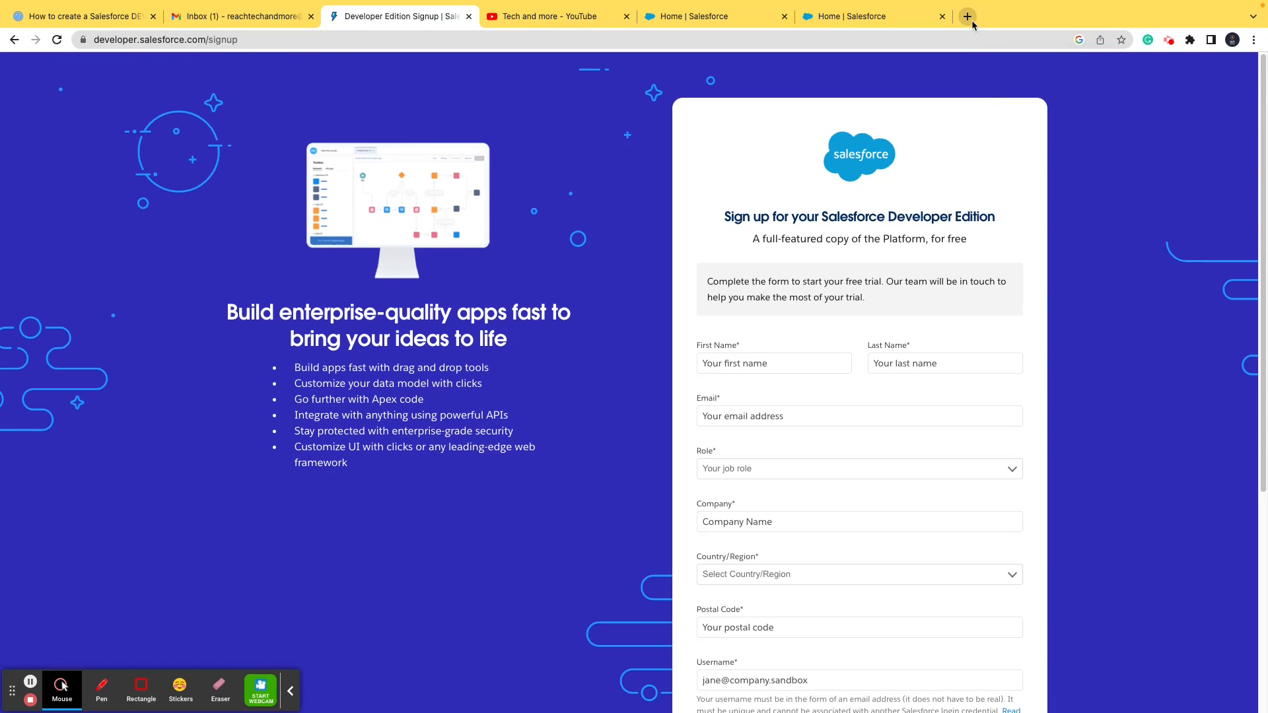
In a new tab, search 'create dev org salesforce' and open the Developer Edition Signup result
click(967, 16)
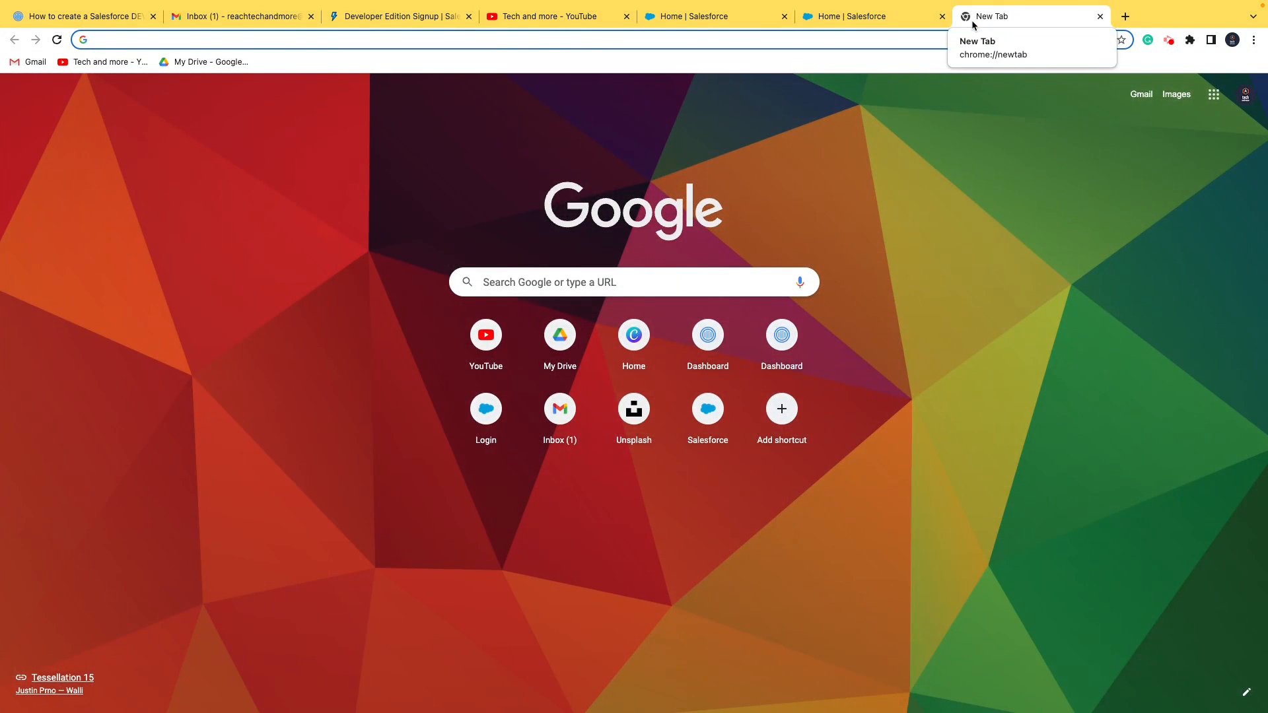
key(Return)
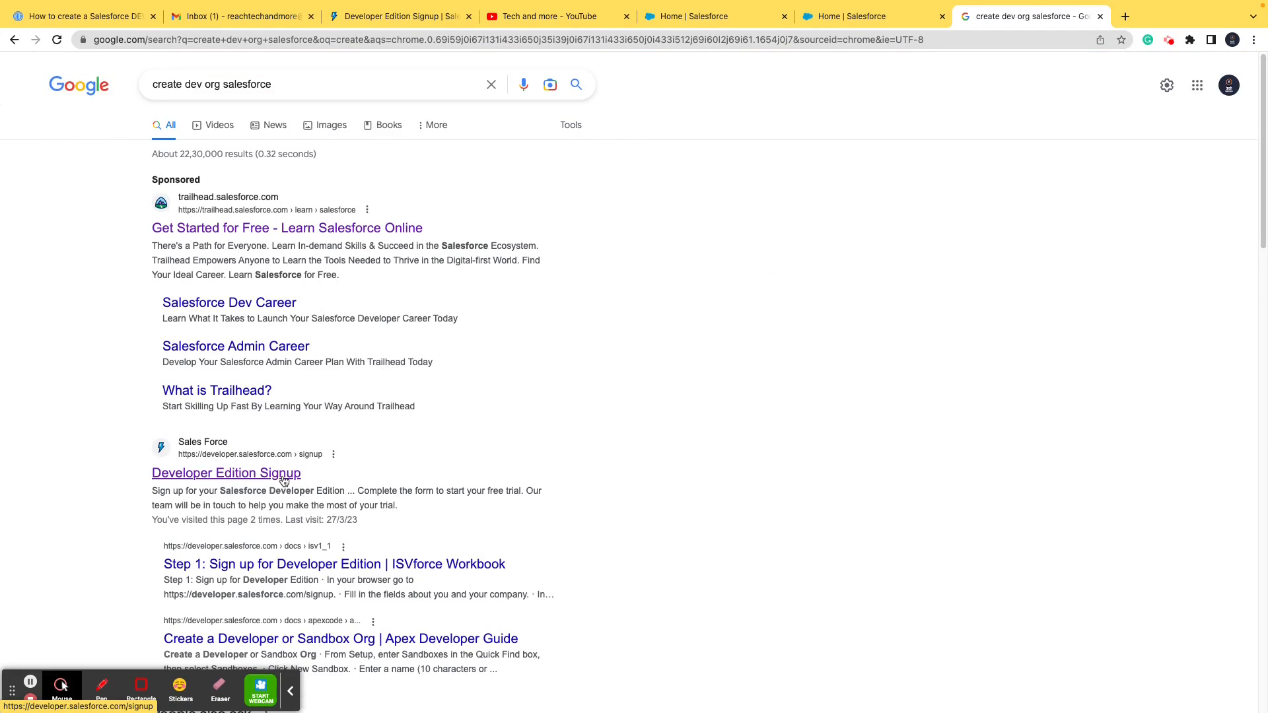
click(225, 473)
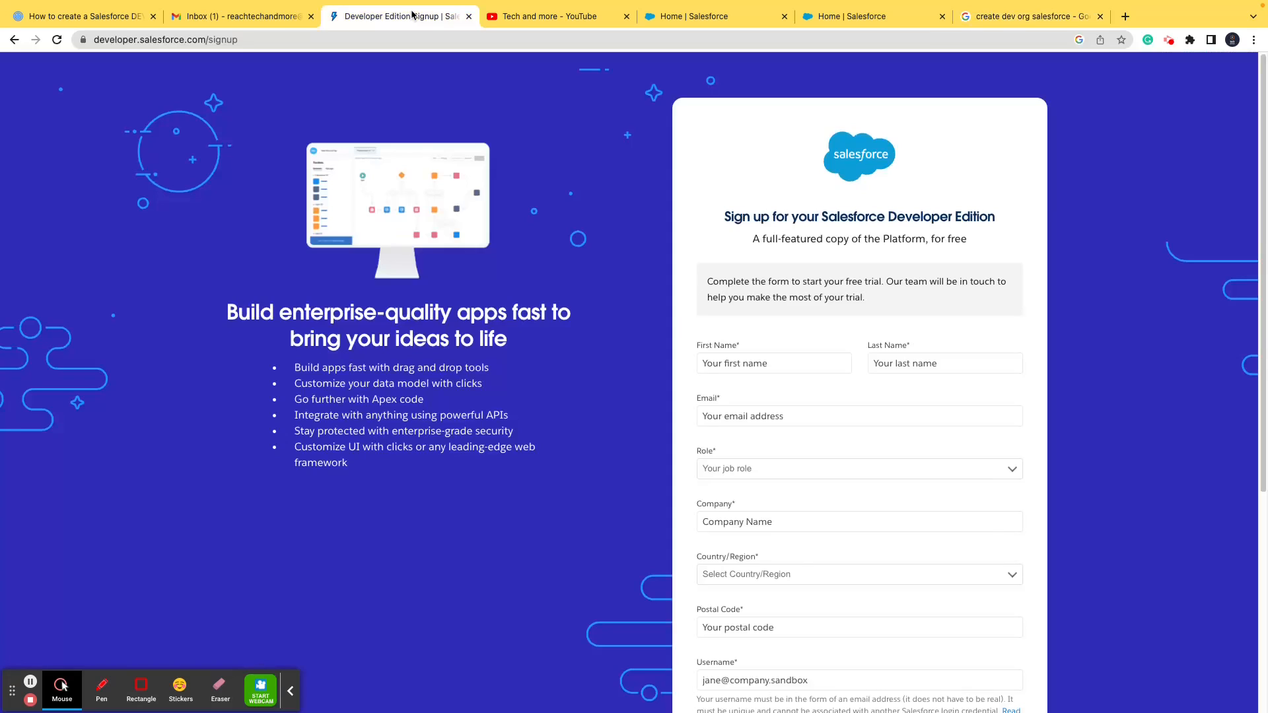
mouse_move(739, 355)
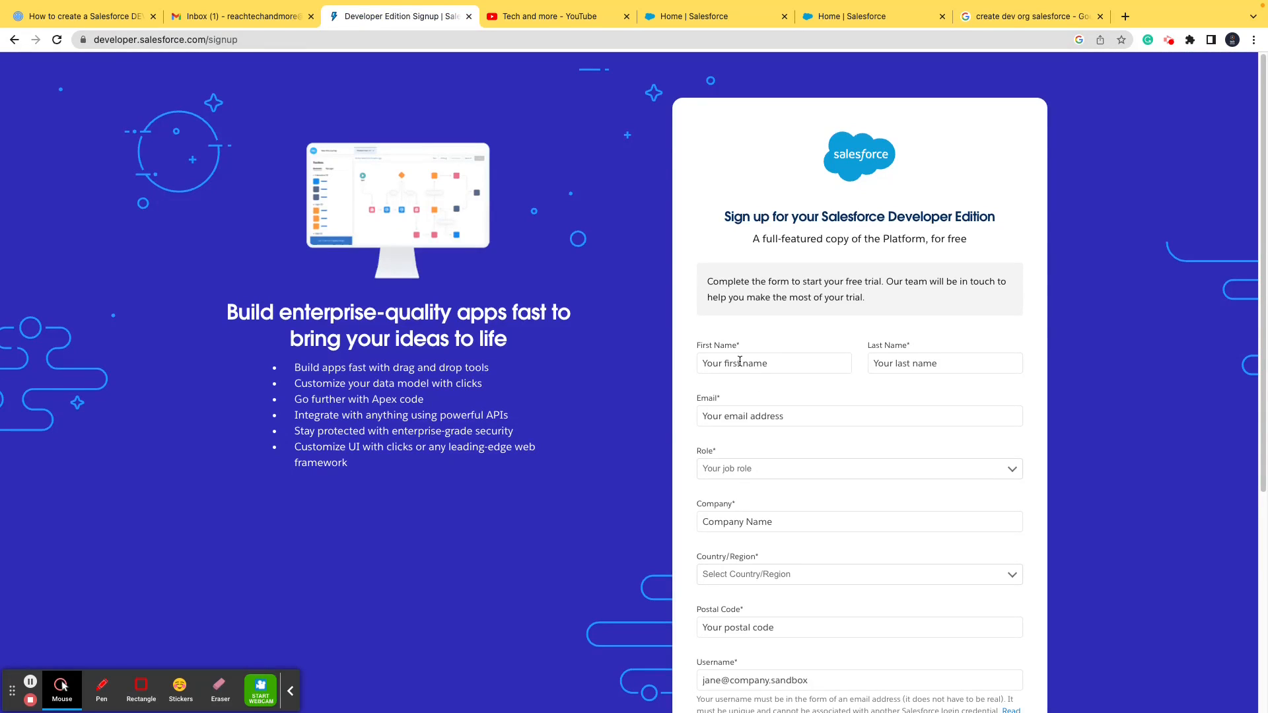
mouse_move(31, 681)
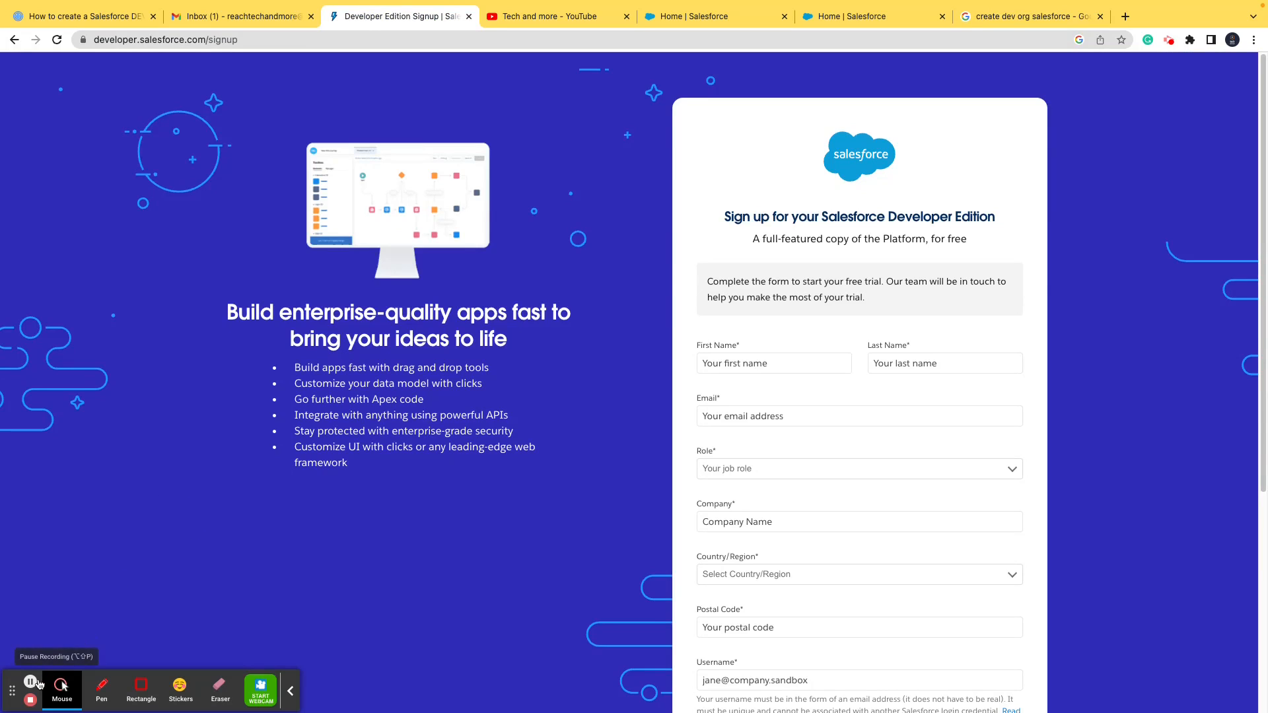
Enter the first name, last name and gmail.com email address on the signup form
click(773, 363)
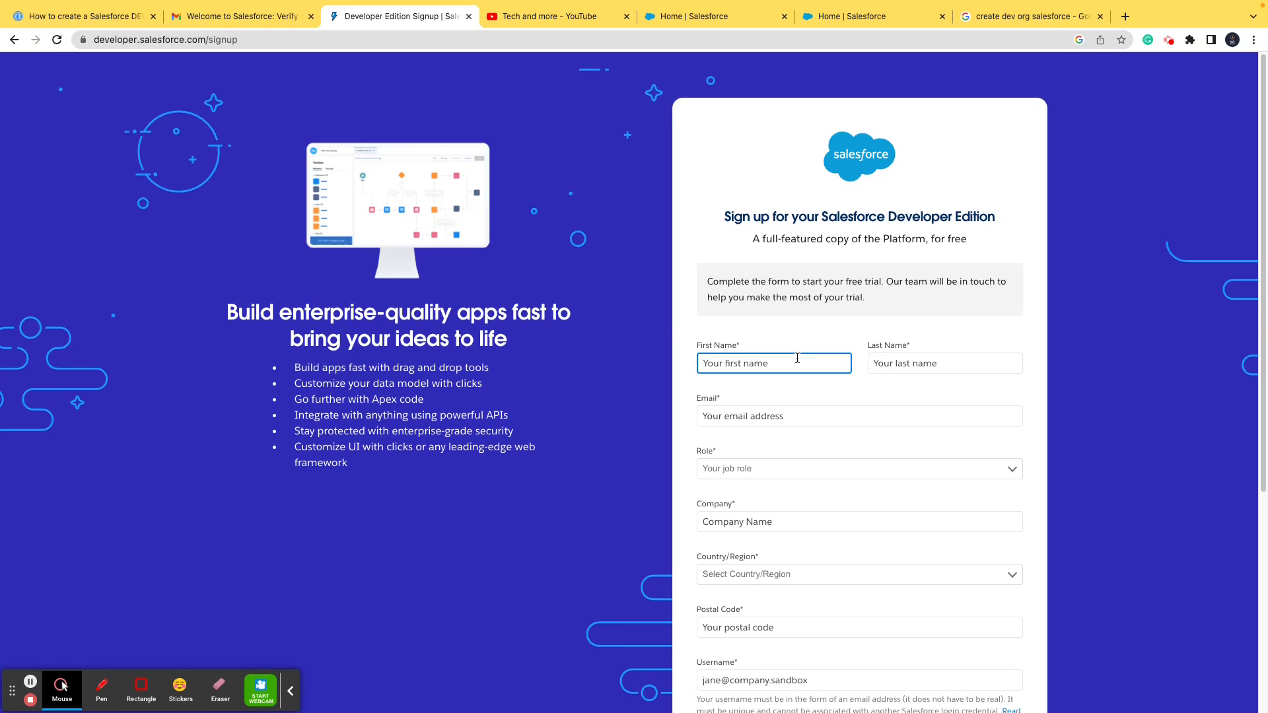
text(Harr)
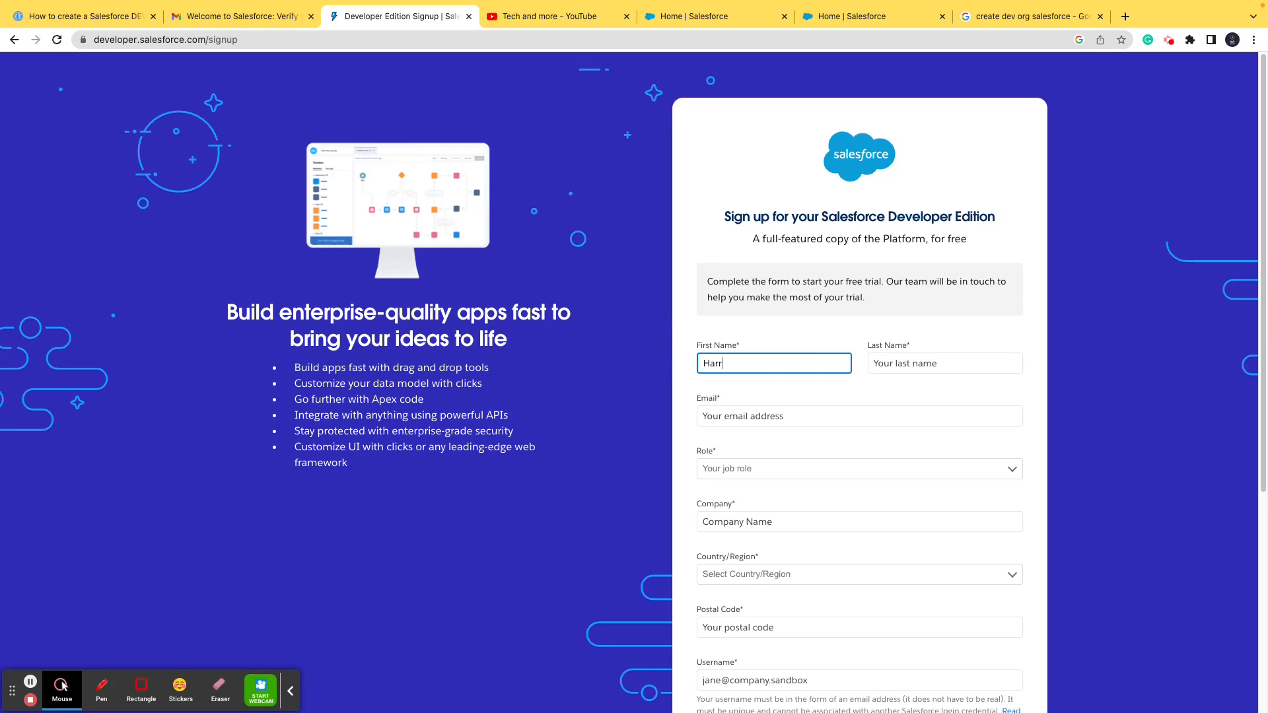
text(Poote)
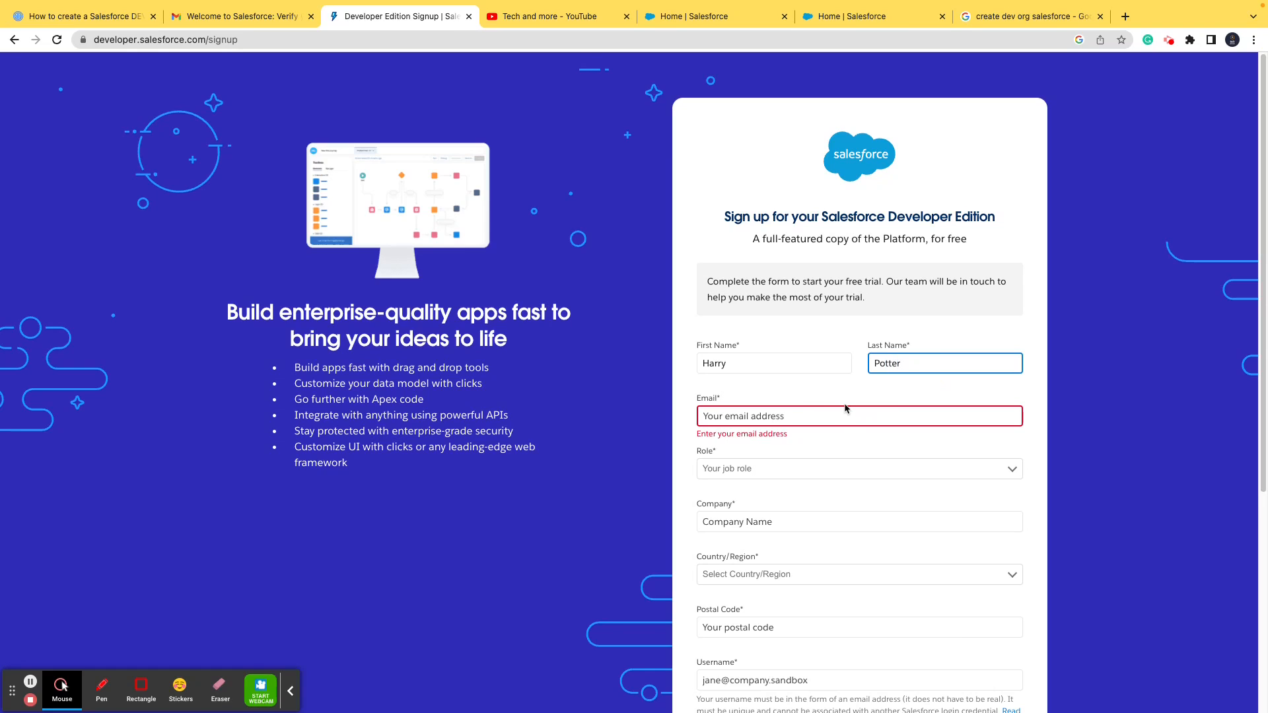
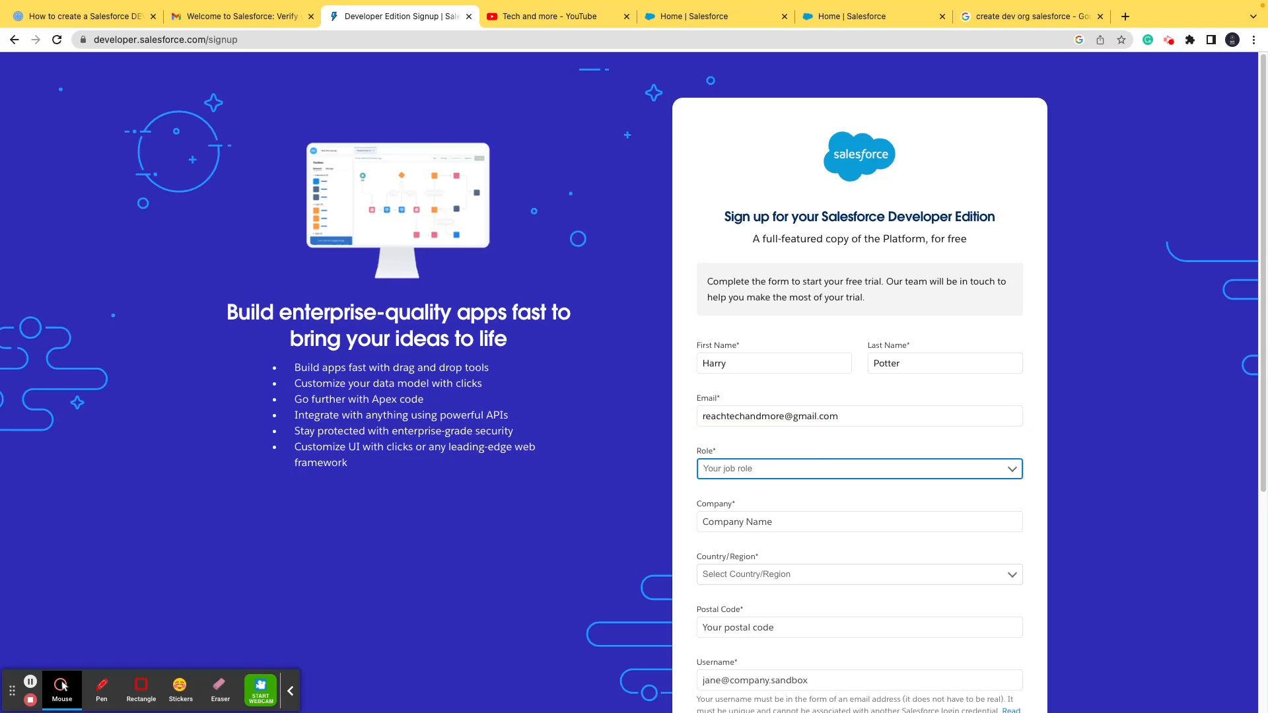
Choose Developer as the role and enter the company name Hogwards
click(858, 467)
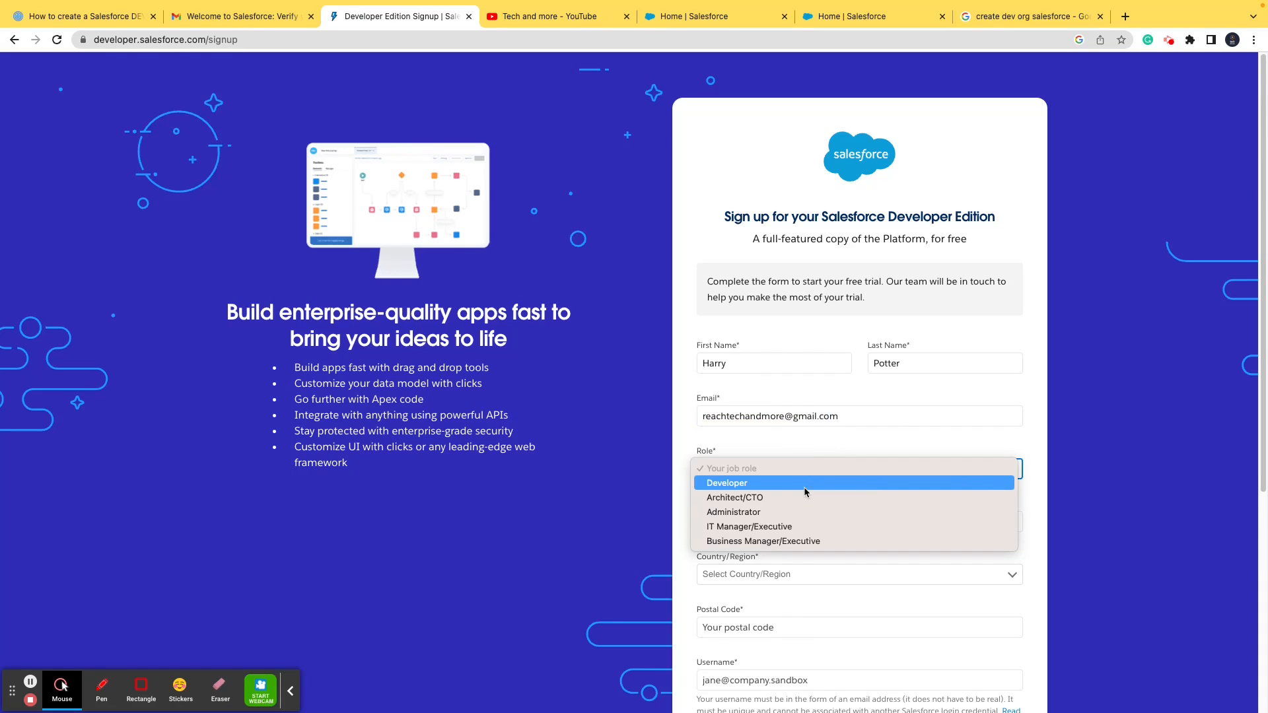
click(726, 483)
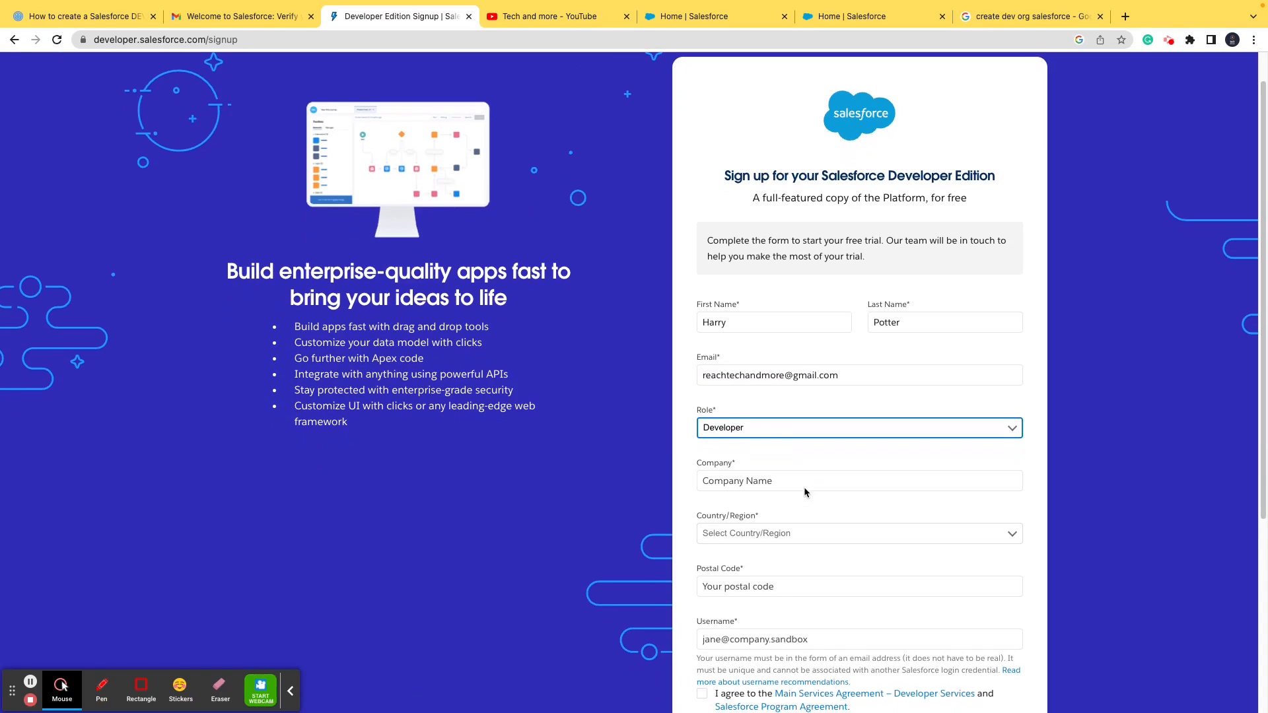
scroll(down, 3)
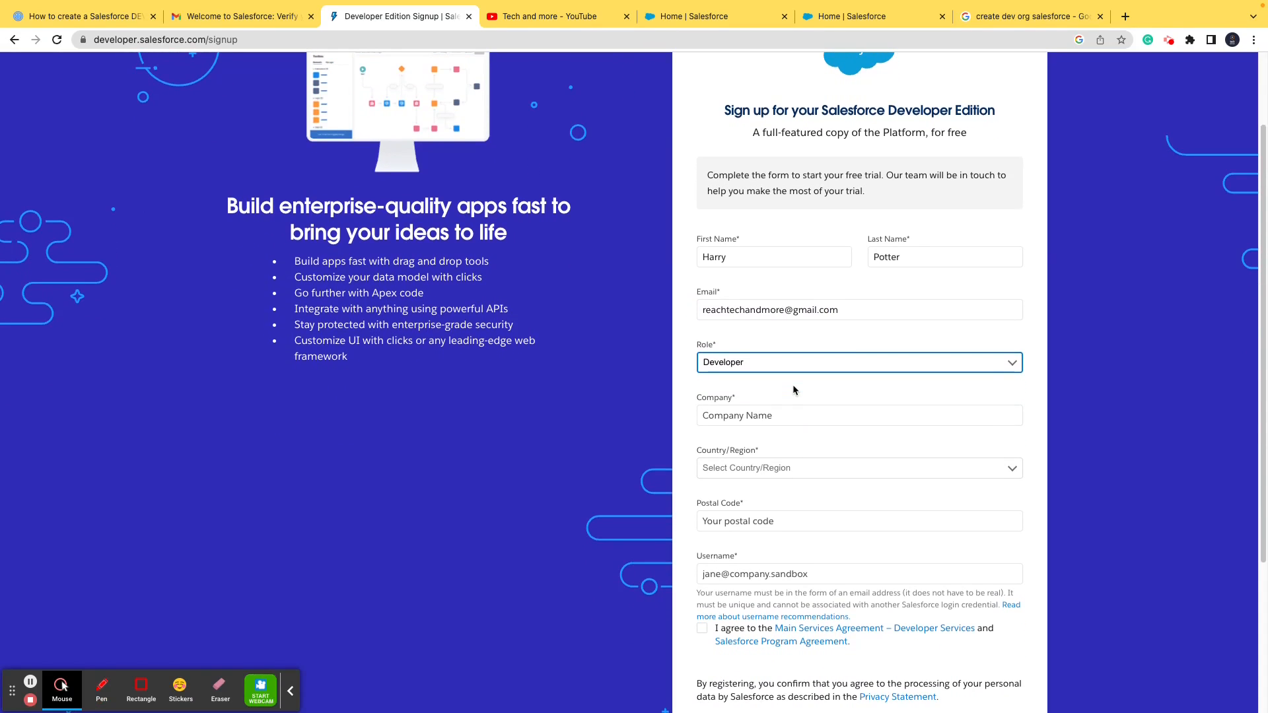
text(Te)
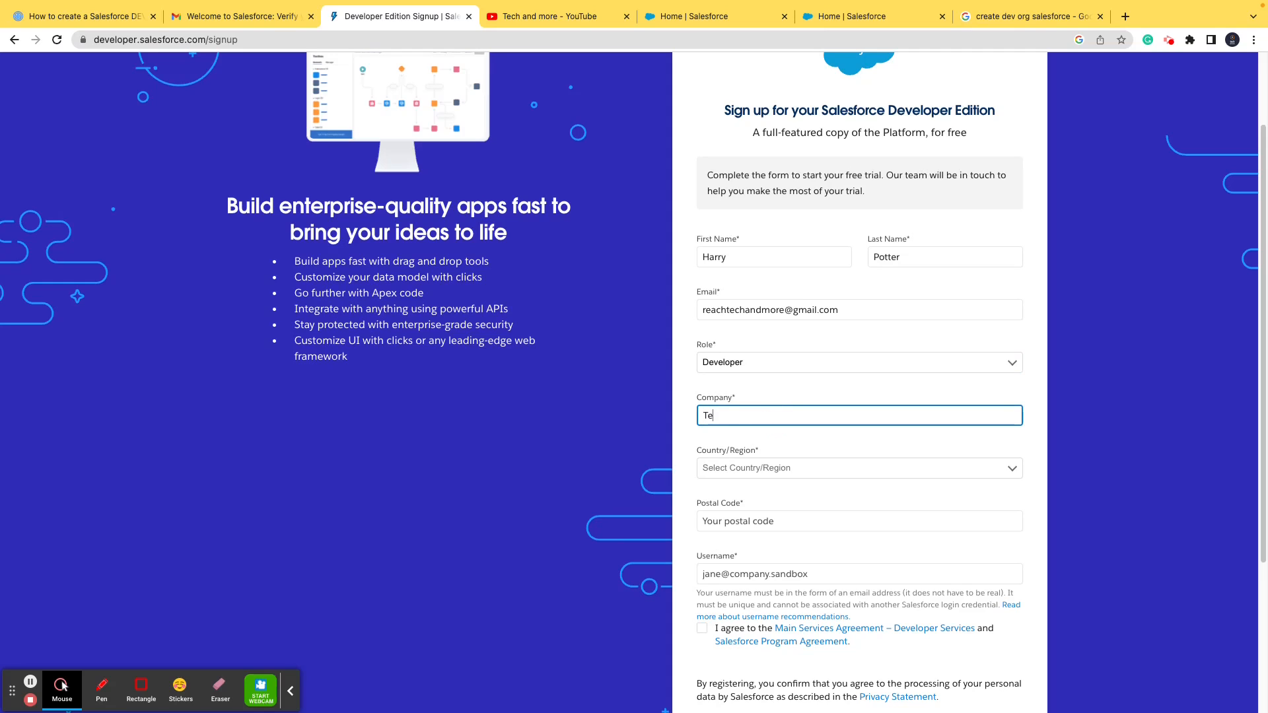
text(st Comp)
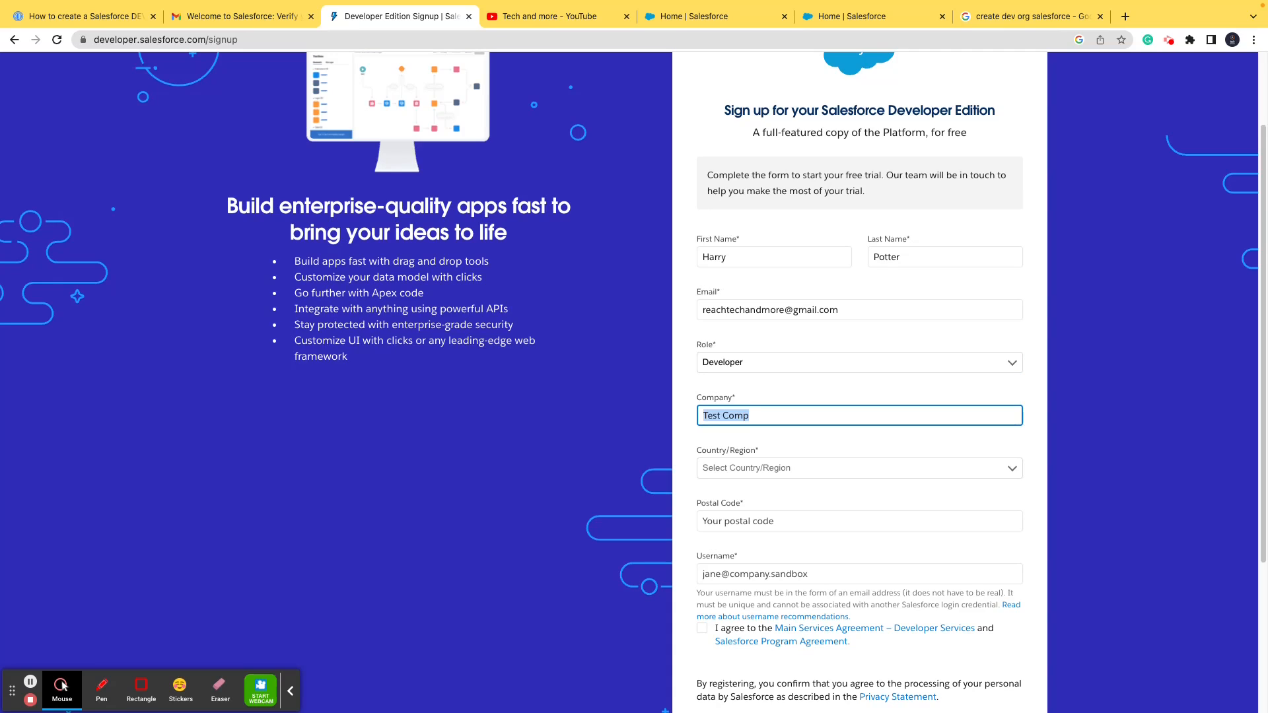
text(Hogwards)
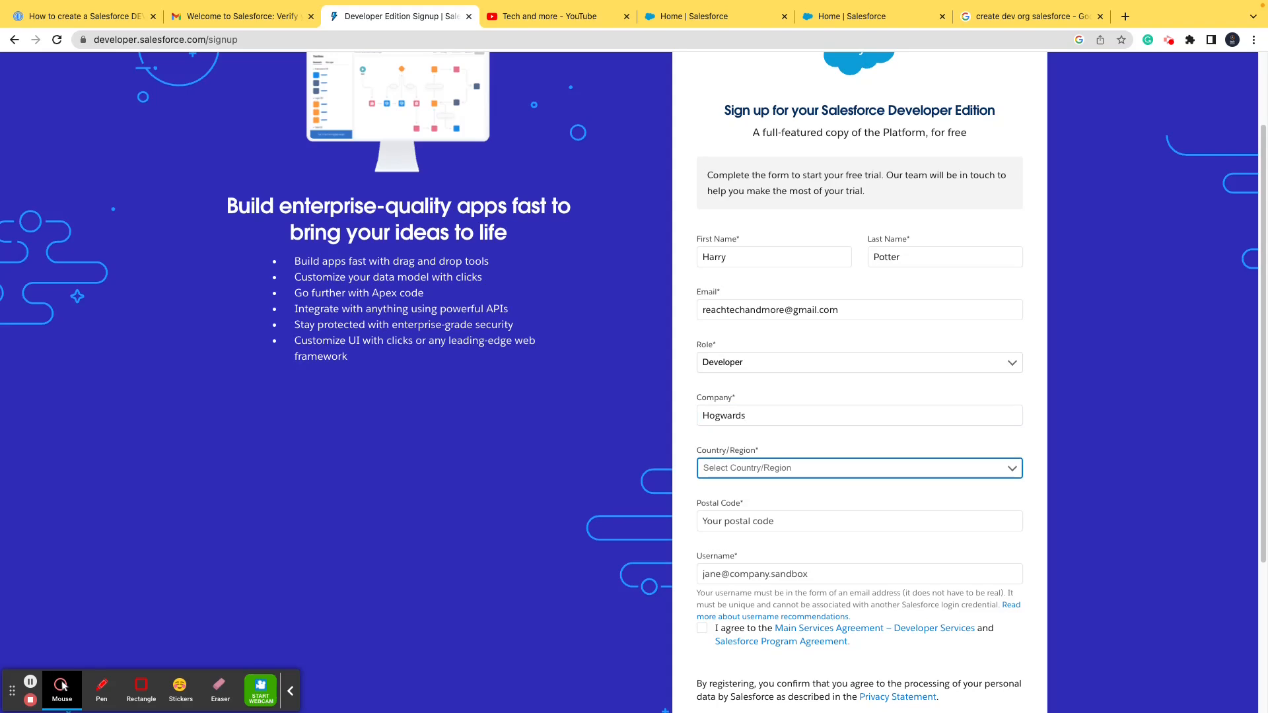
Select India as the country from the Country/Region list
click(859, 467)
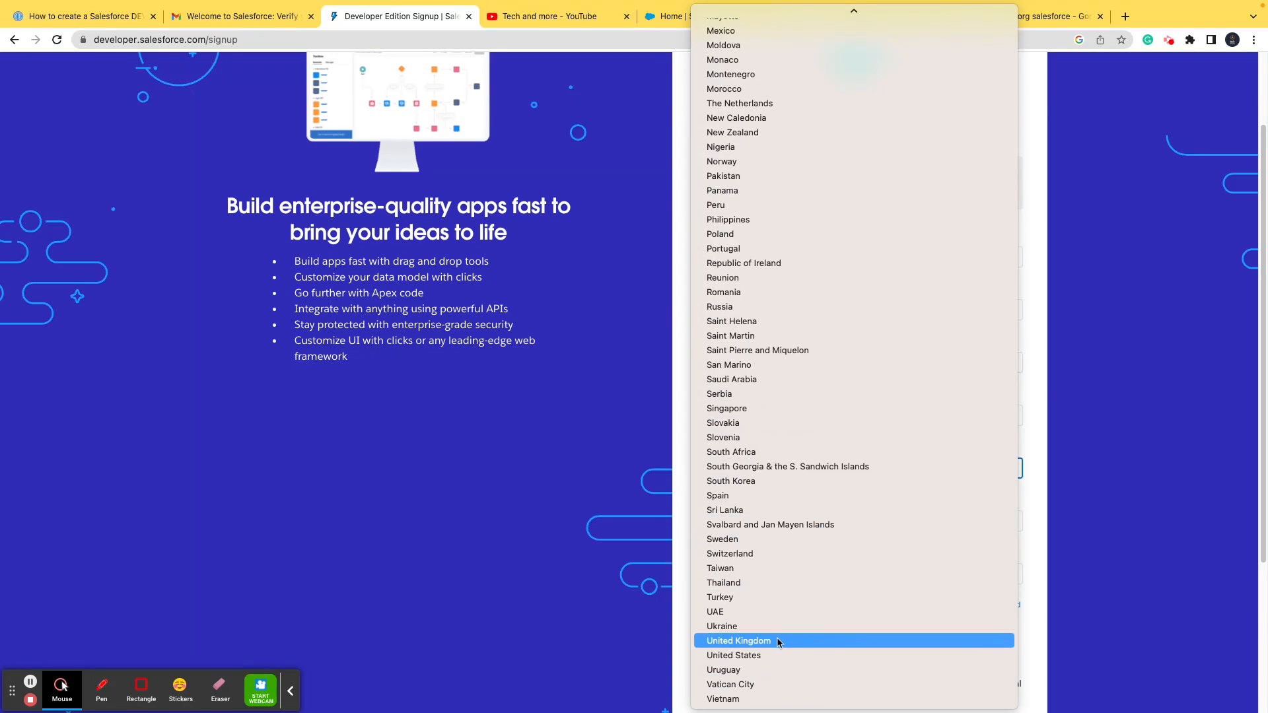
click(737, 641)
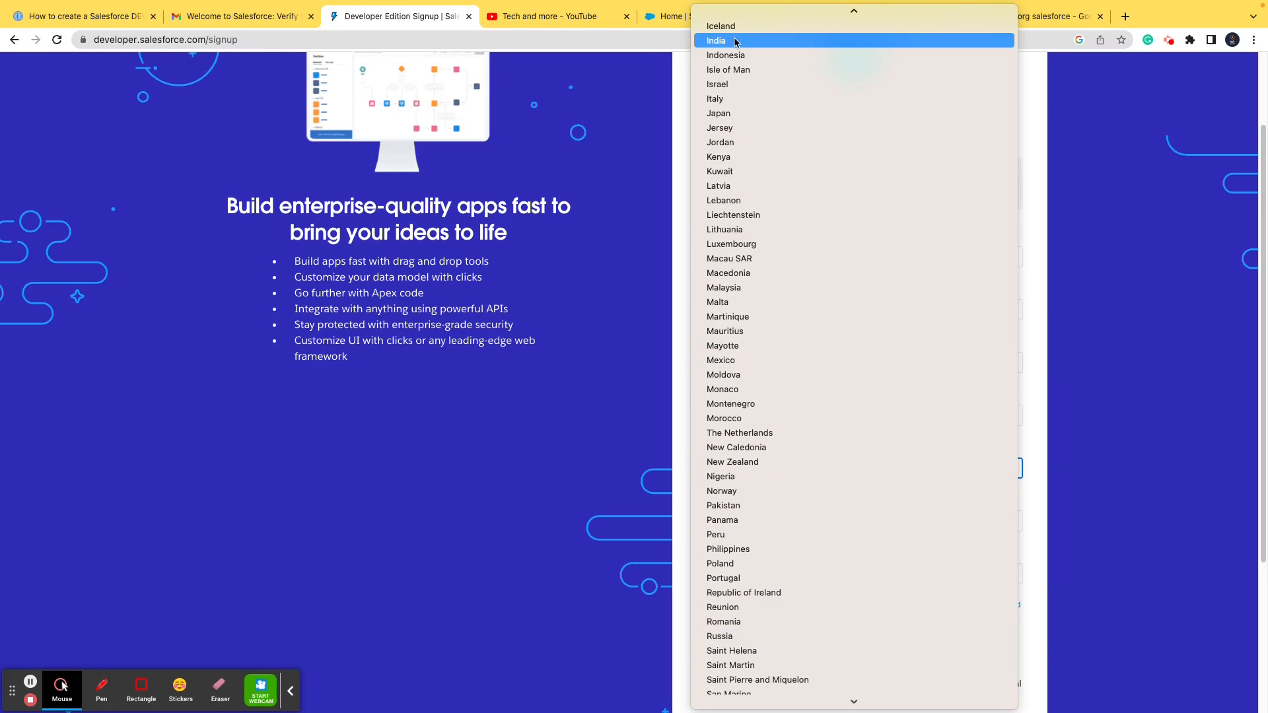
click(715, 41)
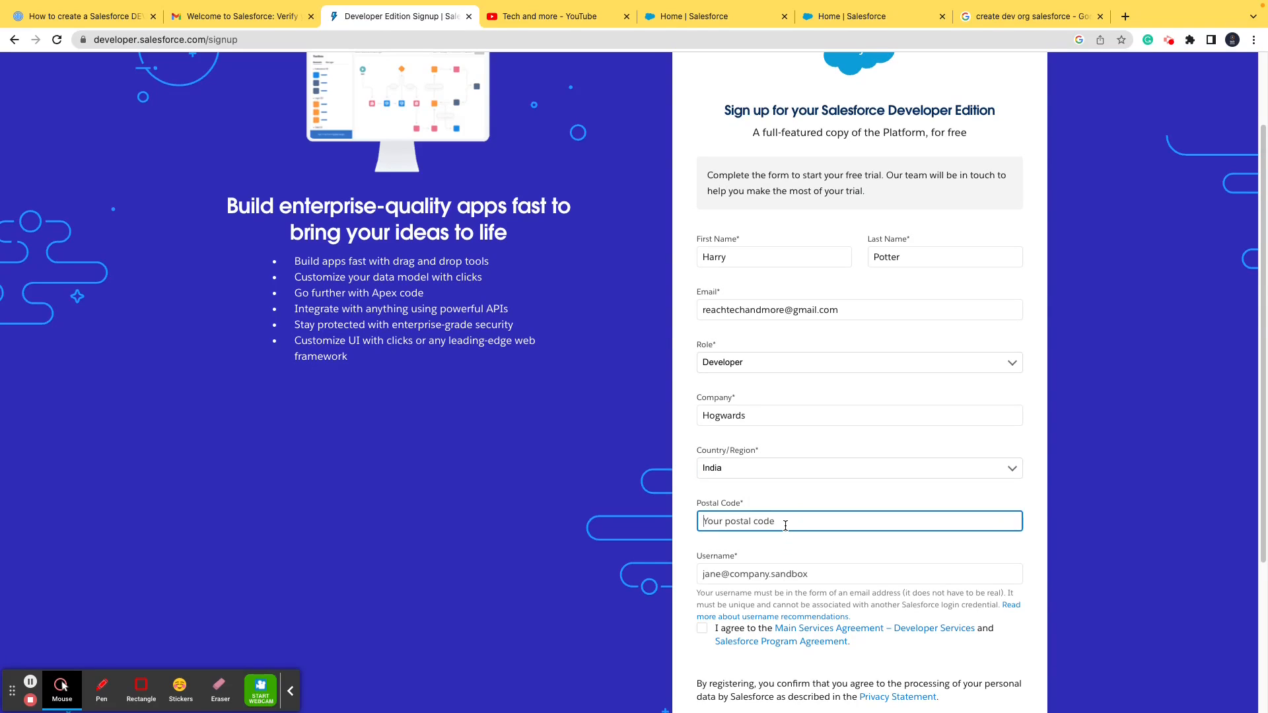
text(302017)
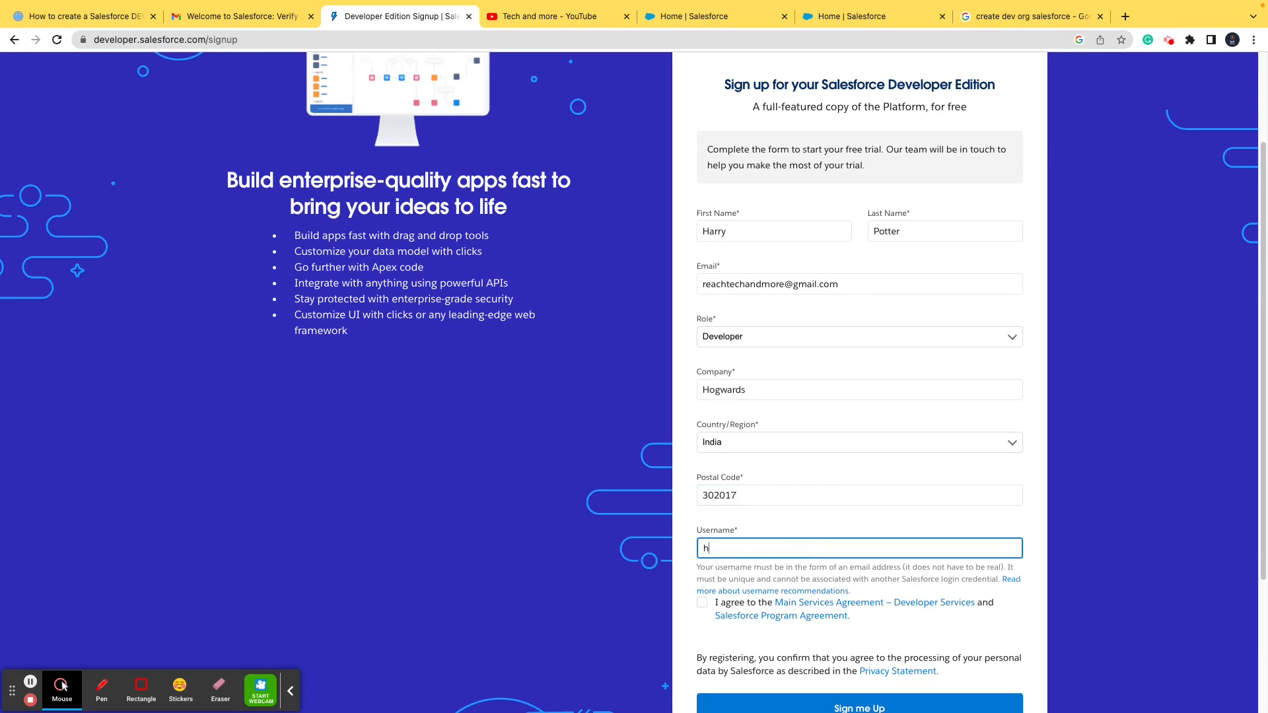
text(potter@)
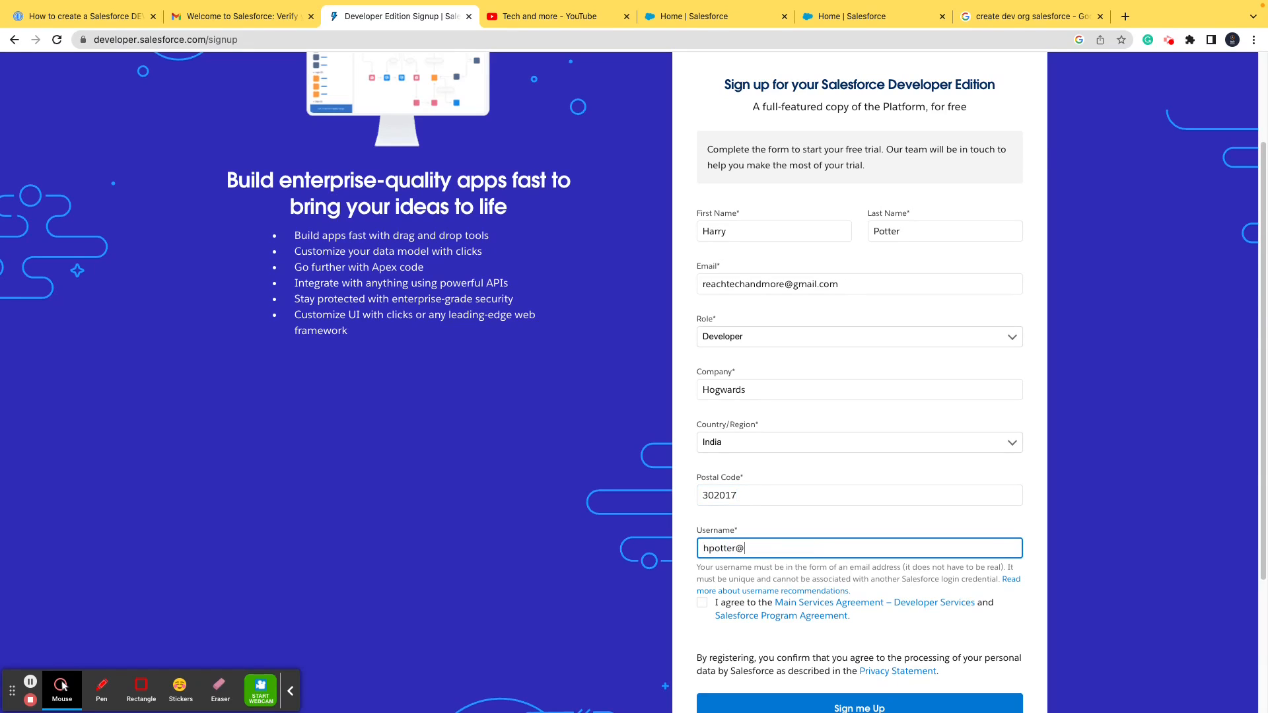
text(te)
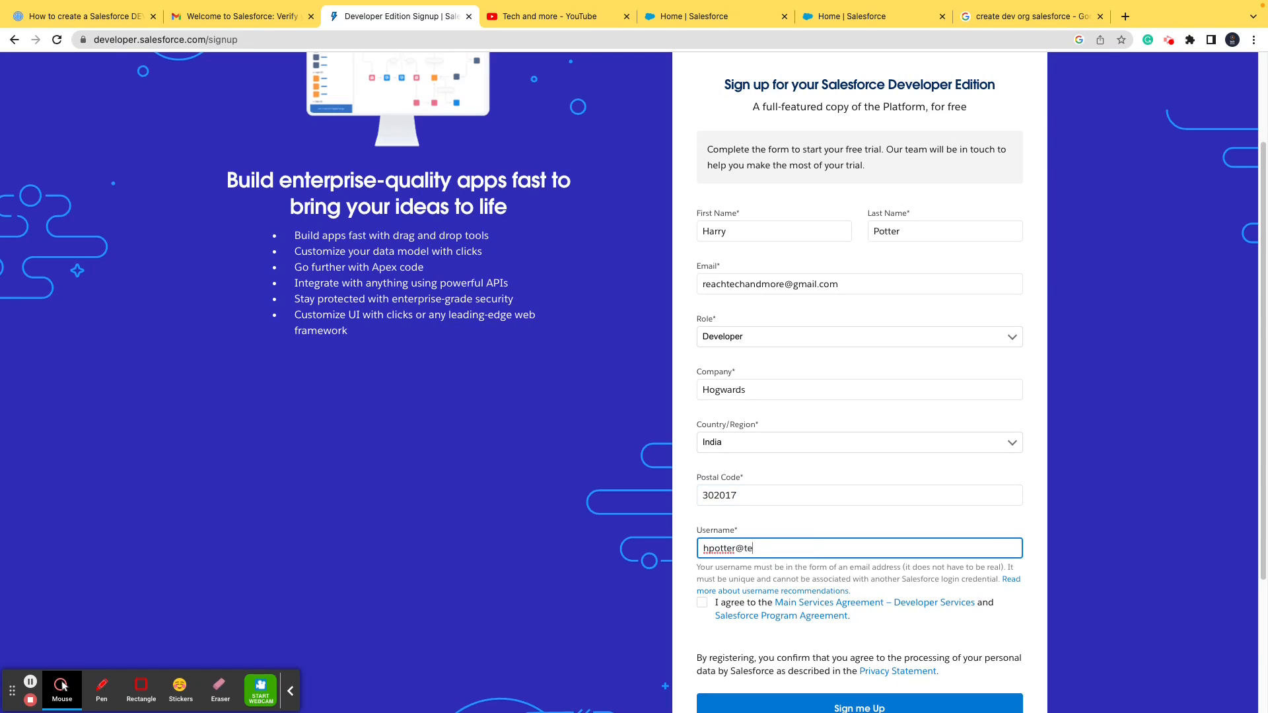
text(st.com)
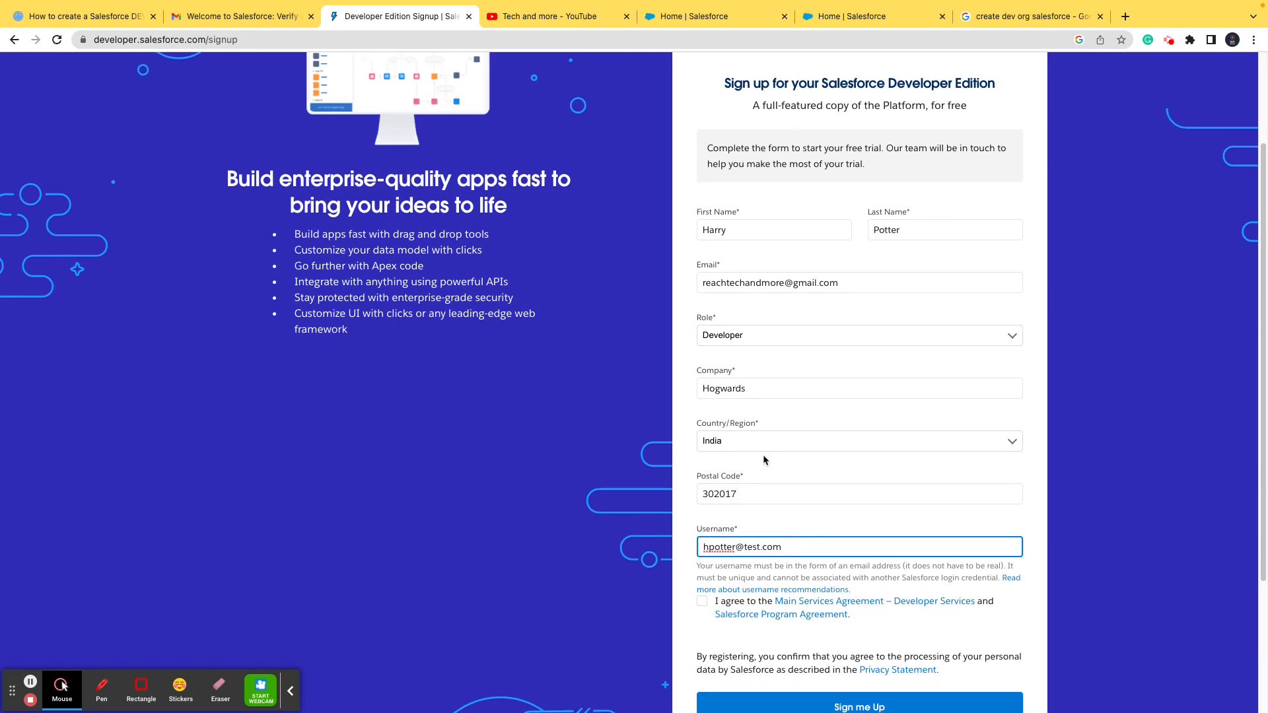
scroll(down, 3)
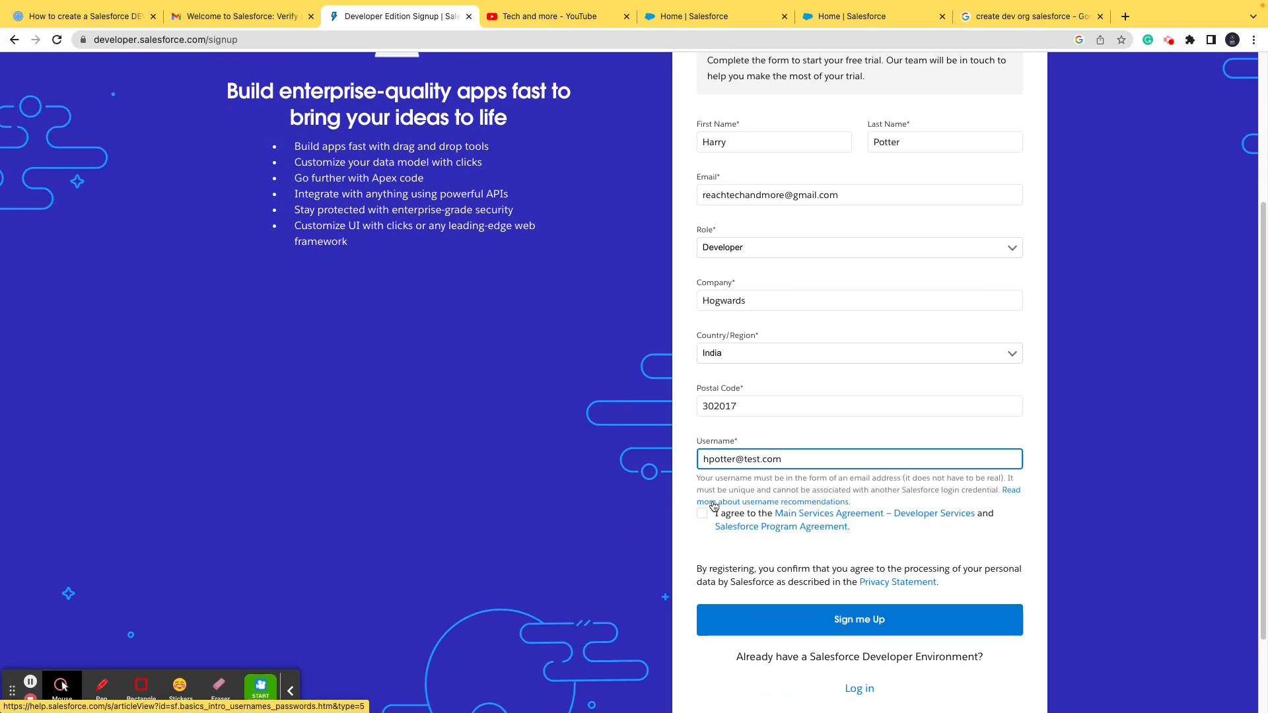
mouse_move(804, 478)
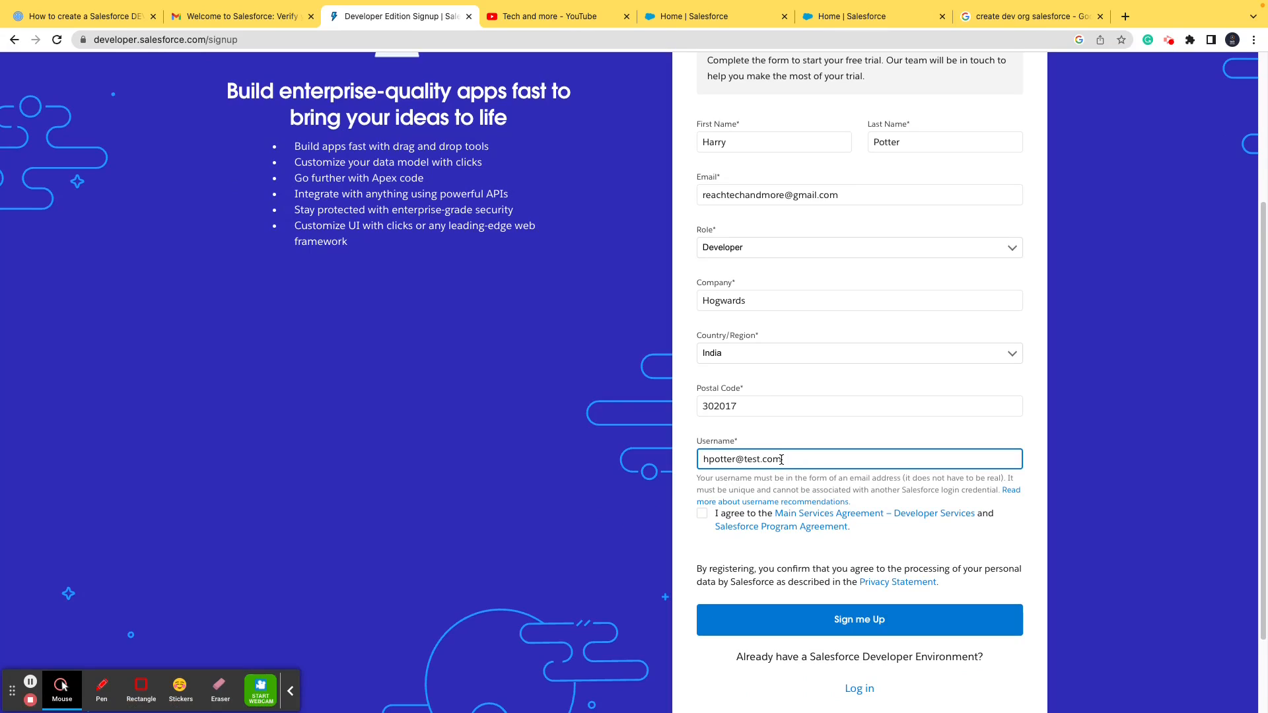
mouse_move(850, 500)
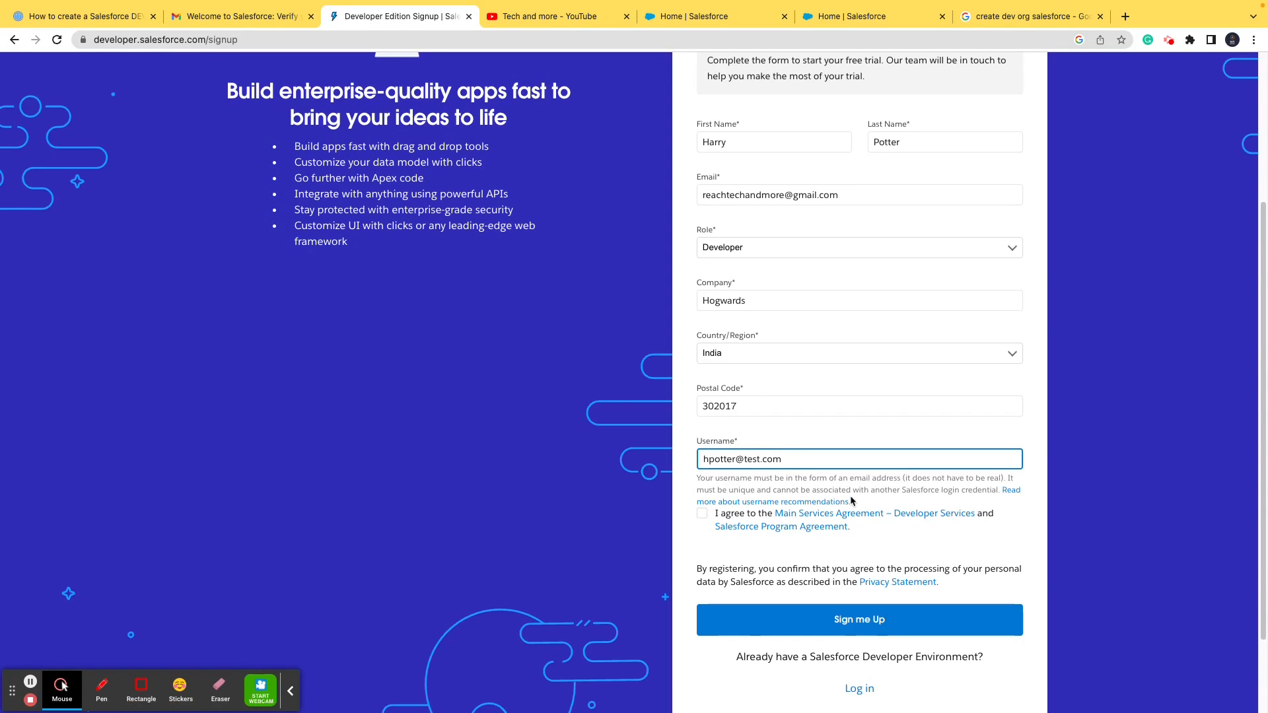
mouse_move(943, 507)
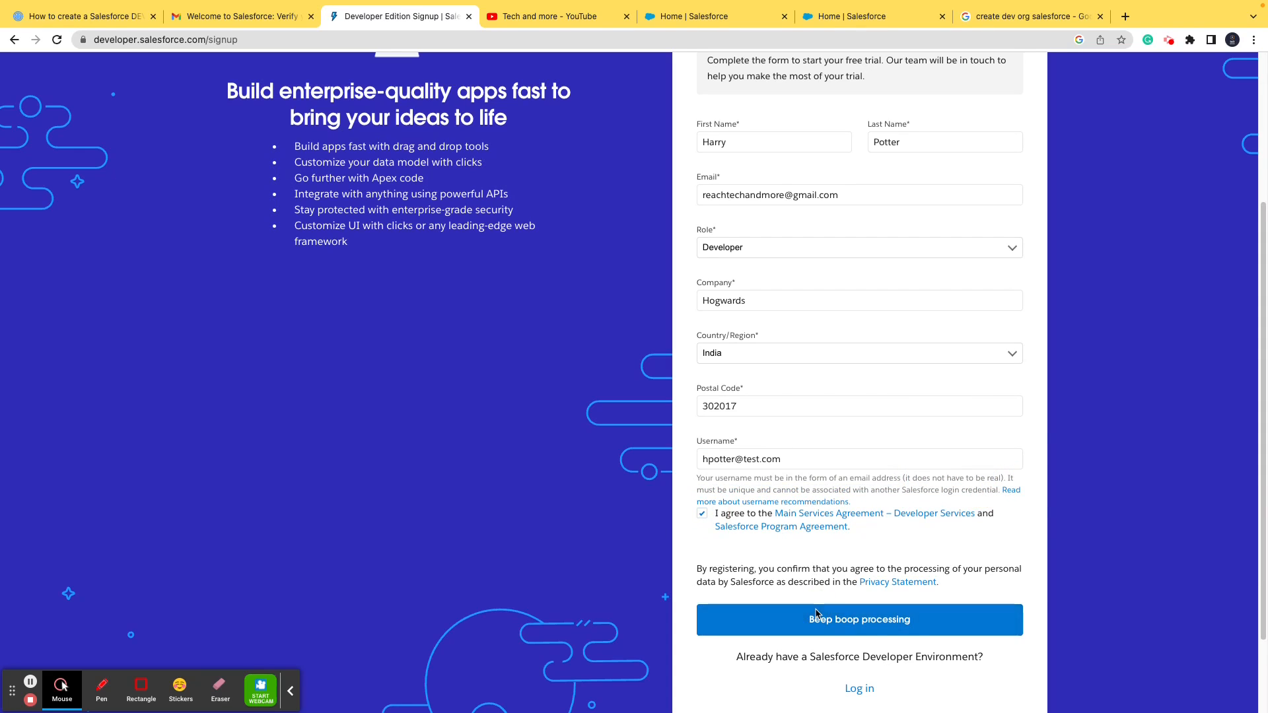
Scroll down to the agreement checkbox and Sign me Up button to submit the signup
scroll(down, 3)
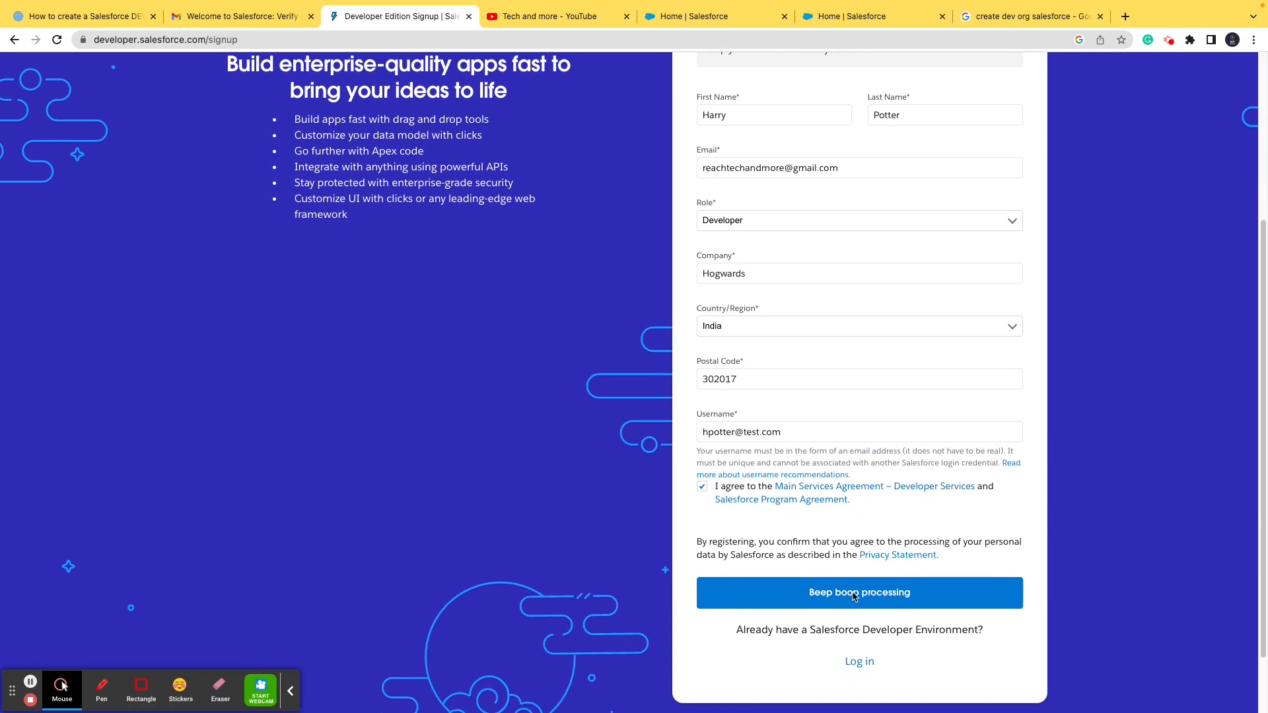
click(858, 591)
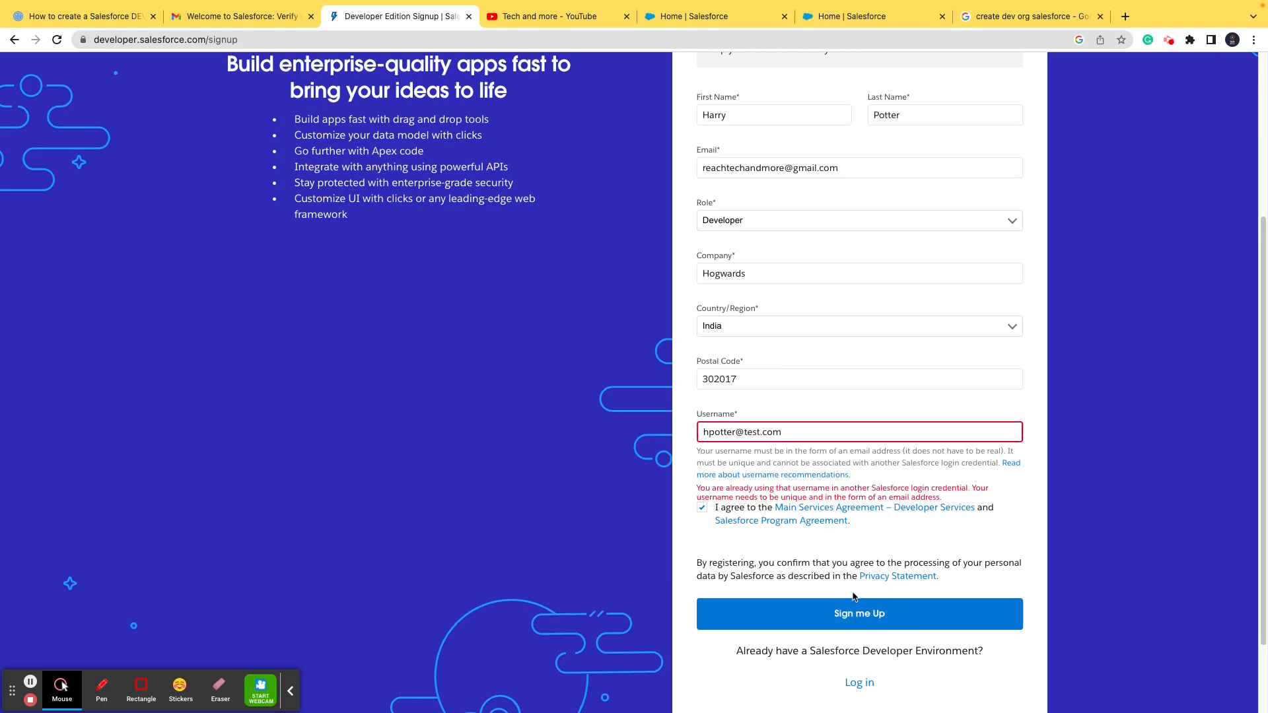
mouse_move(734, 458)
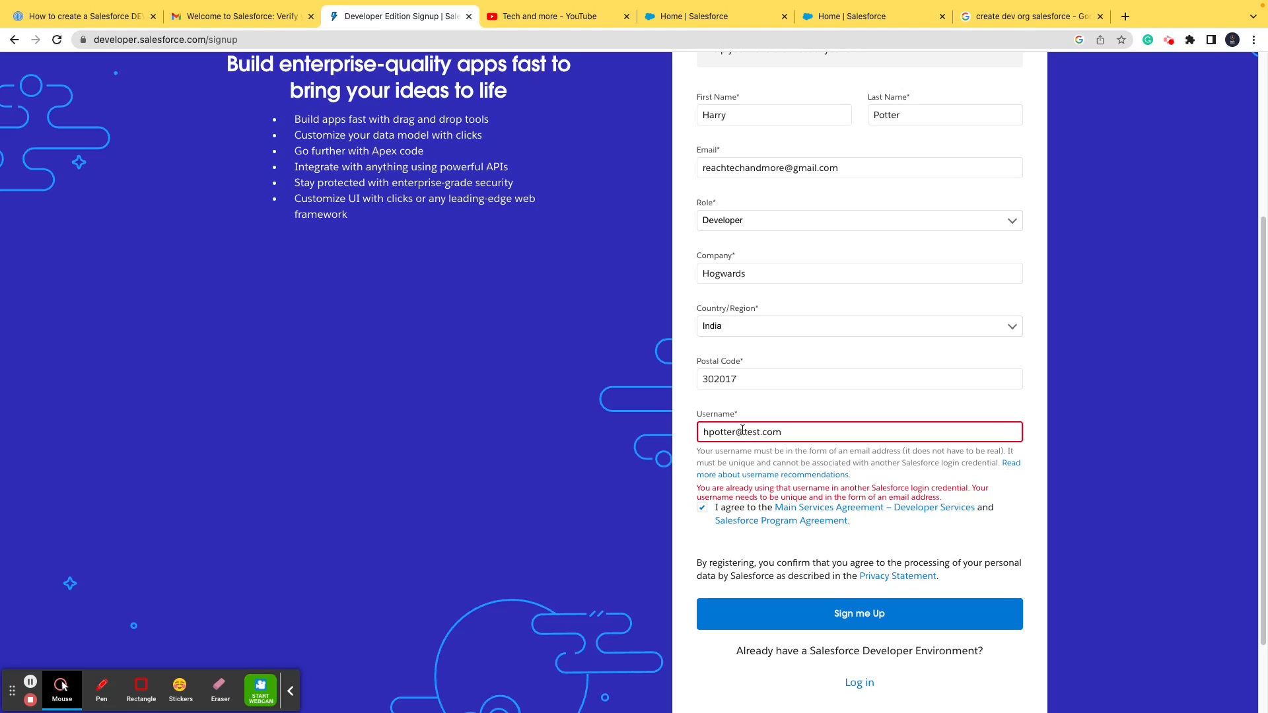
text(5)
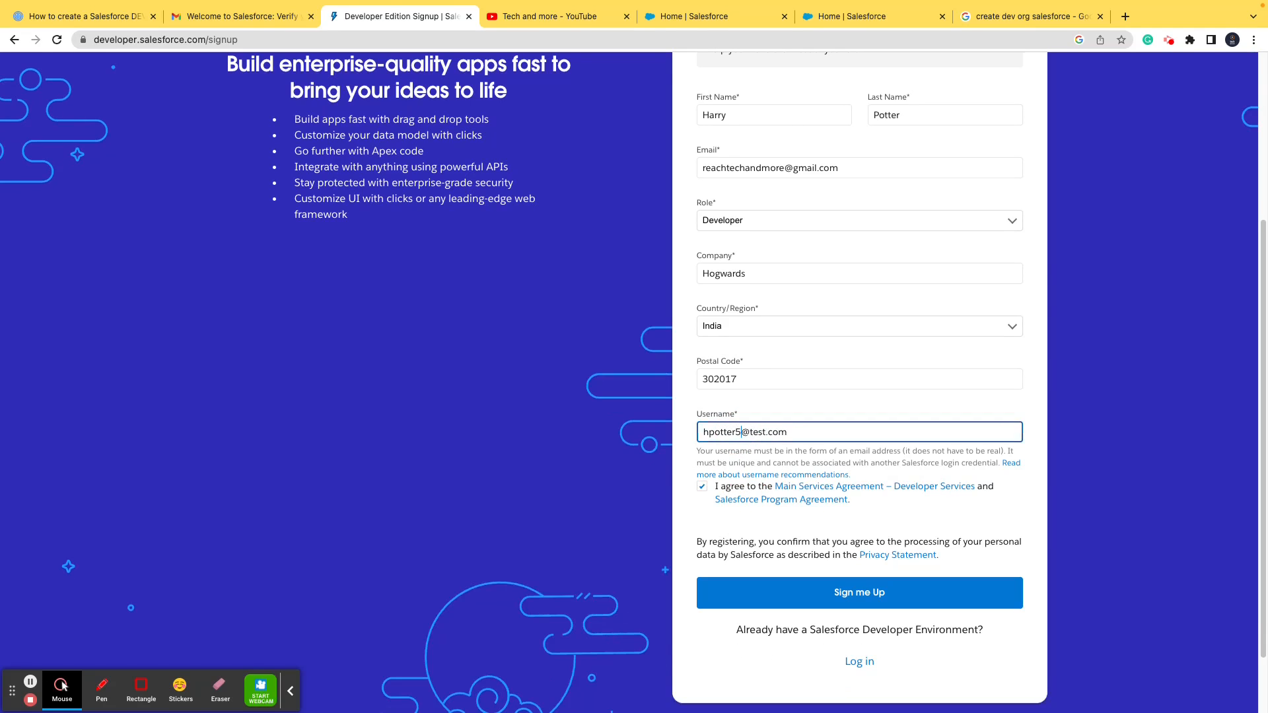
click(859, 591)
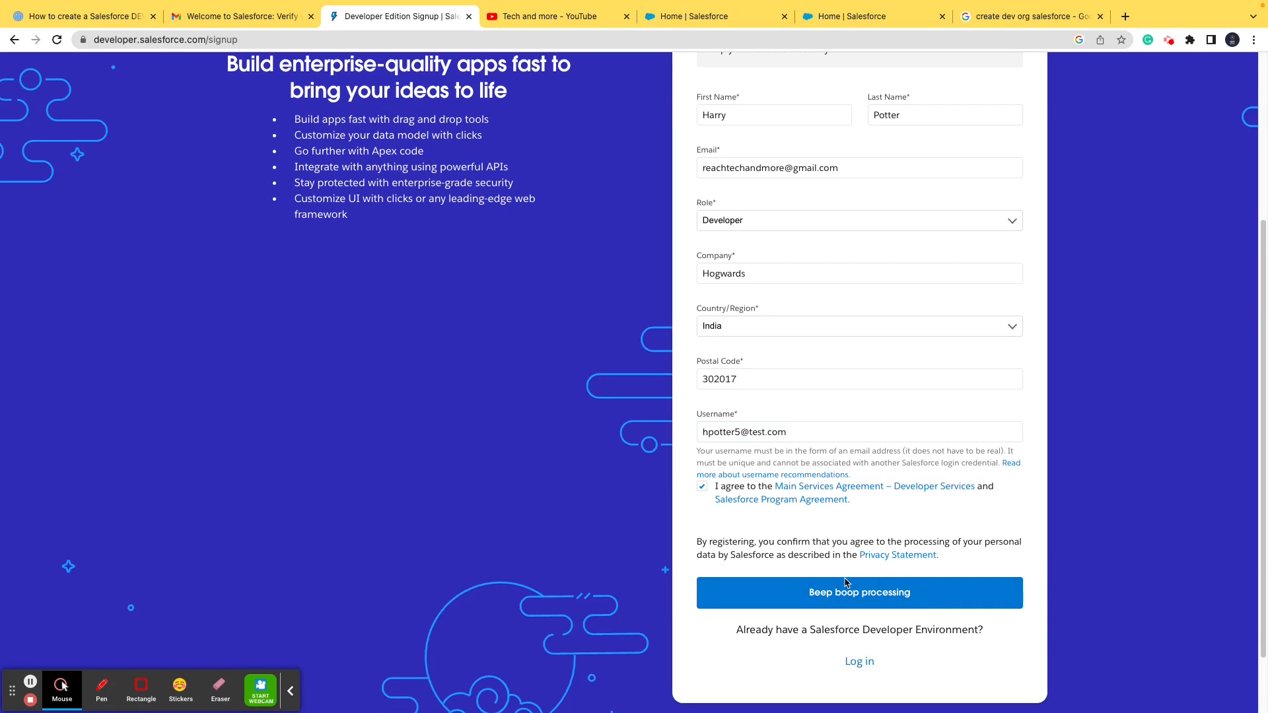
click(858, 592)
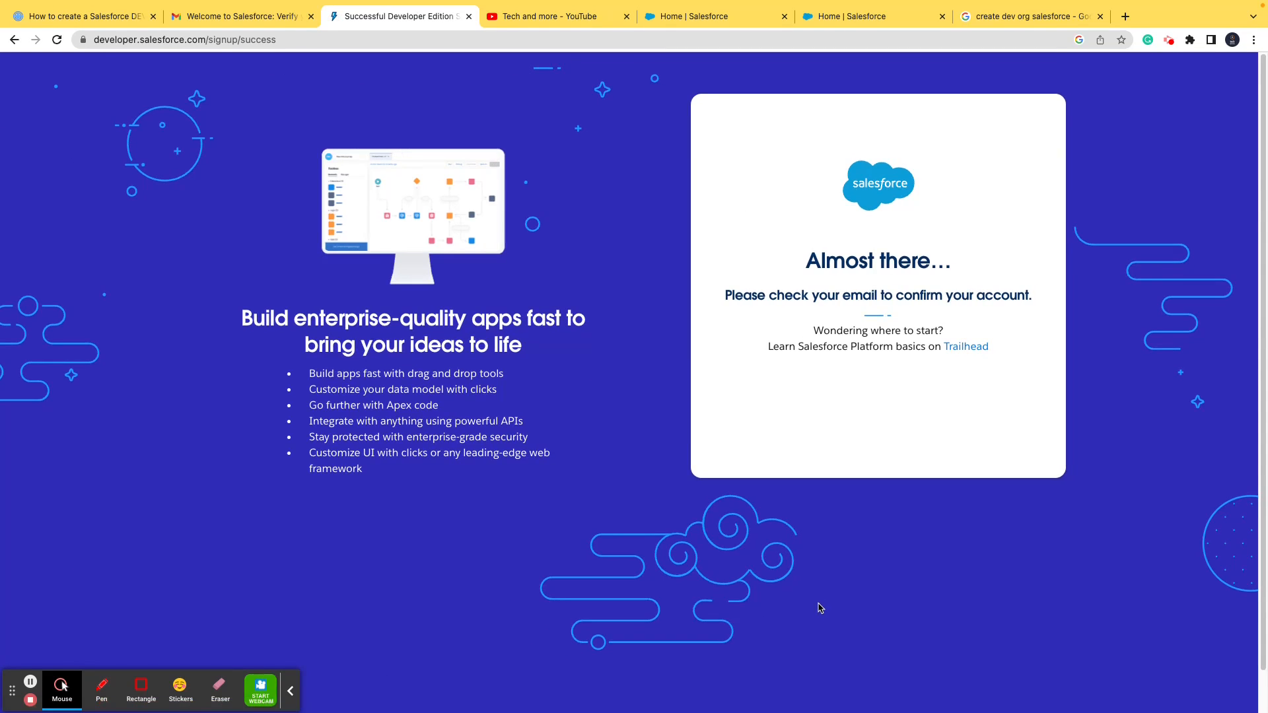
mouse_move(902, 294)
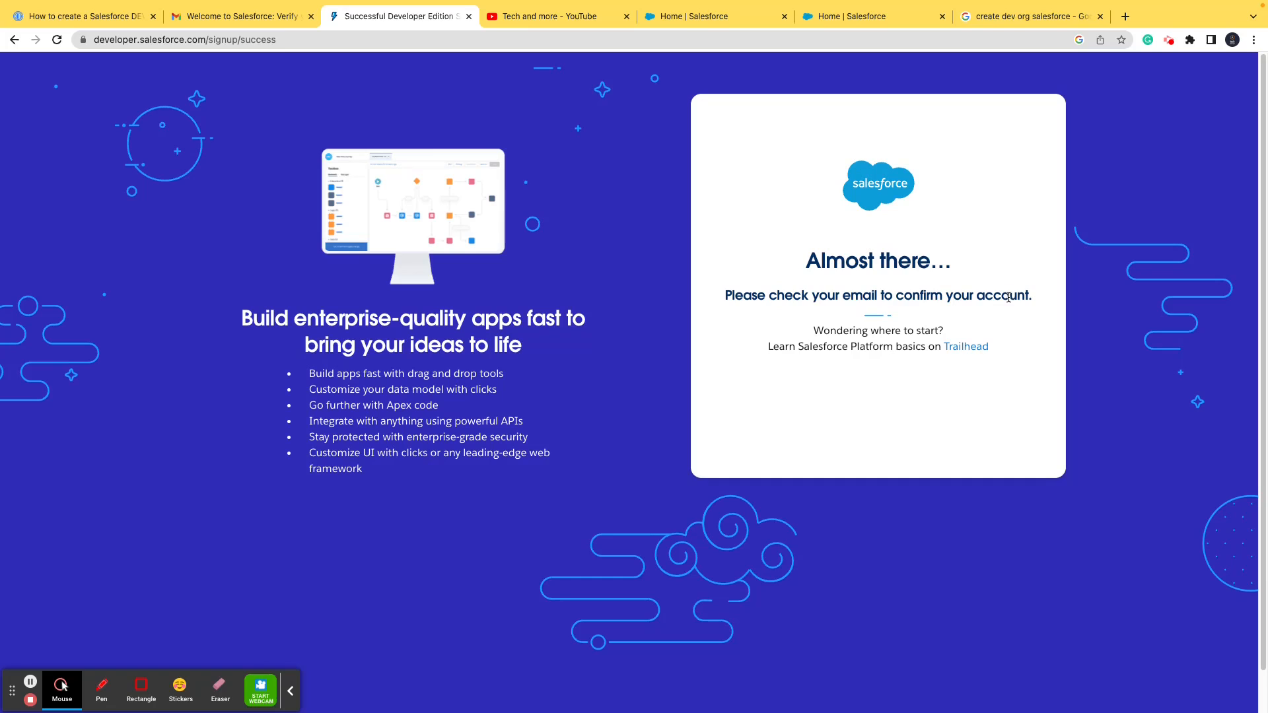
mouse_move(781, 332)
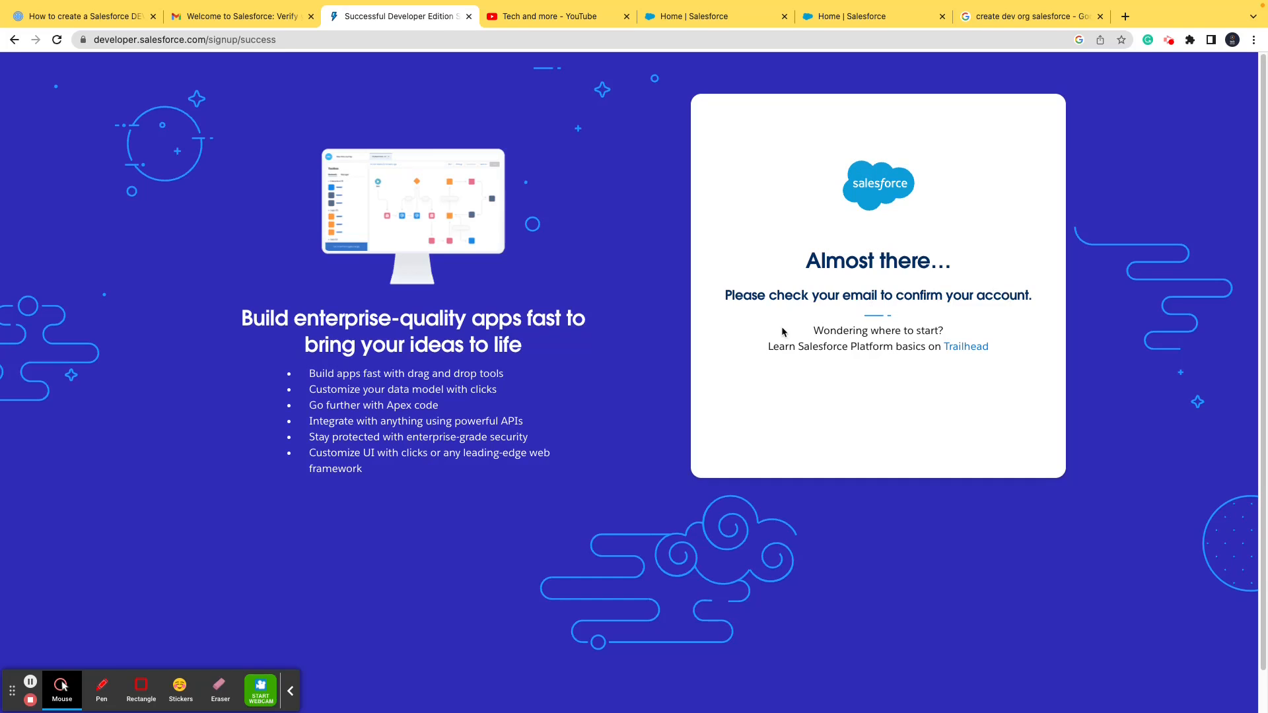
mouse_move(102, 523)
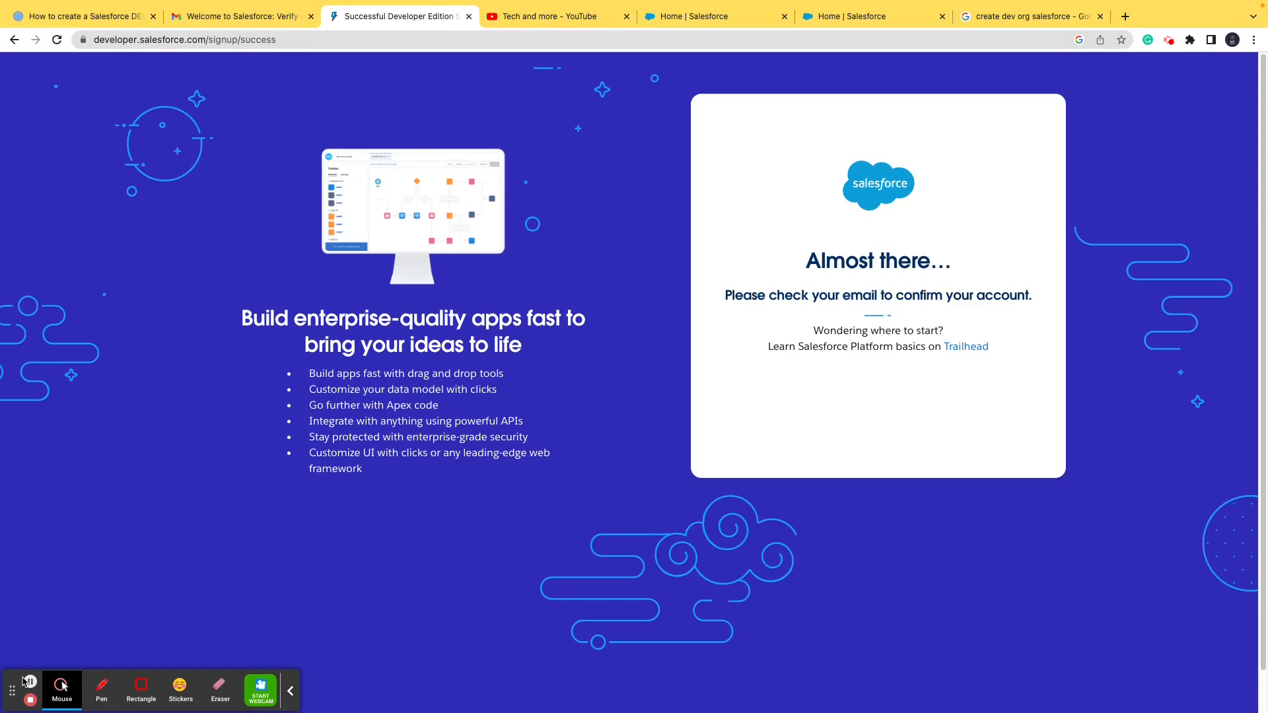
Switch to the Gmail inbox to find the Salesforce verification email
click(240, 15)
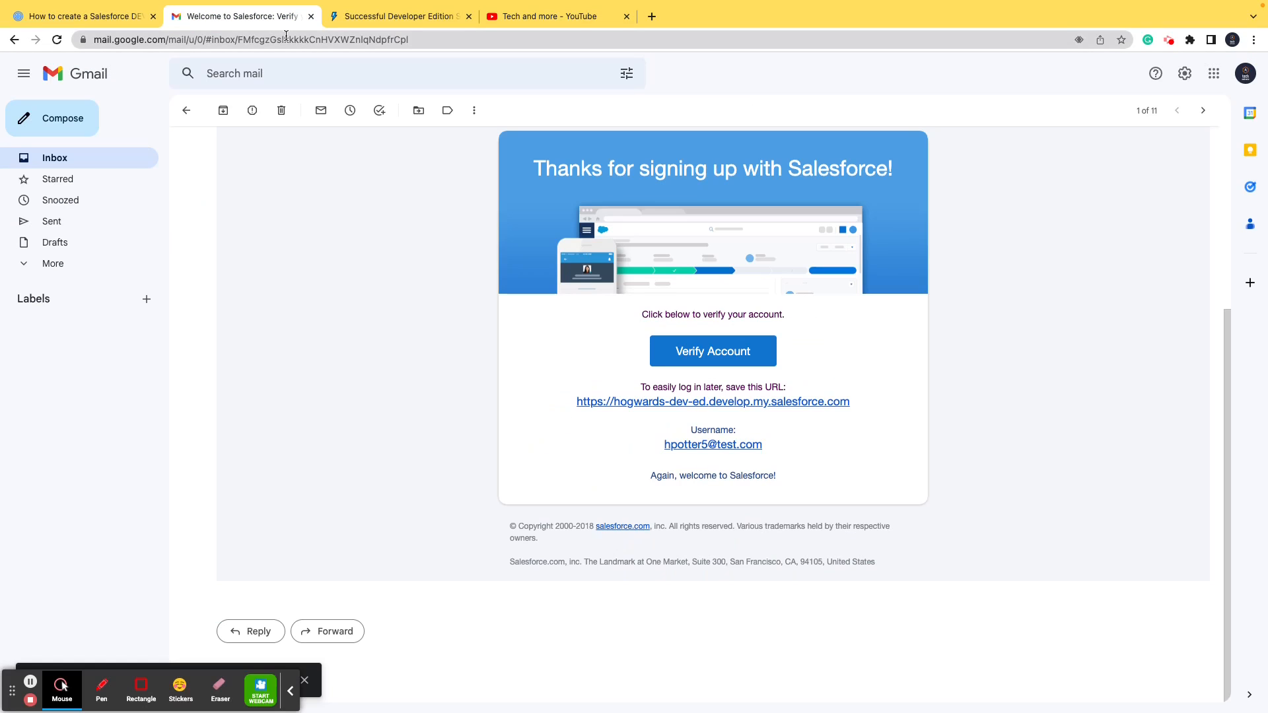
Use the Verify Account button in the Salesforce welcome email
scroll(up, 3)
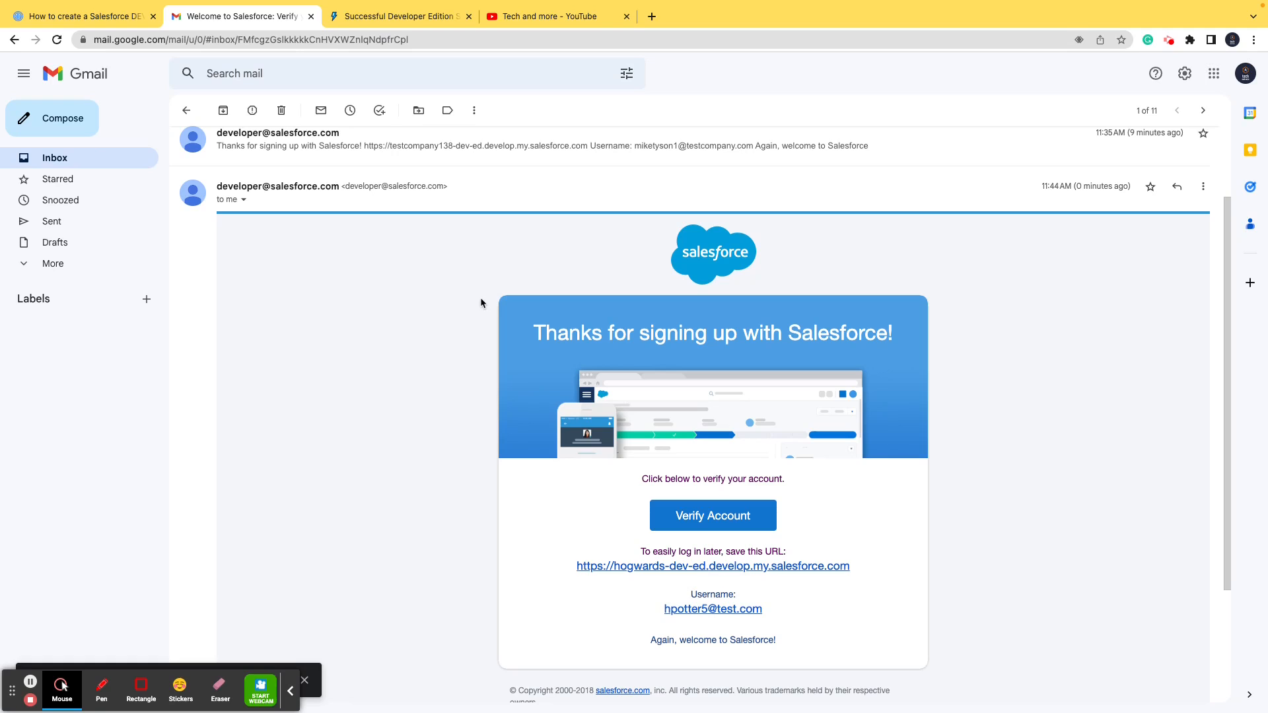
scroll(down, 3)
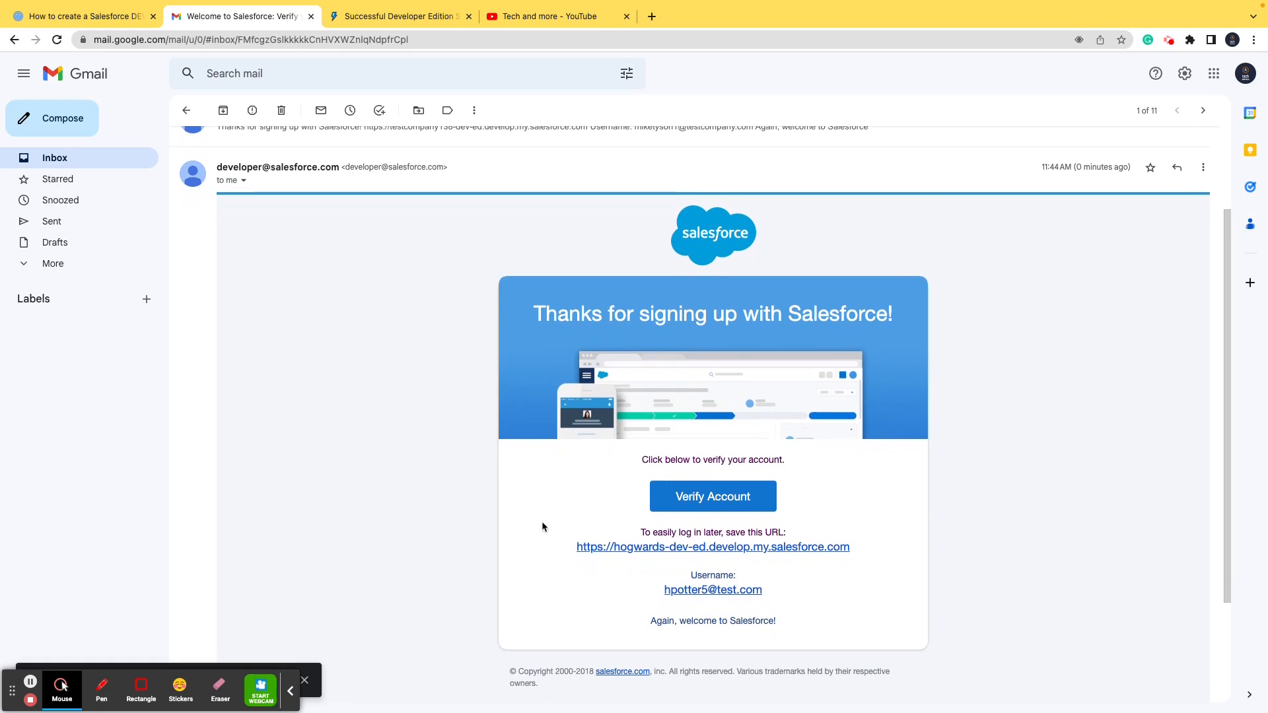
mouse_move(862, 559)
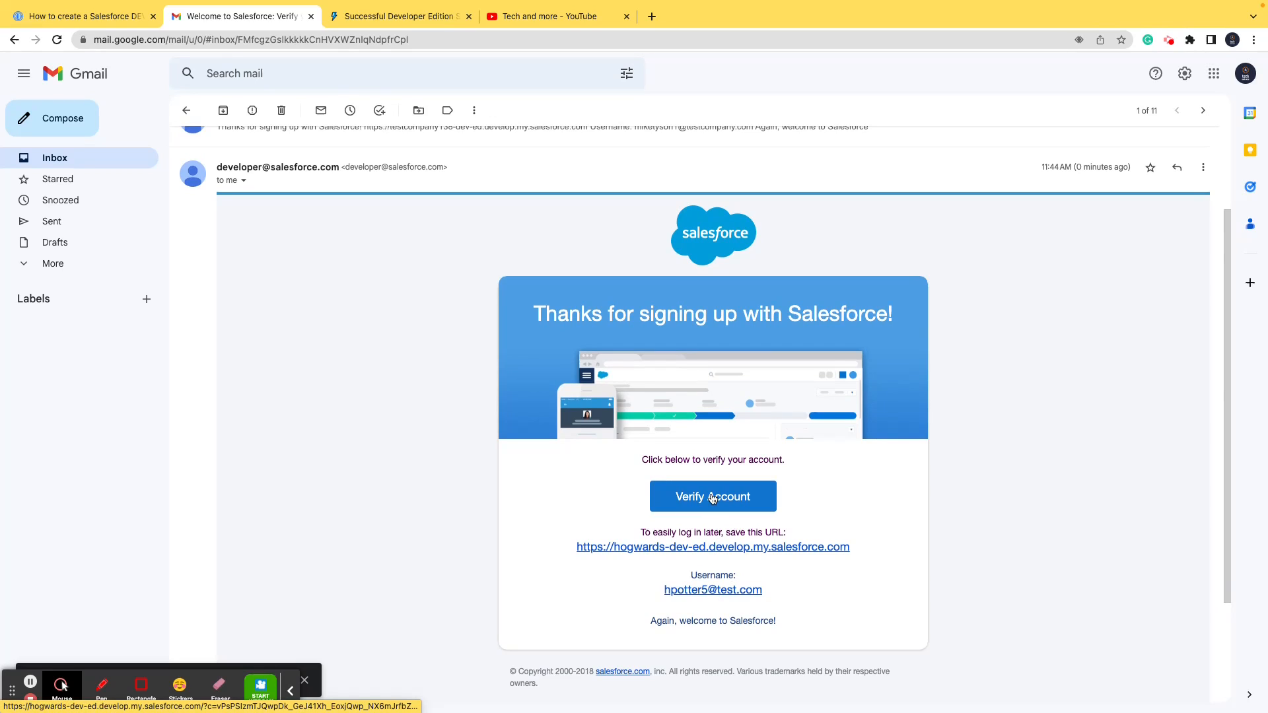
click(712, 495)
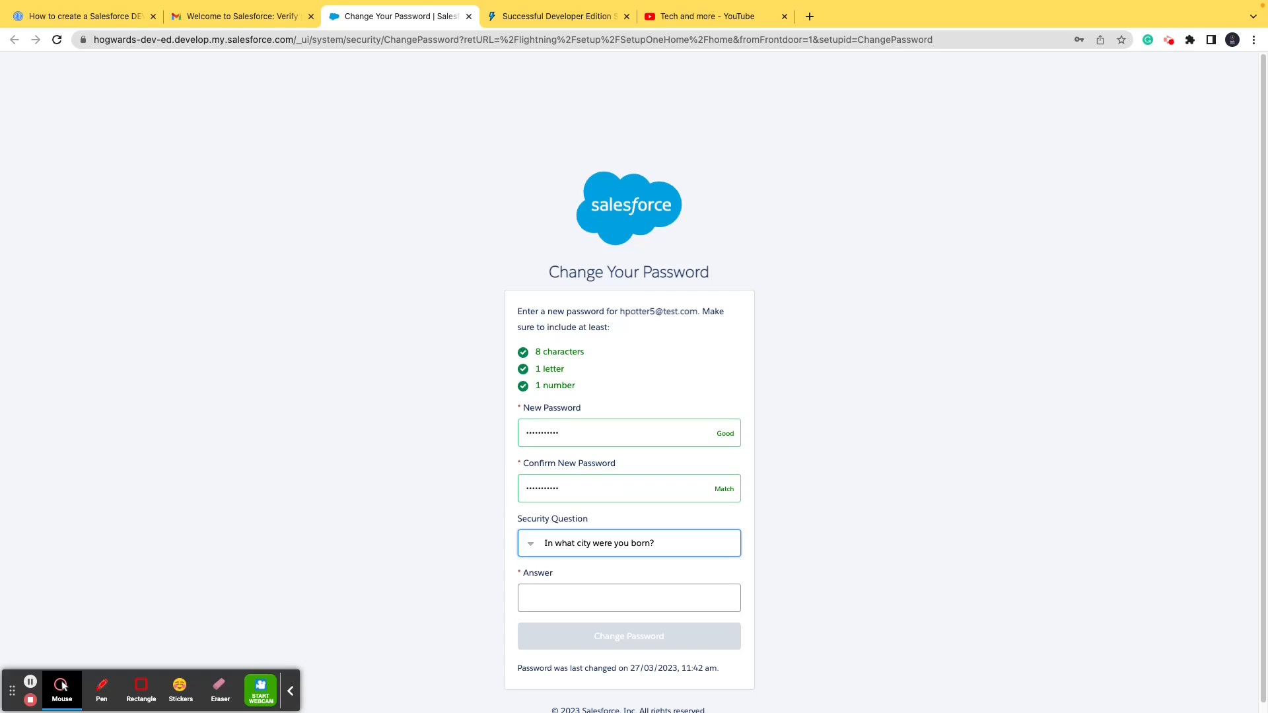
mouse_move(639, 564)
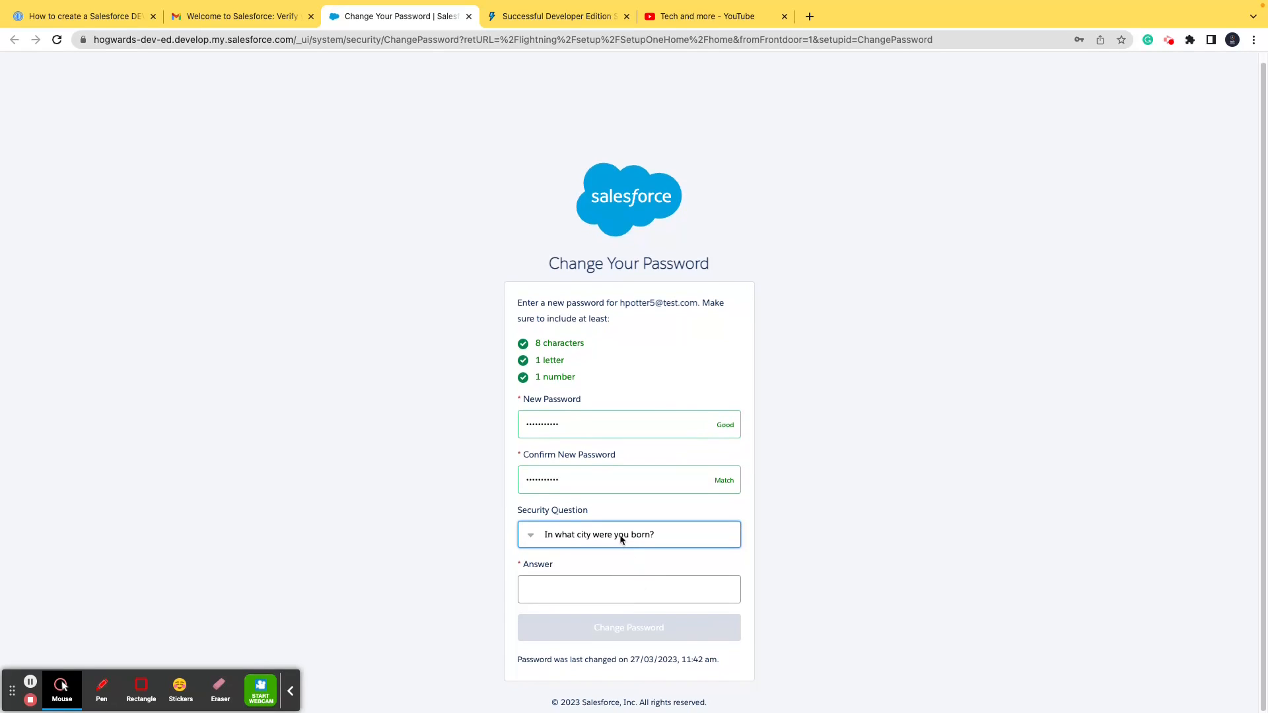
click(628, 534)
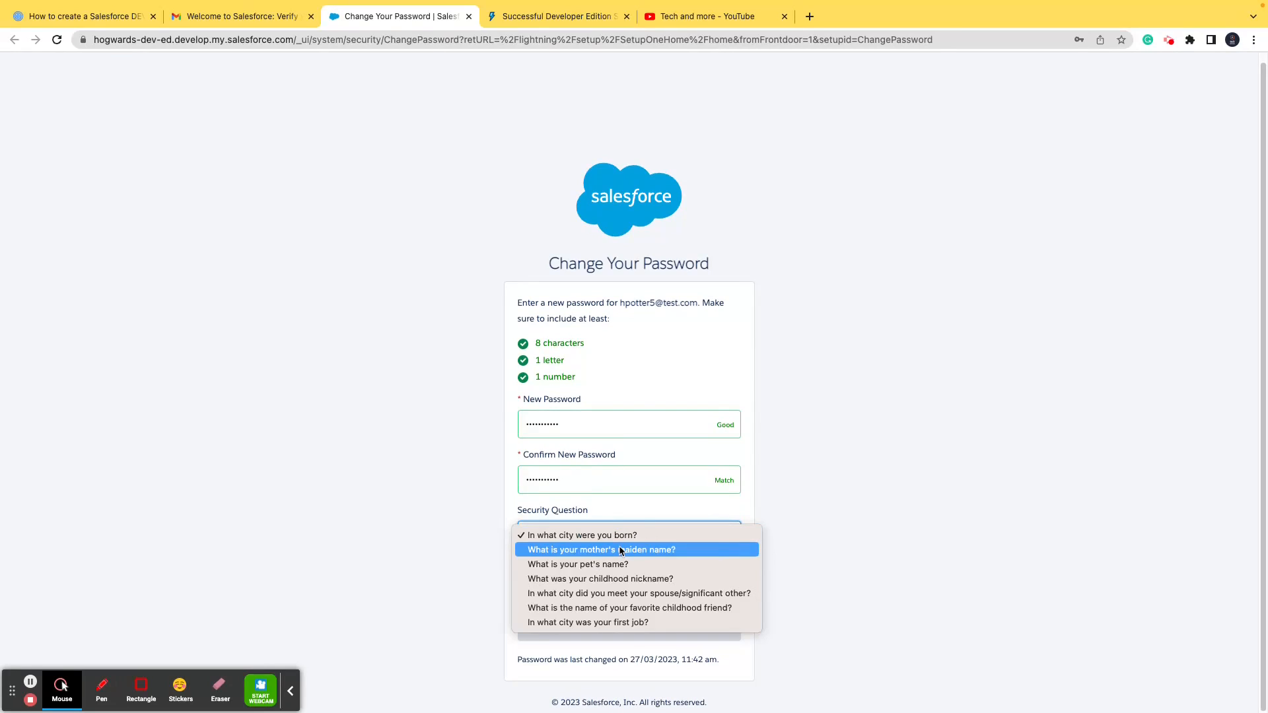
mouse_move(626, 607)
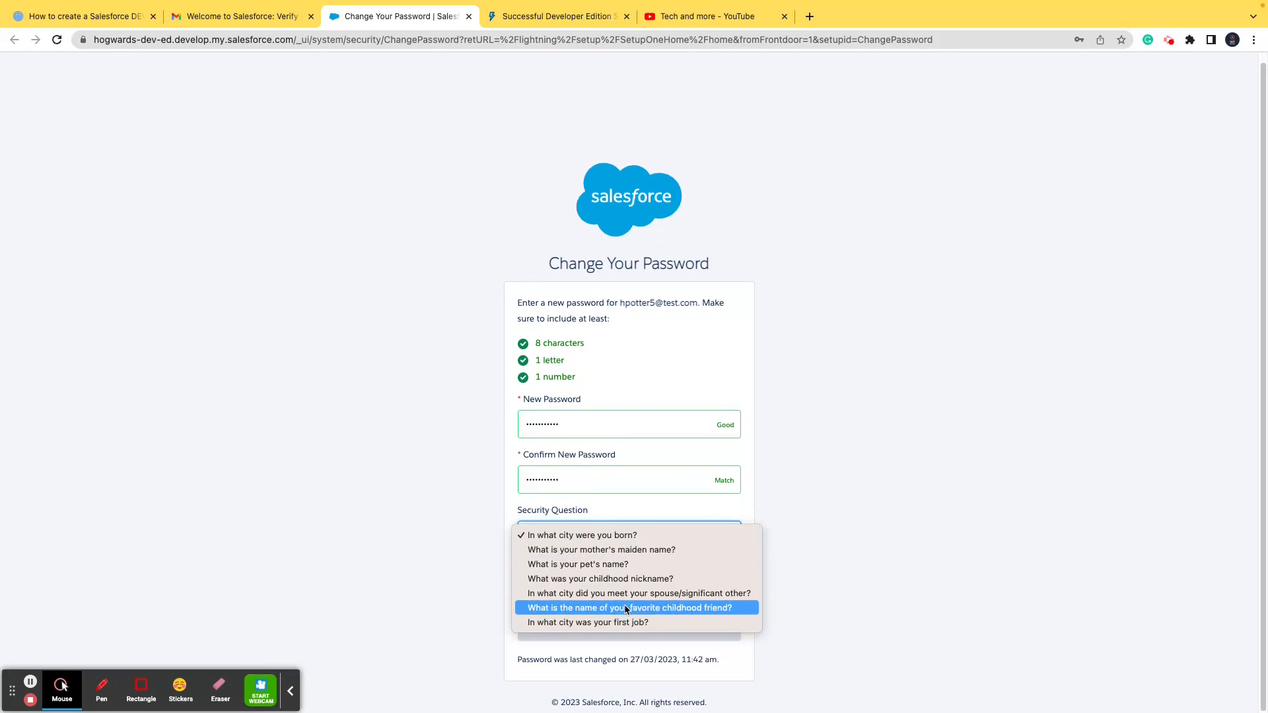
click(588, 622)
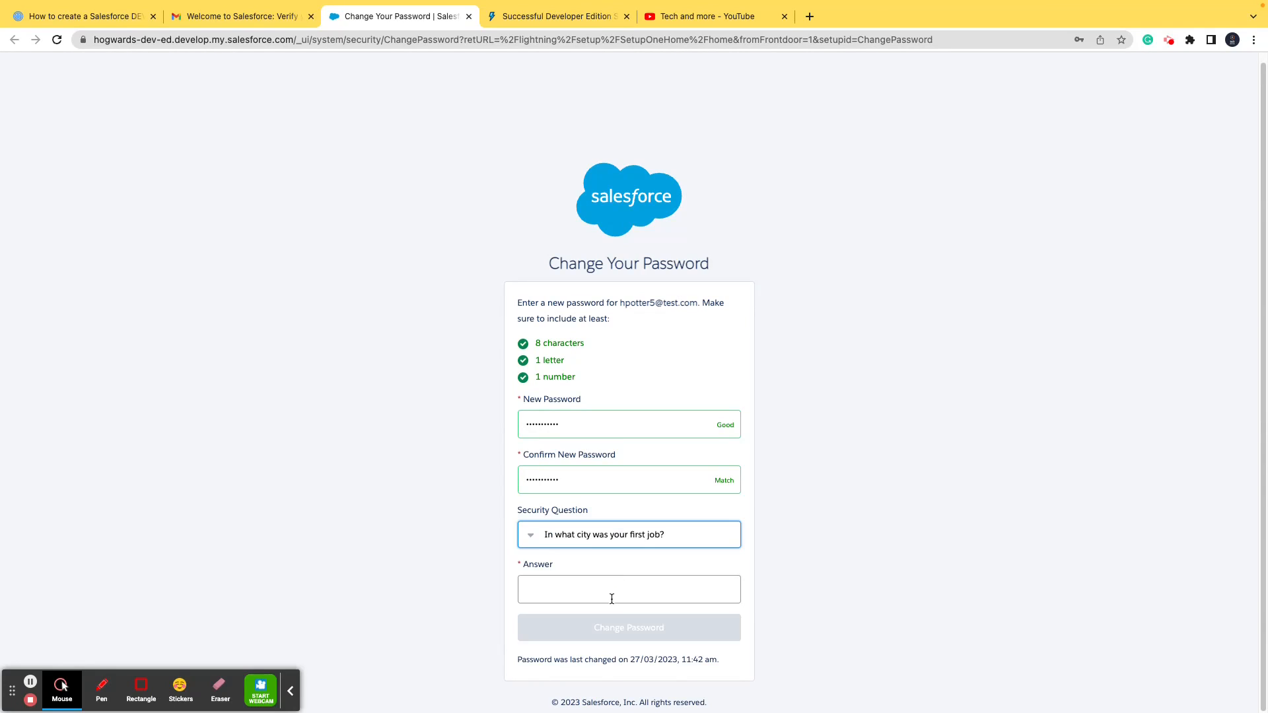
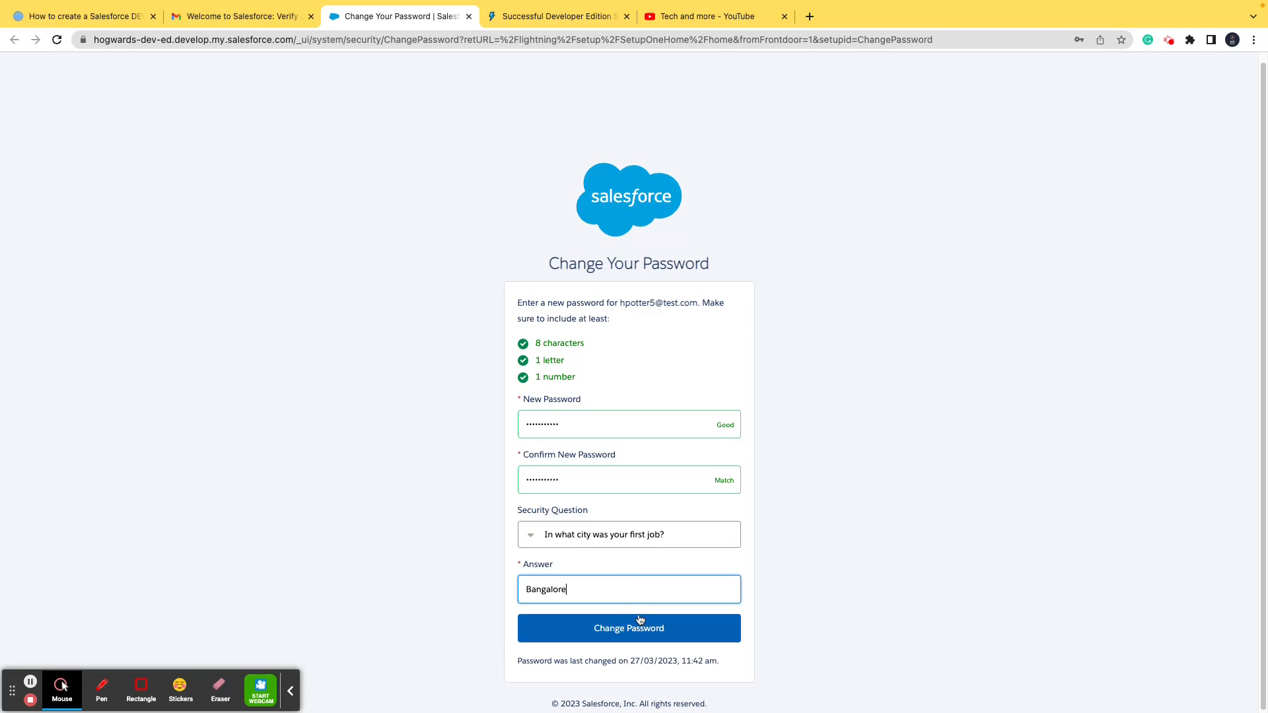
click(629, 627)
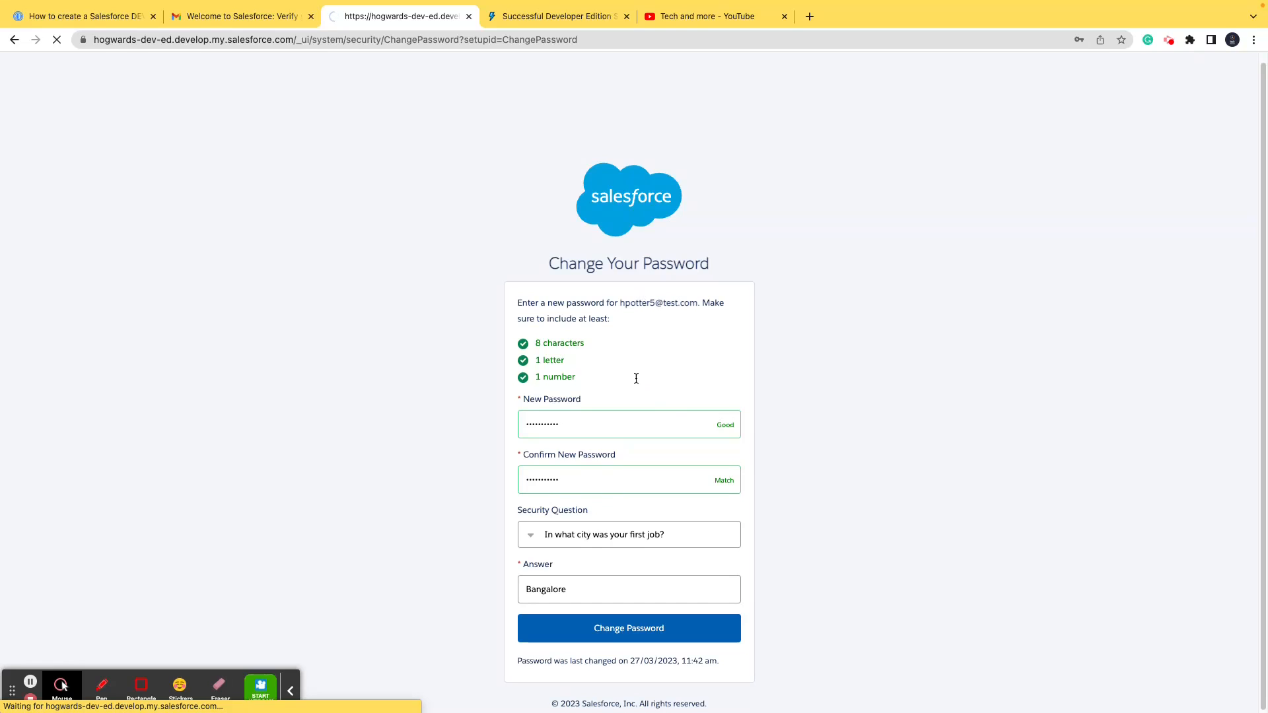
click(629, 627)
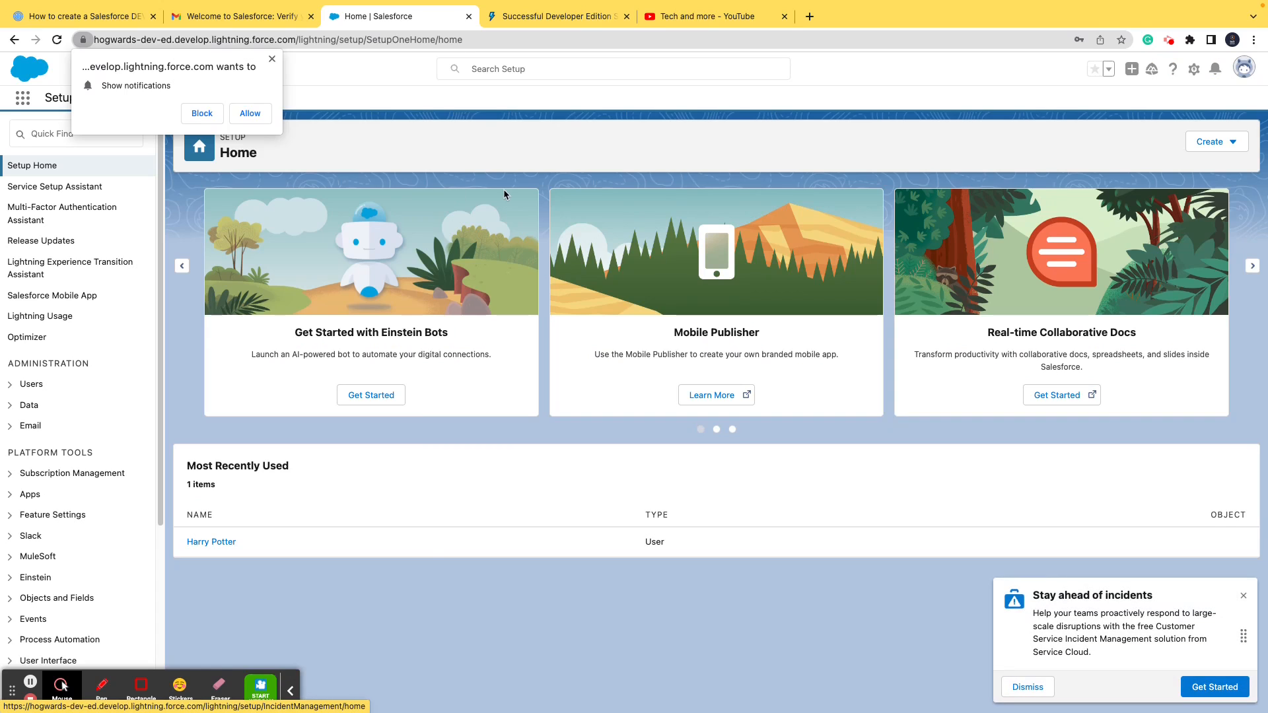
mouse_move(272, 58)
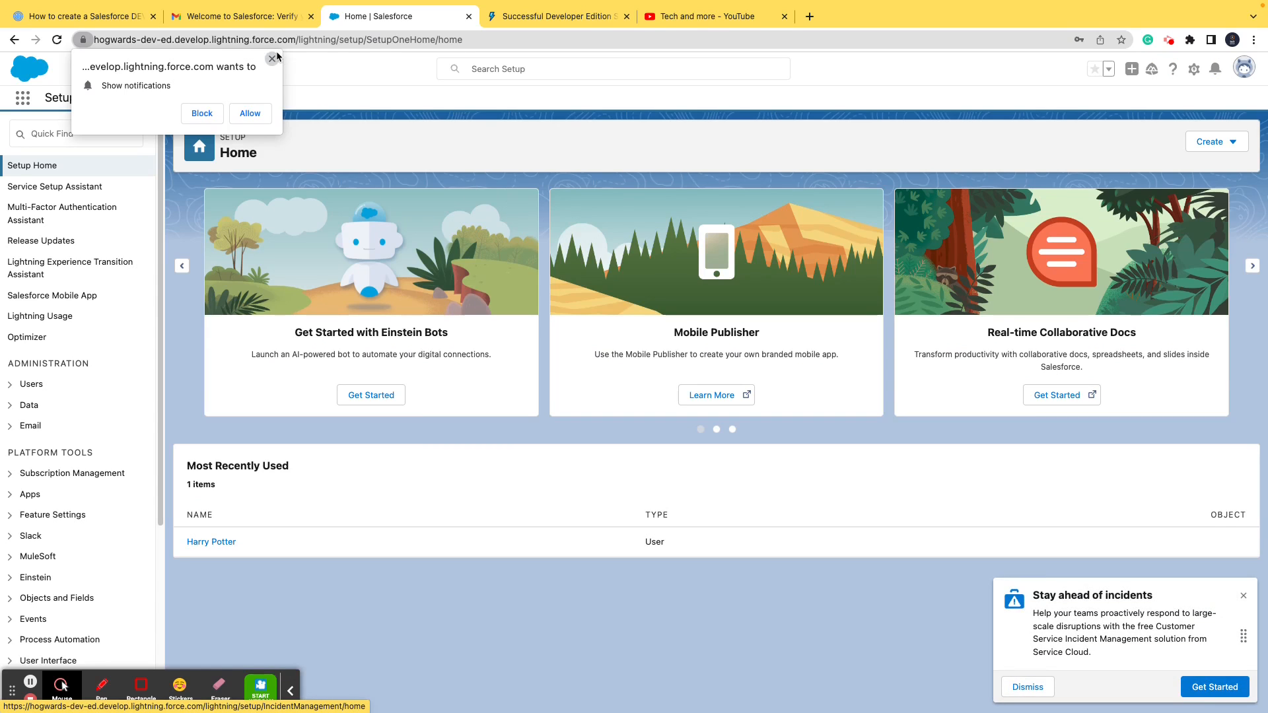
Dismiss the notification request and launch the Sales app via App Launcher search 'sa'
click(275, 56)
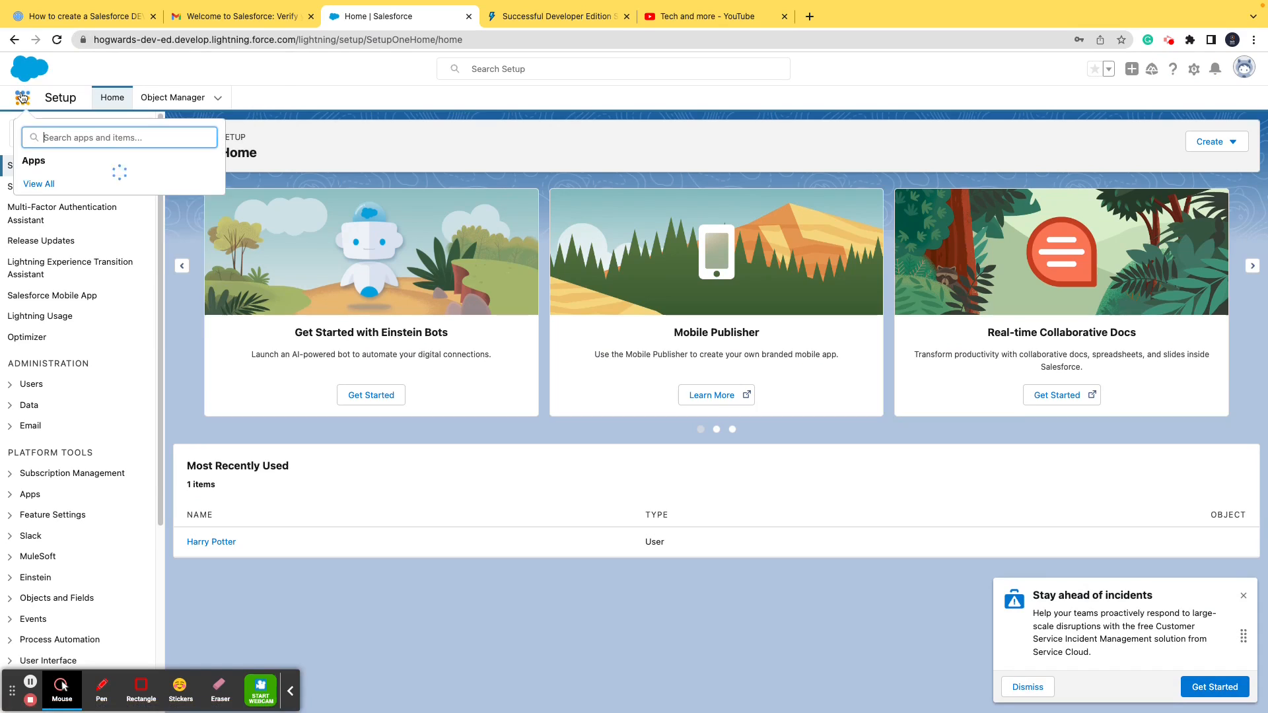
text(sale)
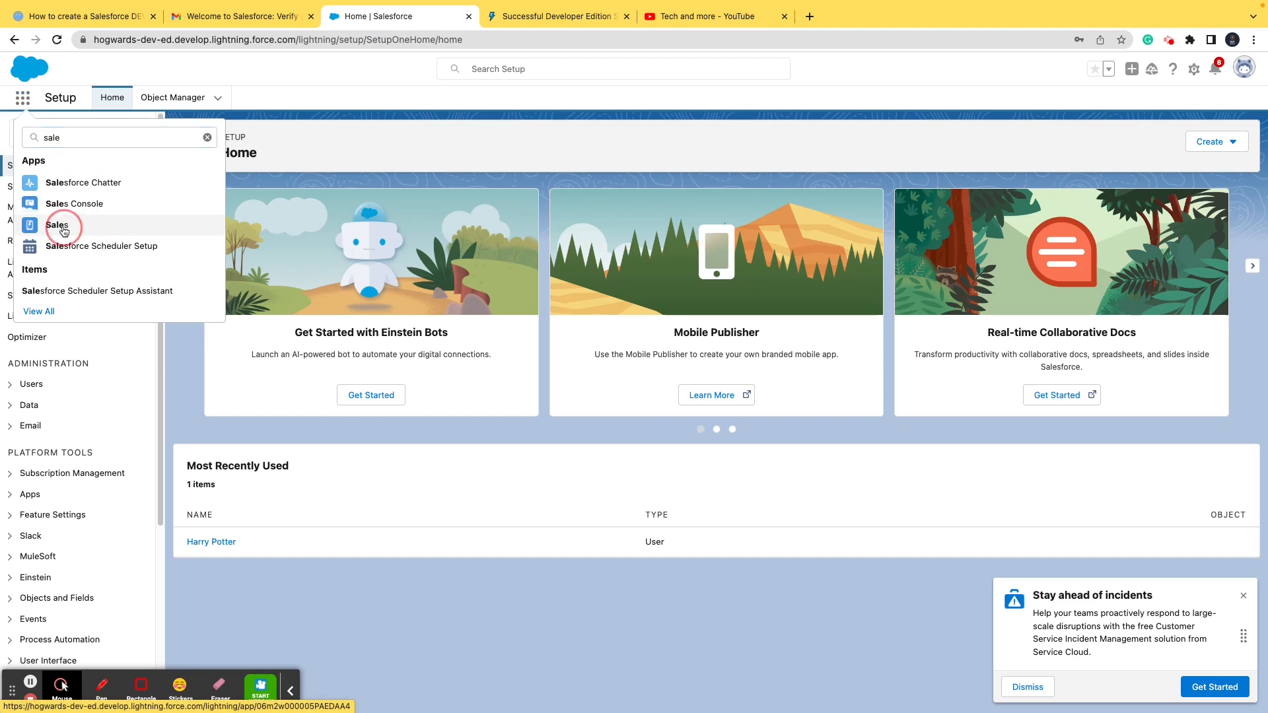
click(56, 224)
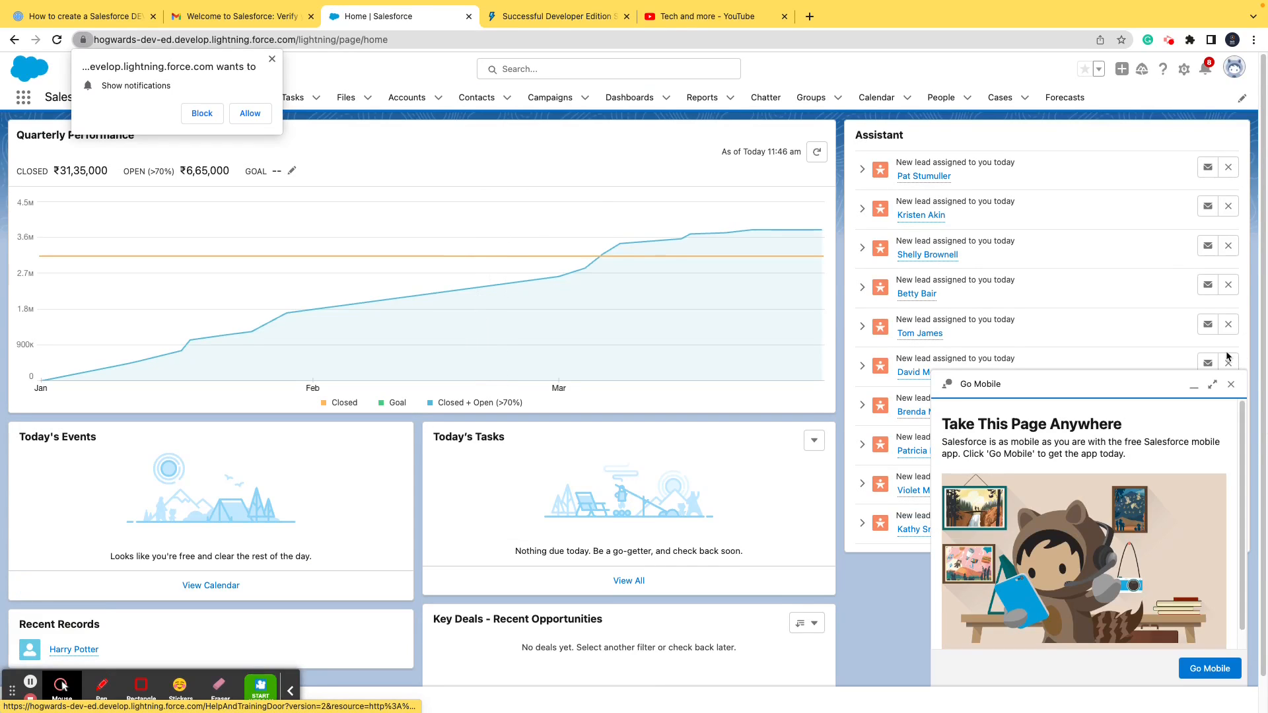
Close the Go Mobile promotion and the remaining notification prompt on the Sales home
click(1231, 383)
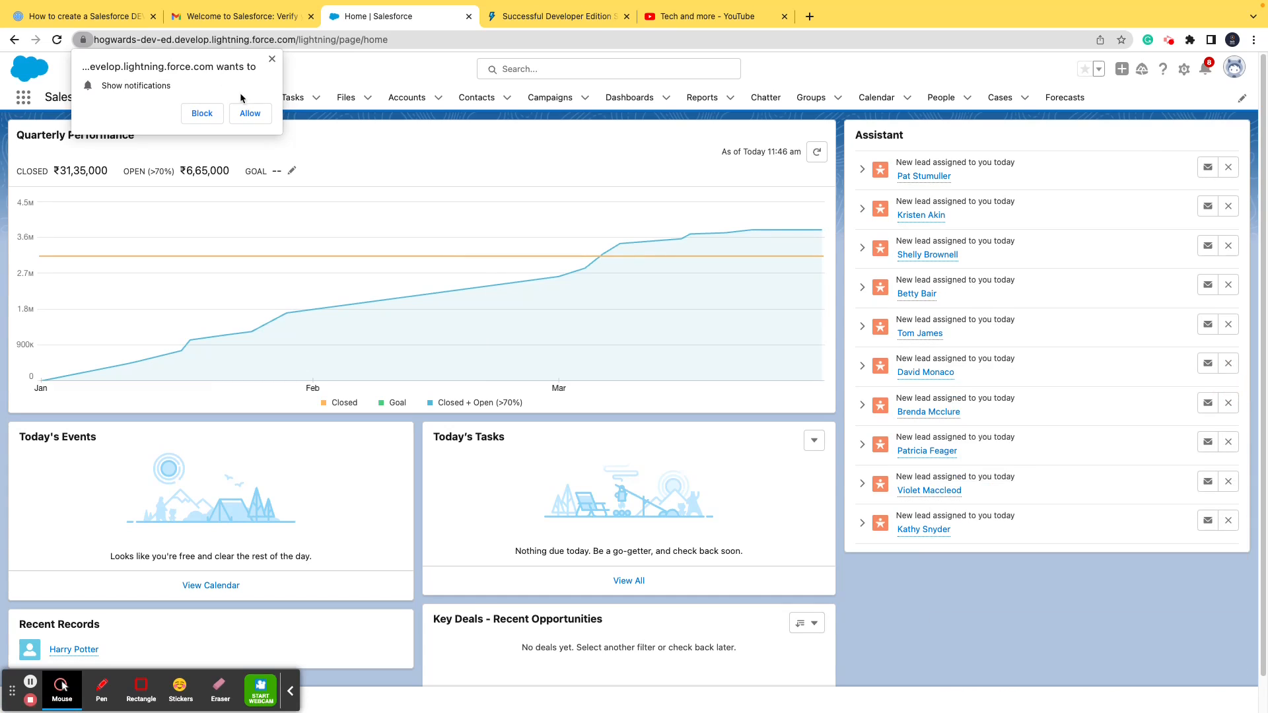
click(201, 114)
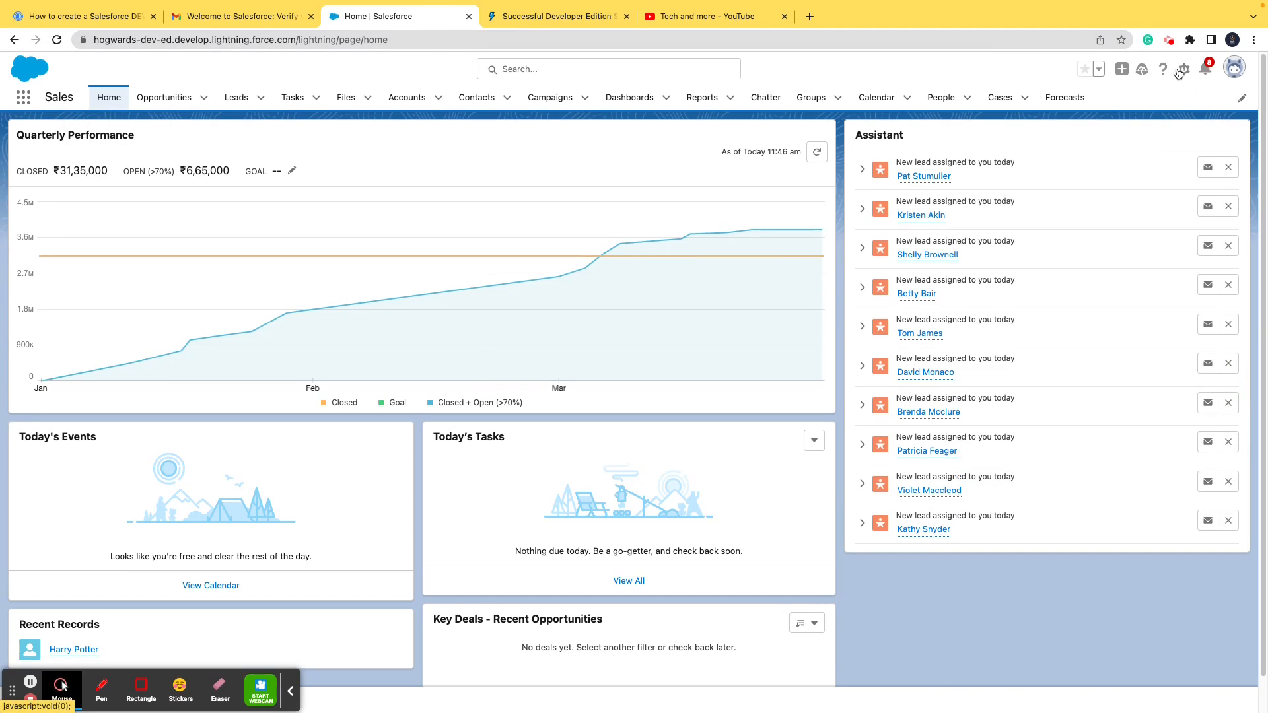
Switch back to the Gmail tab showing the Salesforce welcome email
click(240, 16)
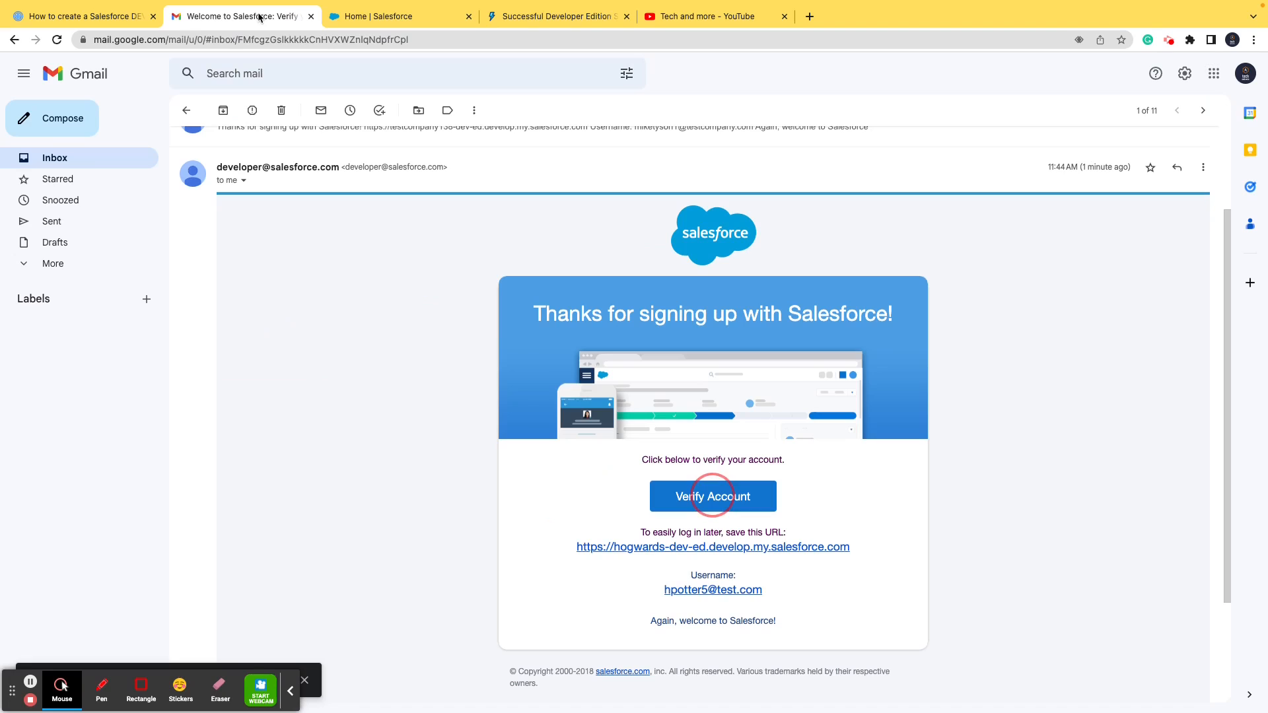
mouse_move(712, 589)
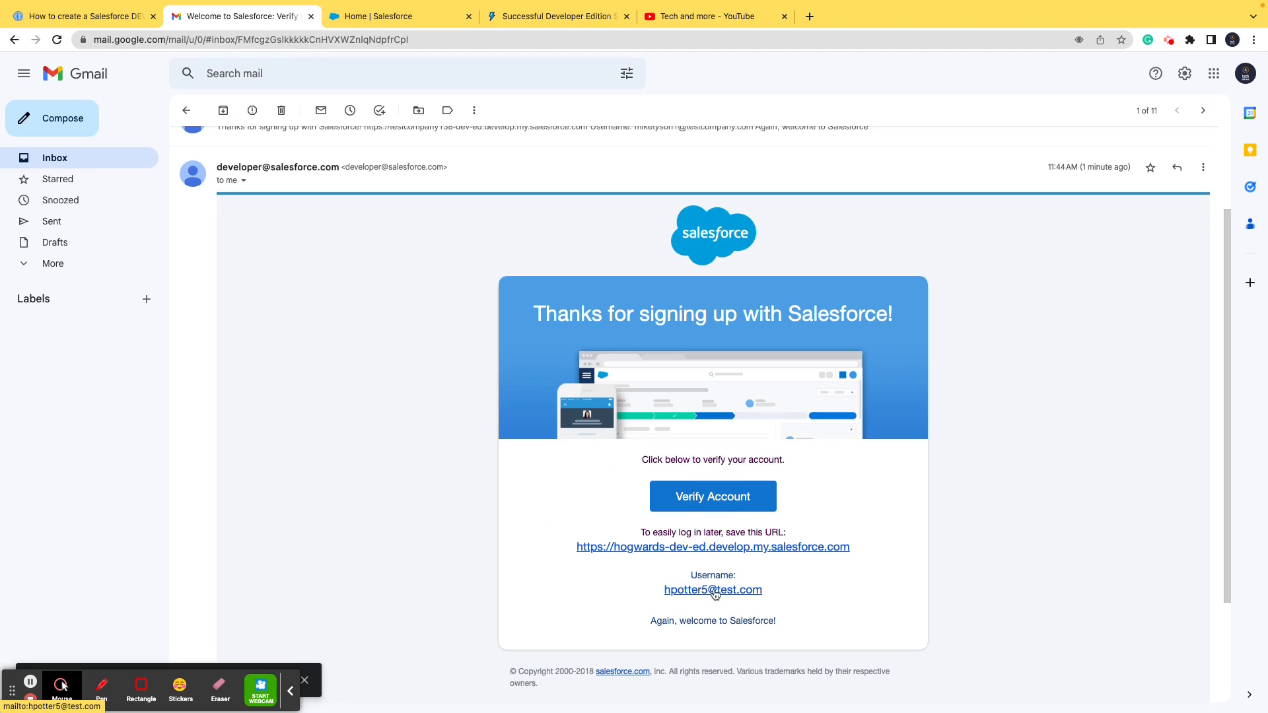
mouse_move(721, 618)
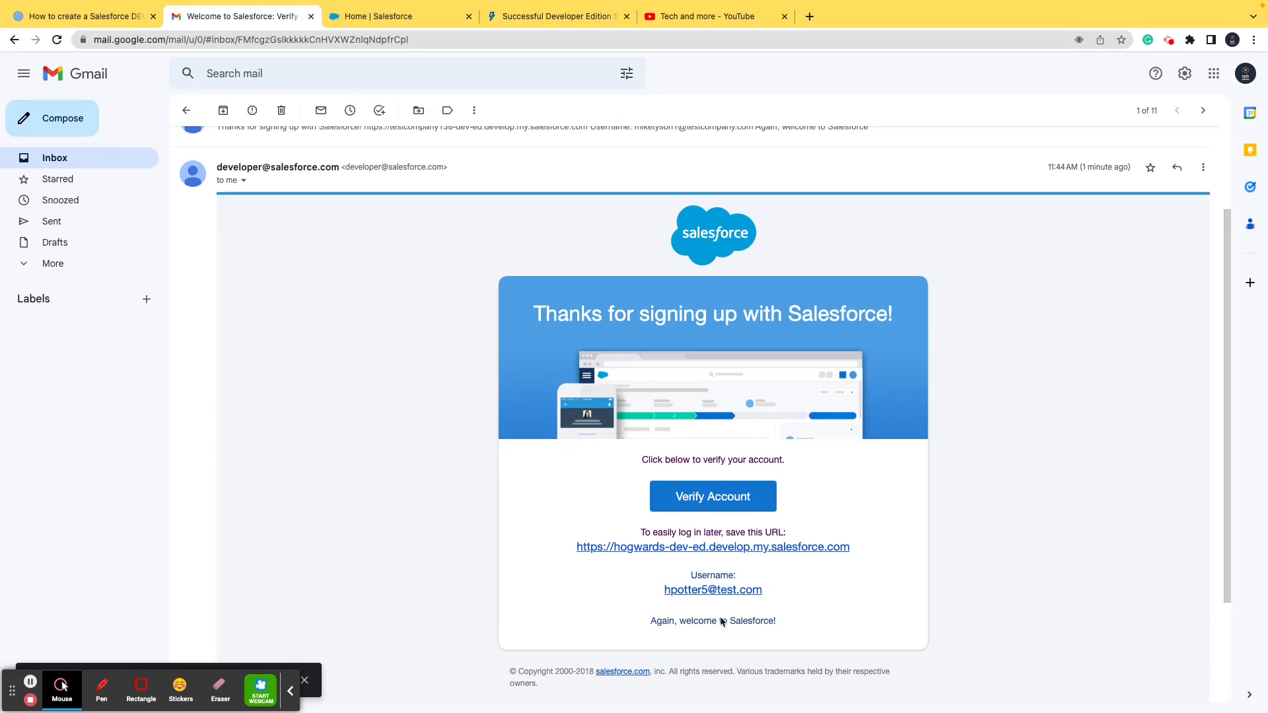
mouse_move(712, 639)
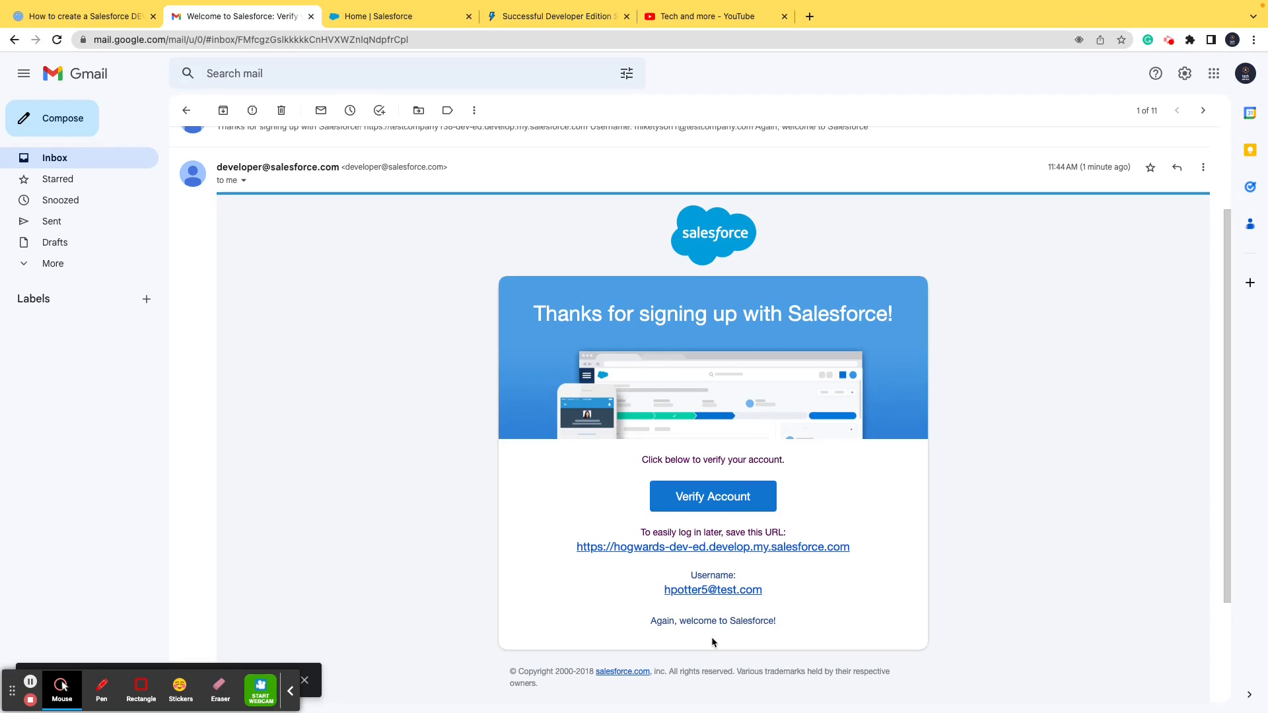
mouse_move(701, 624)
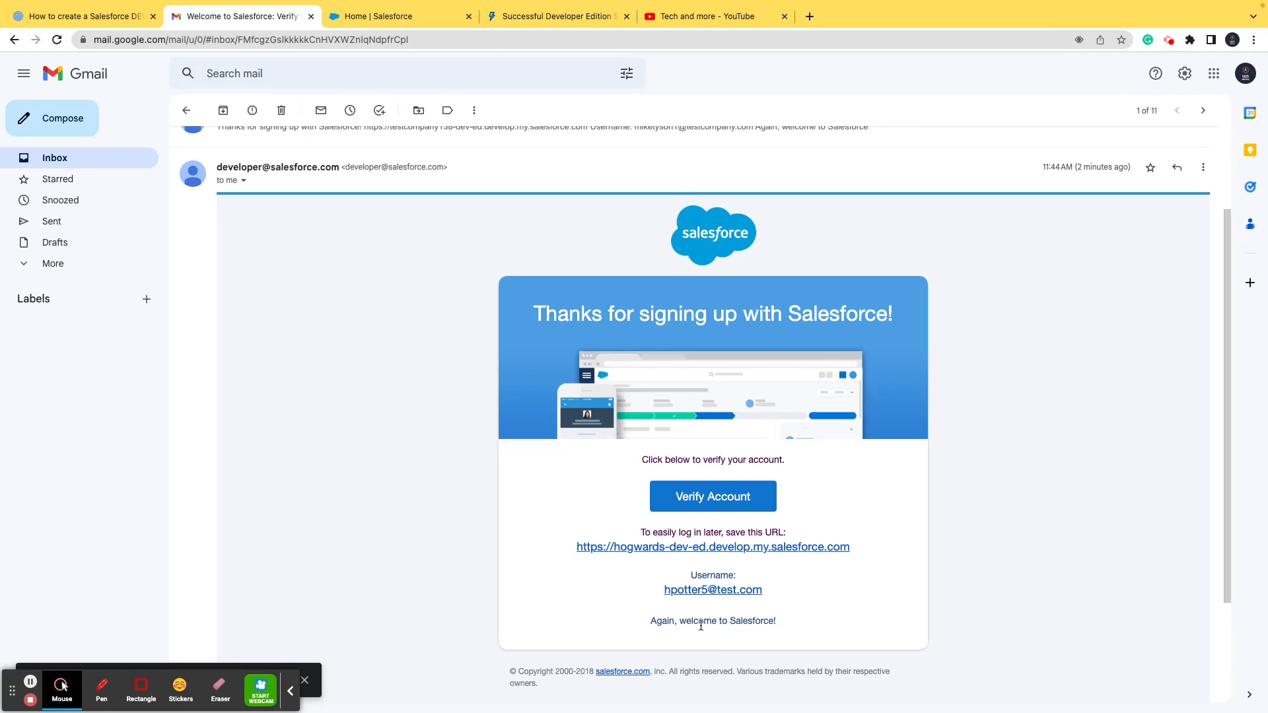
mouse_move(249, 546)
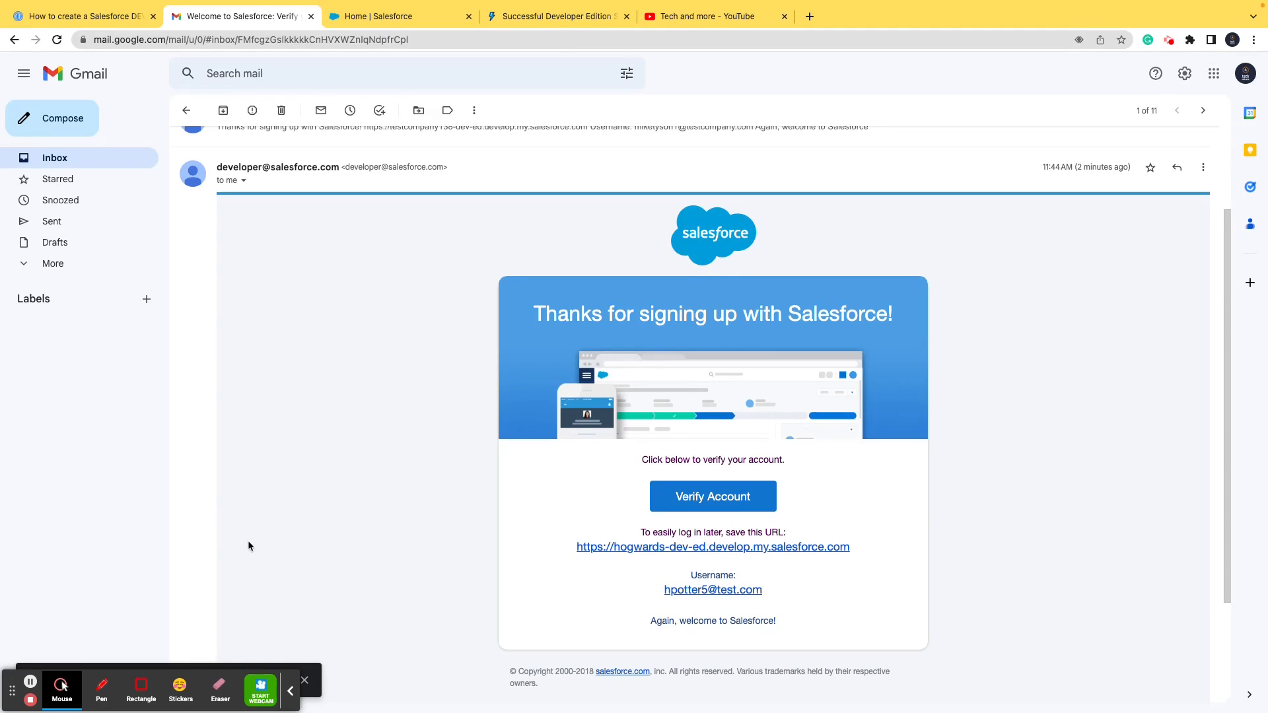